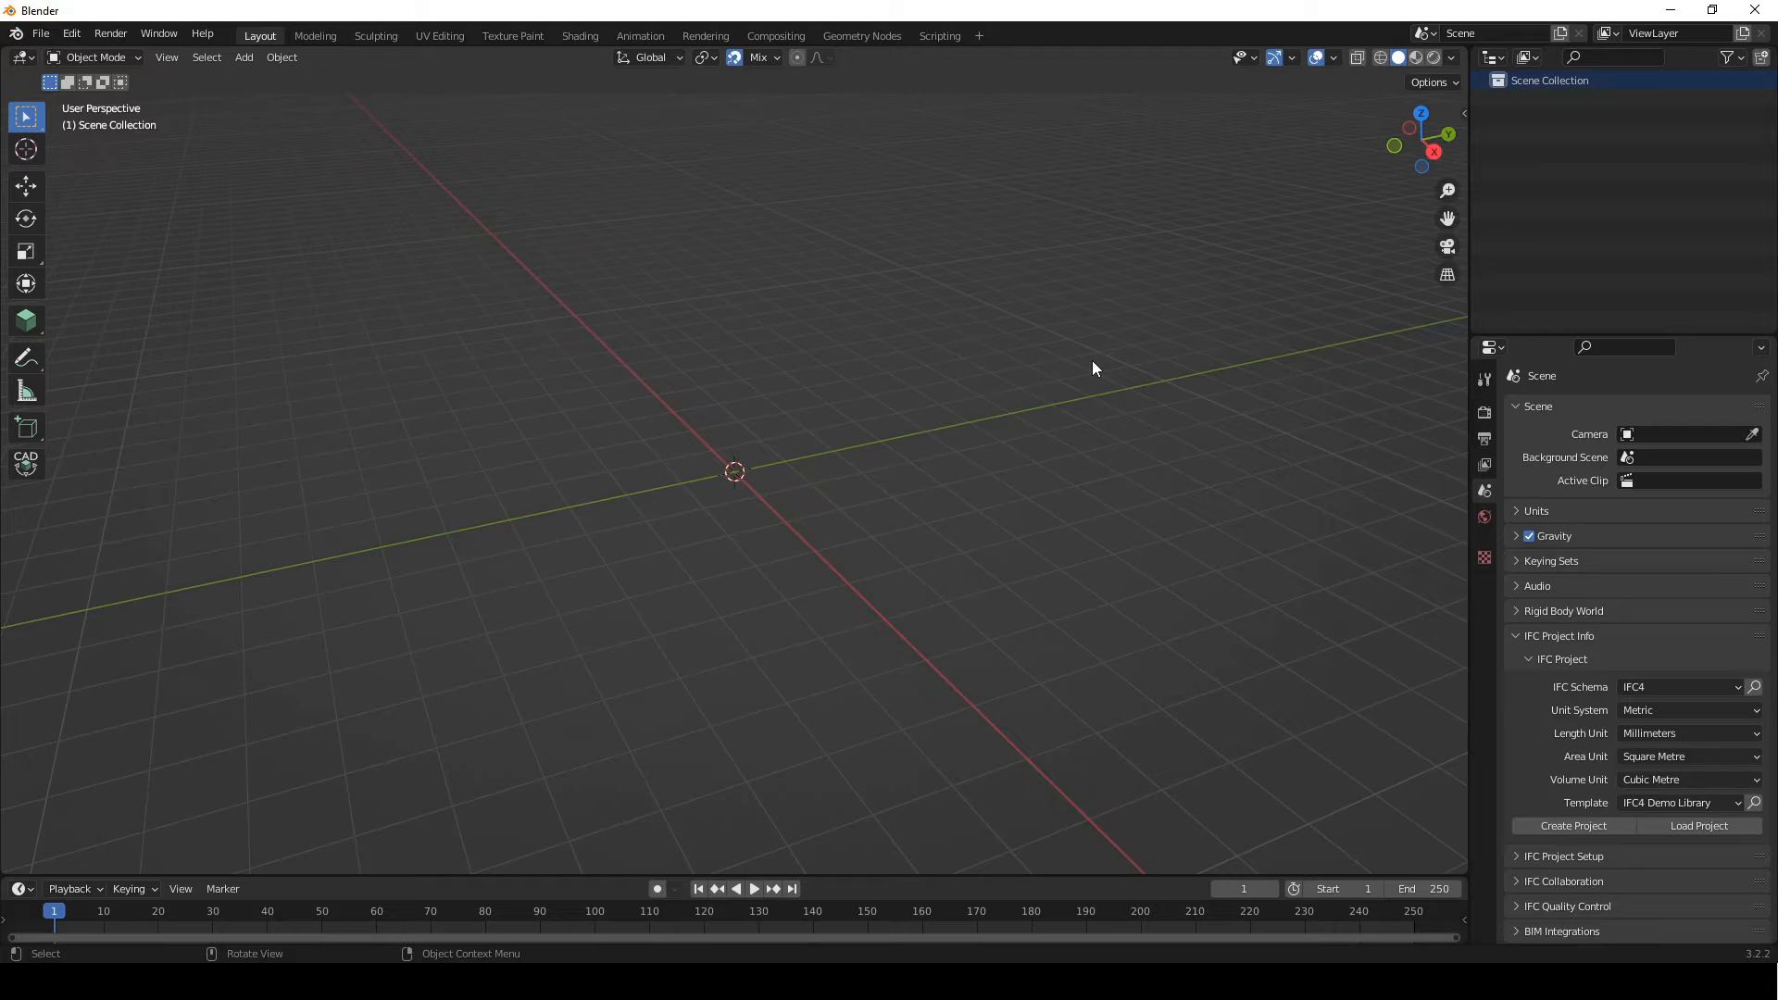
{"action": "mouse_move", "coordinate": [797, 566]}
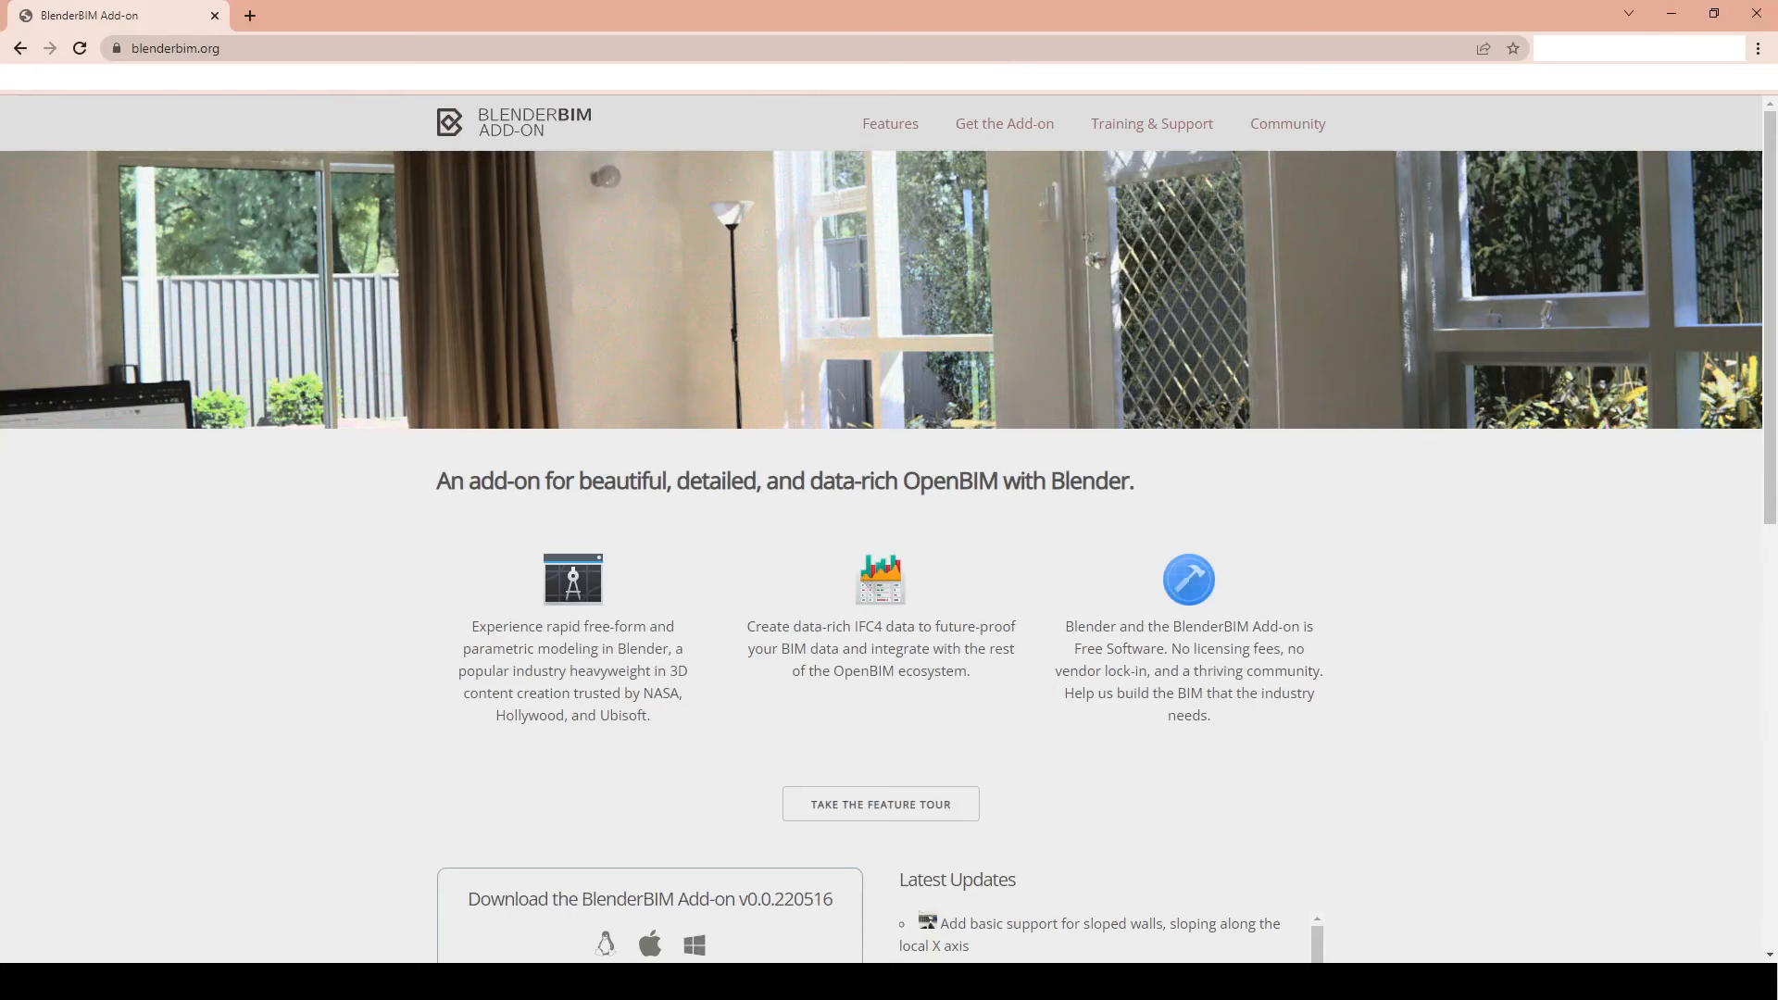
{"action": "left_click", "coordinate": [185, 48]}
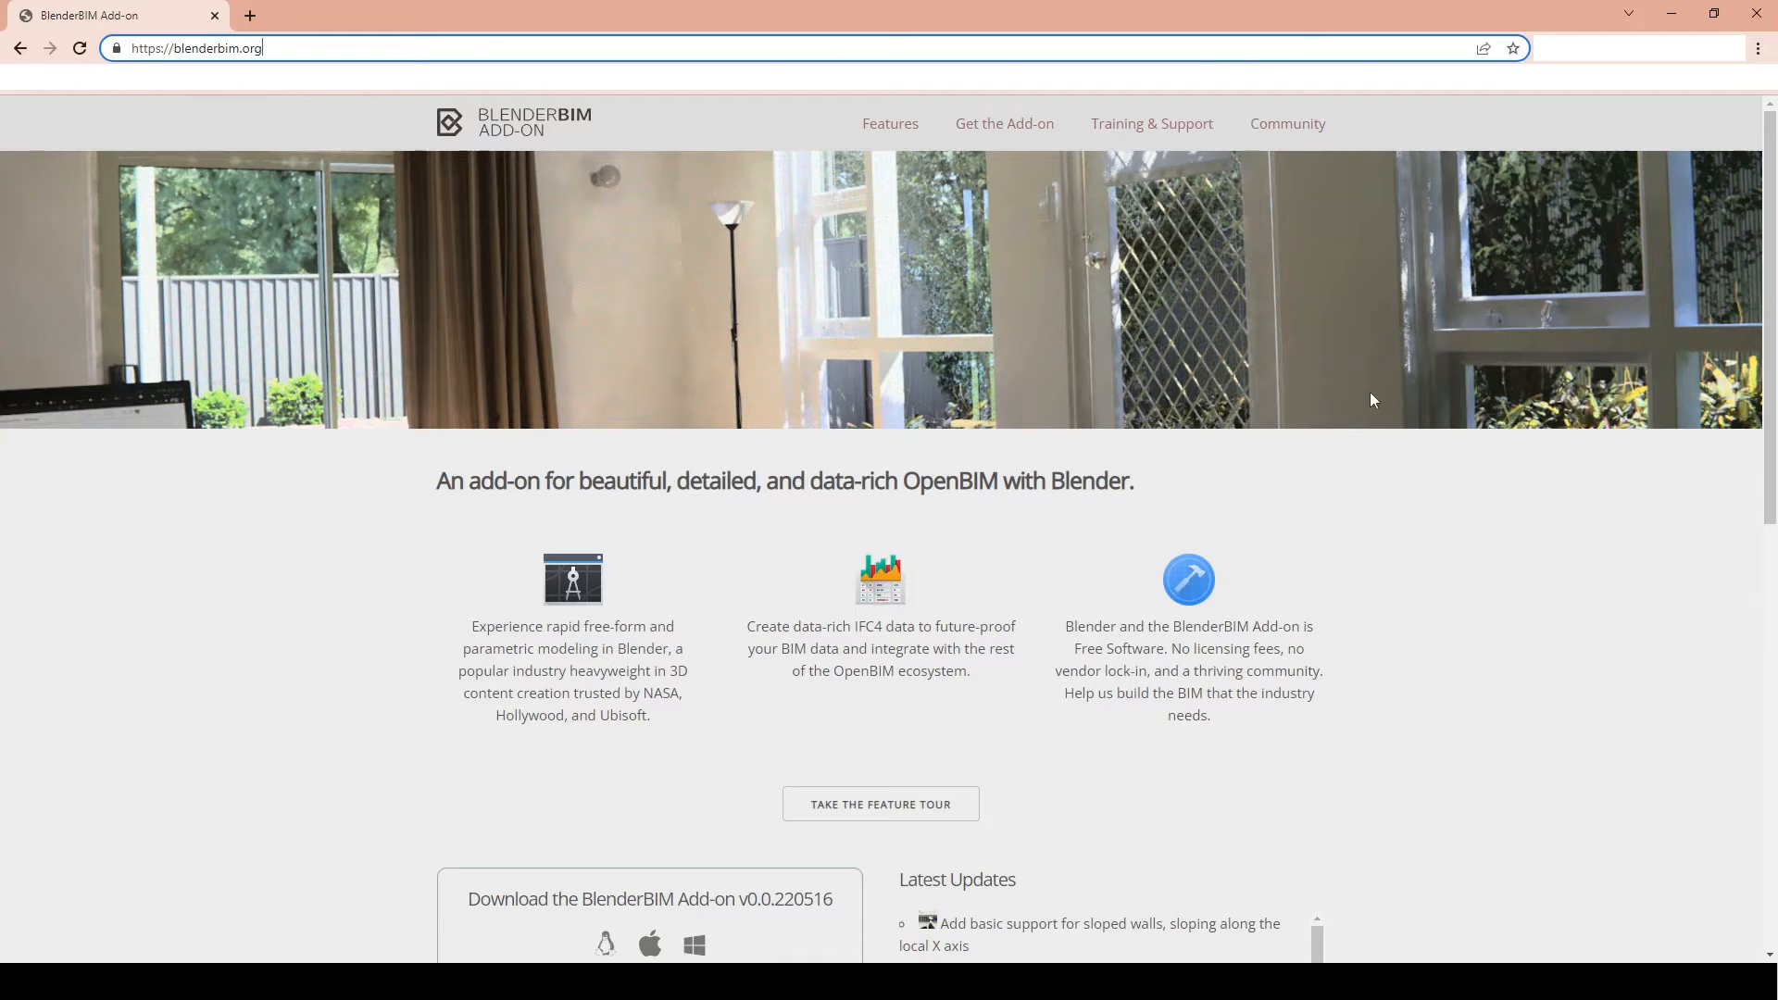
{"action": "scroll", "scroll_direction": "down", "scroll_amount": 3}
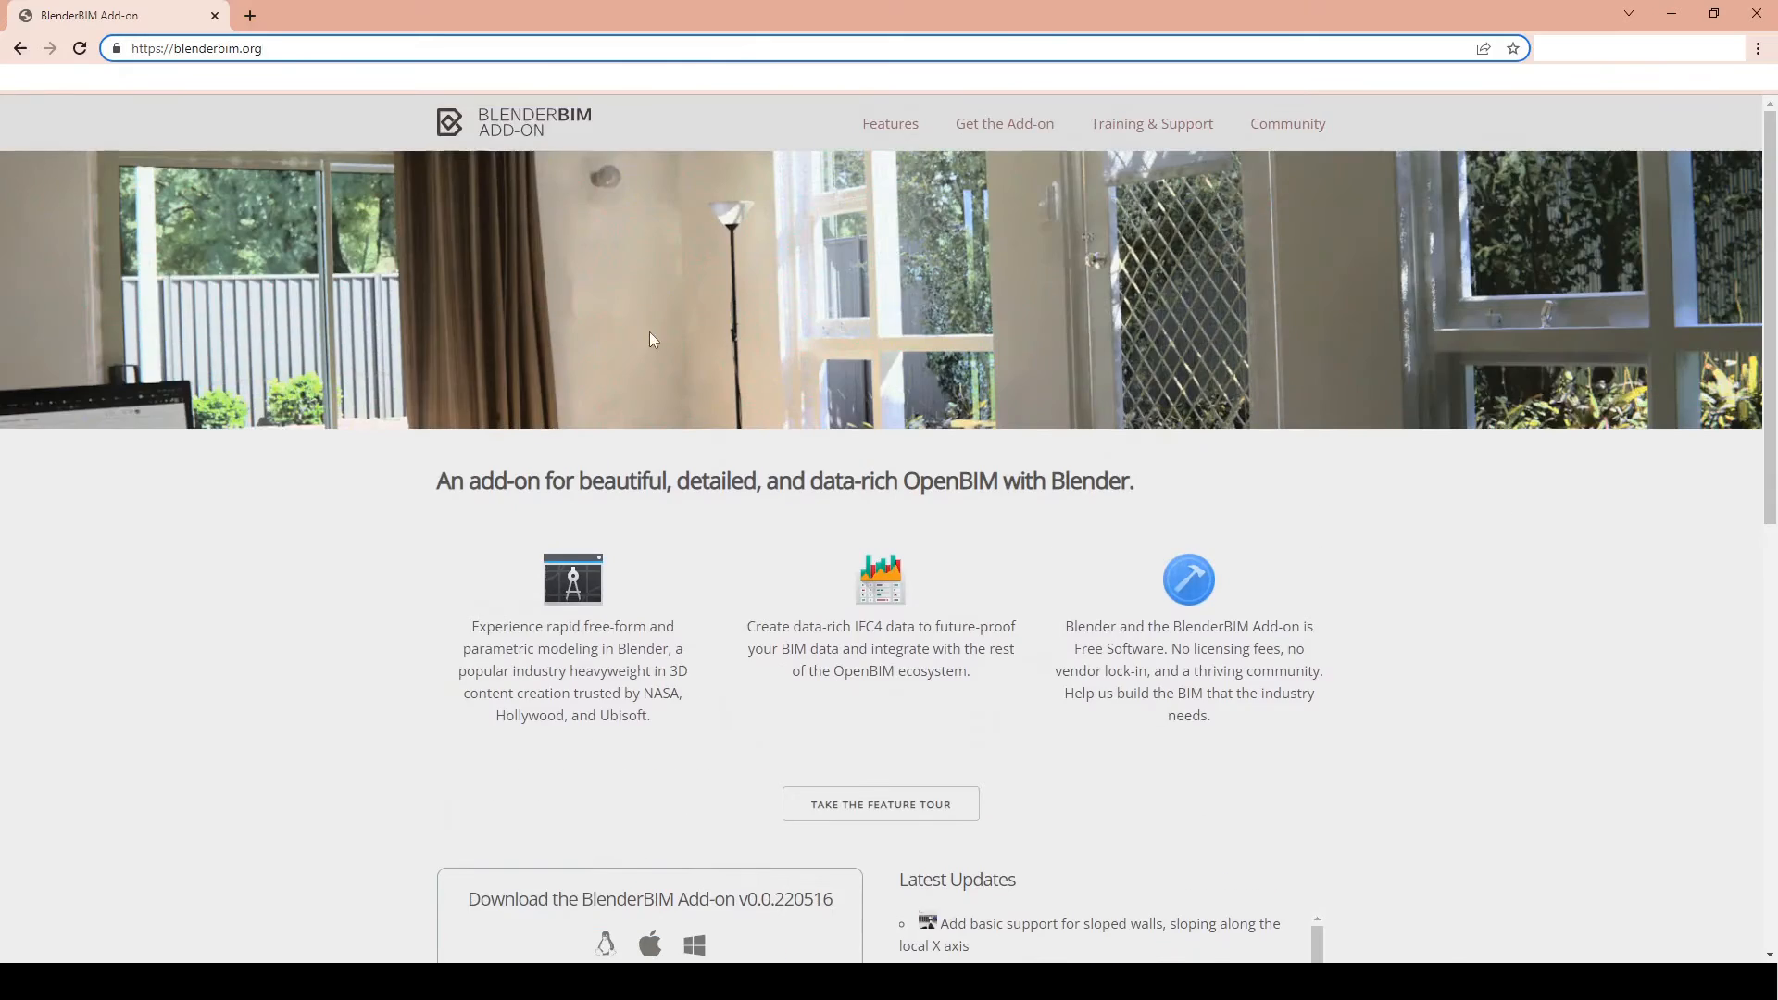
{"action": "scroll", "scroll_direction": "down", "scroll_amount": 3}
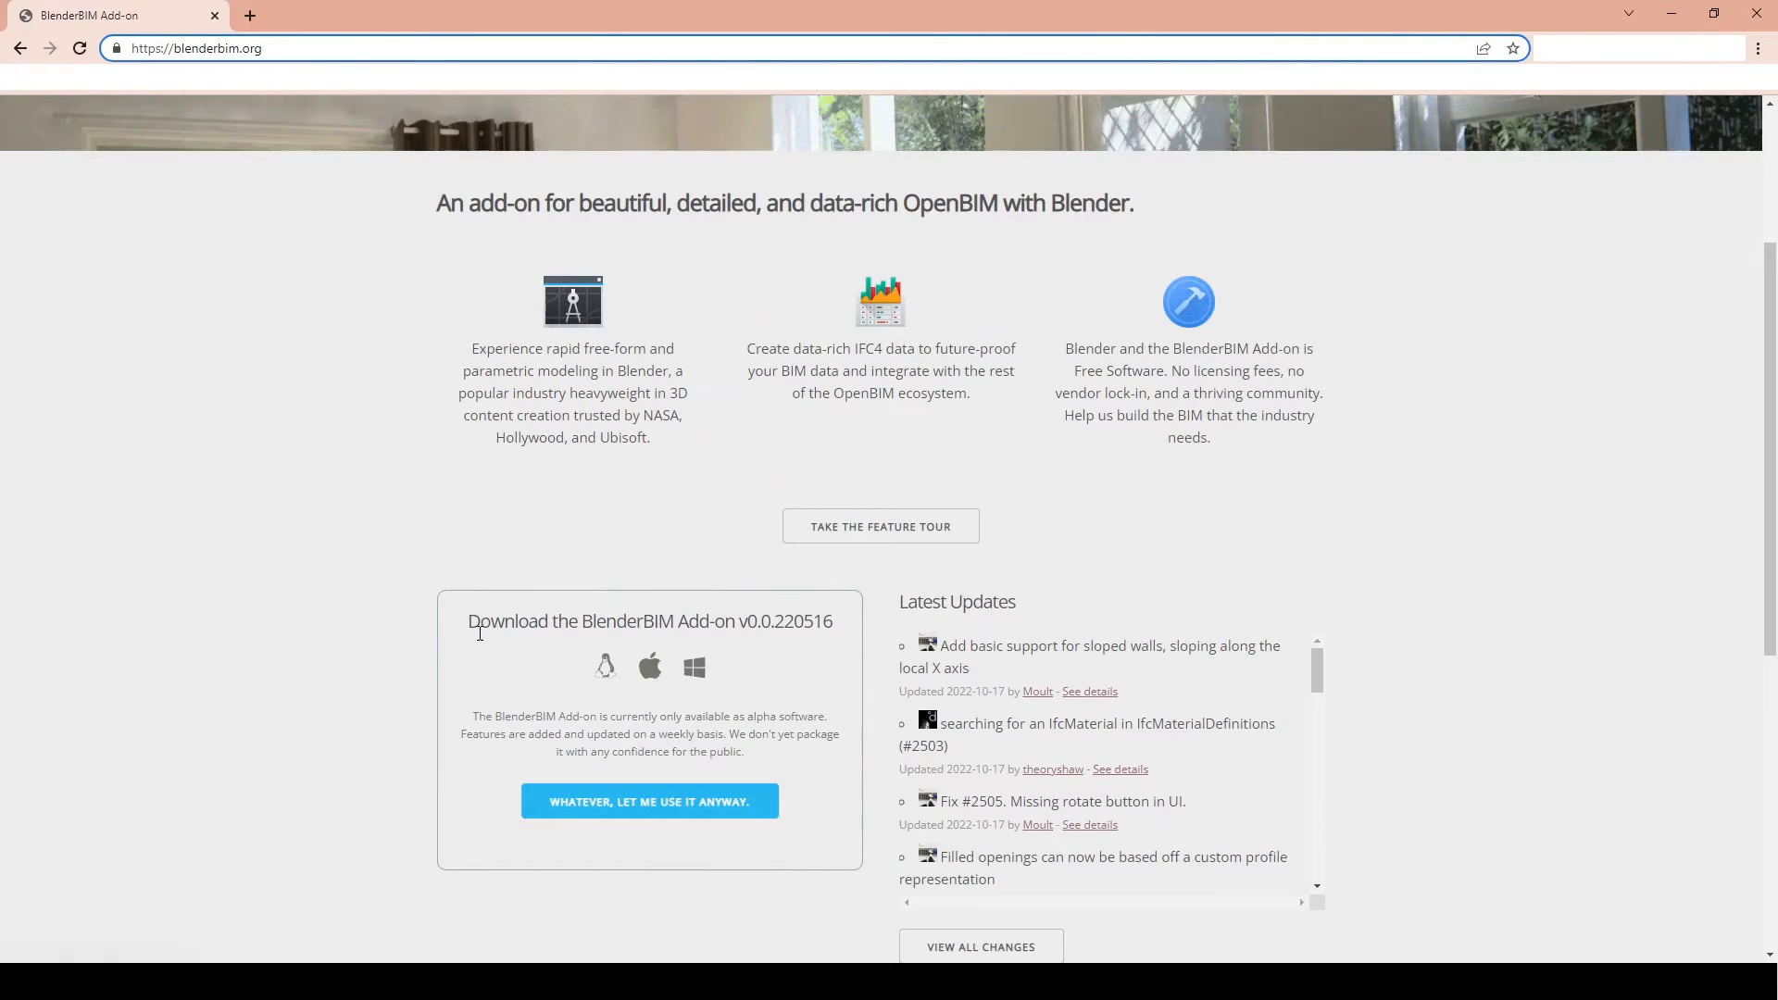
{"action": "left_click_drag", "start_coordinate": [673, 621], "coordinate": [757, 622]}
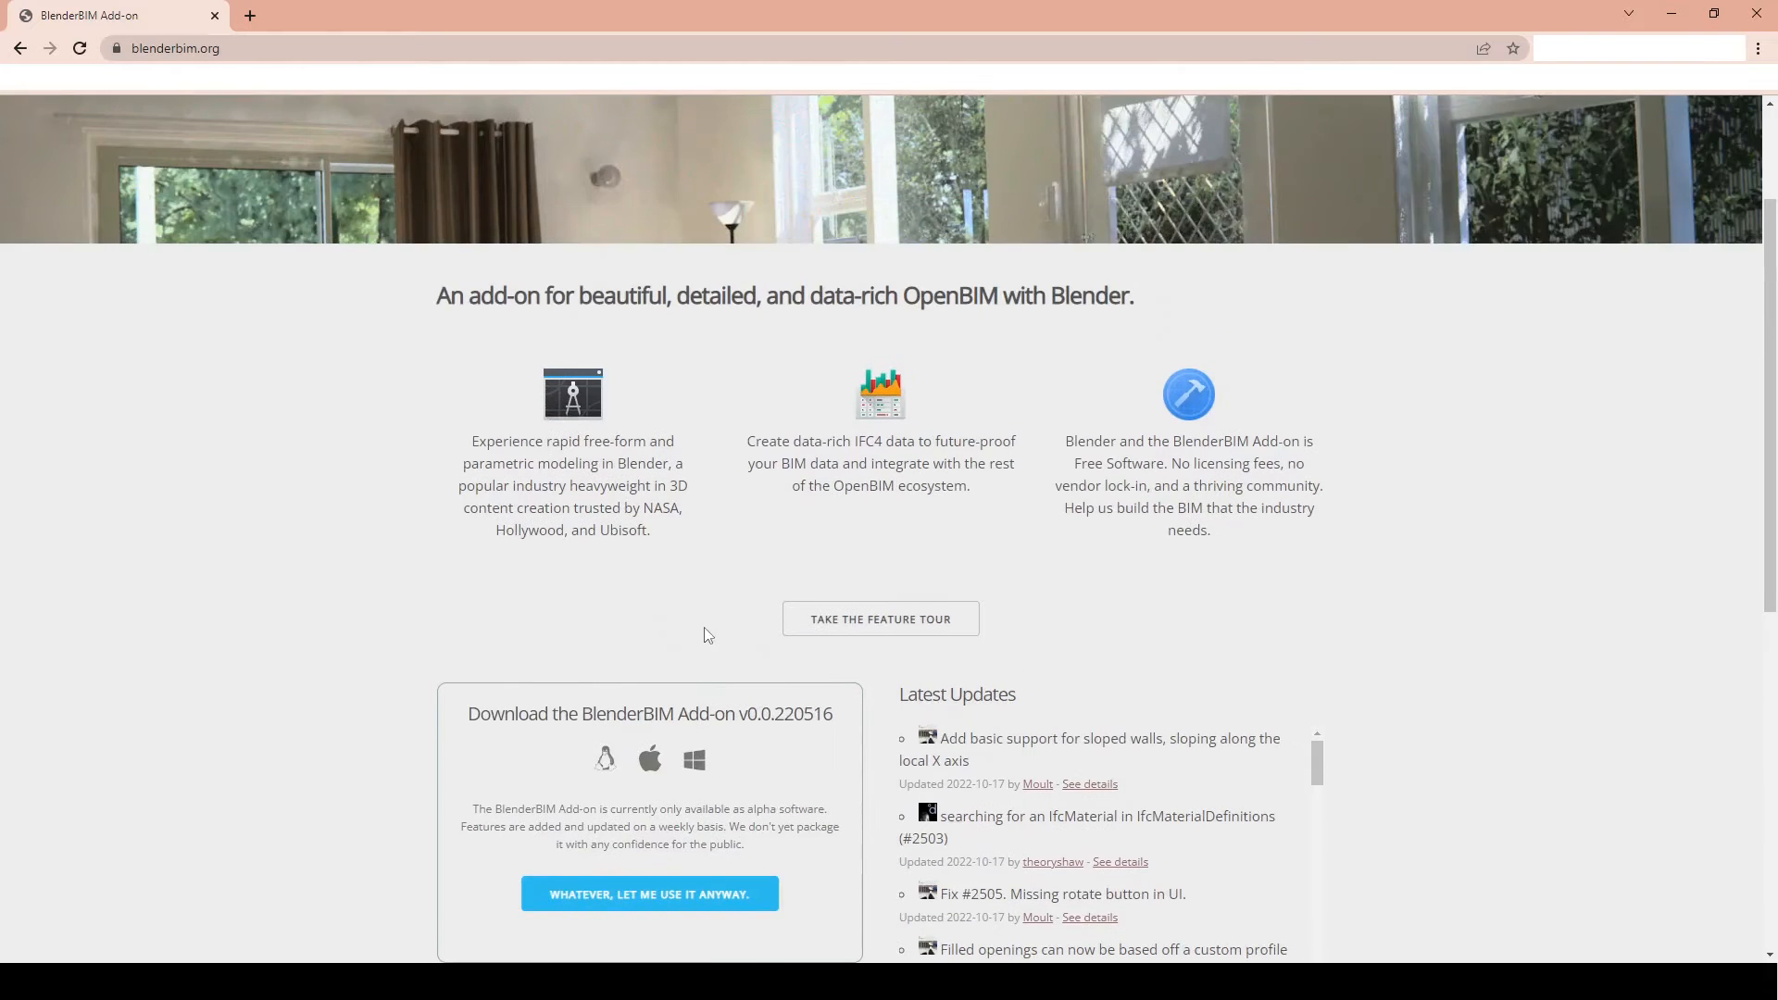
{"action": "scroll", "scroll_direction": "down", "scroll_amount": 3}
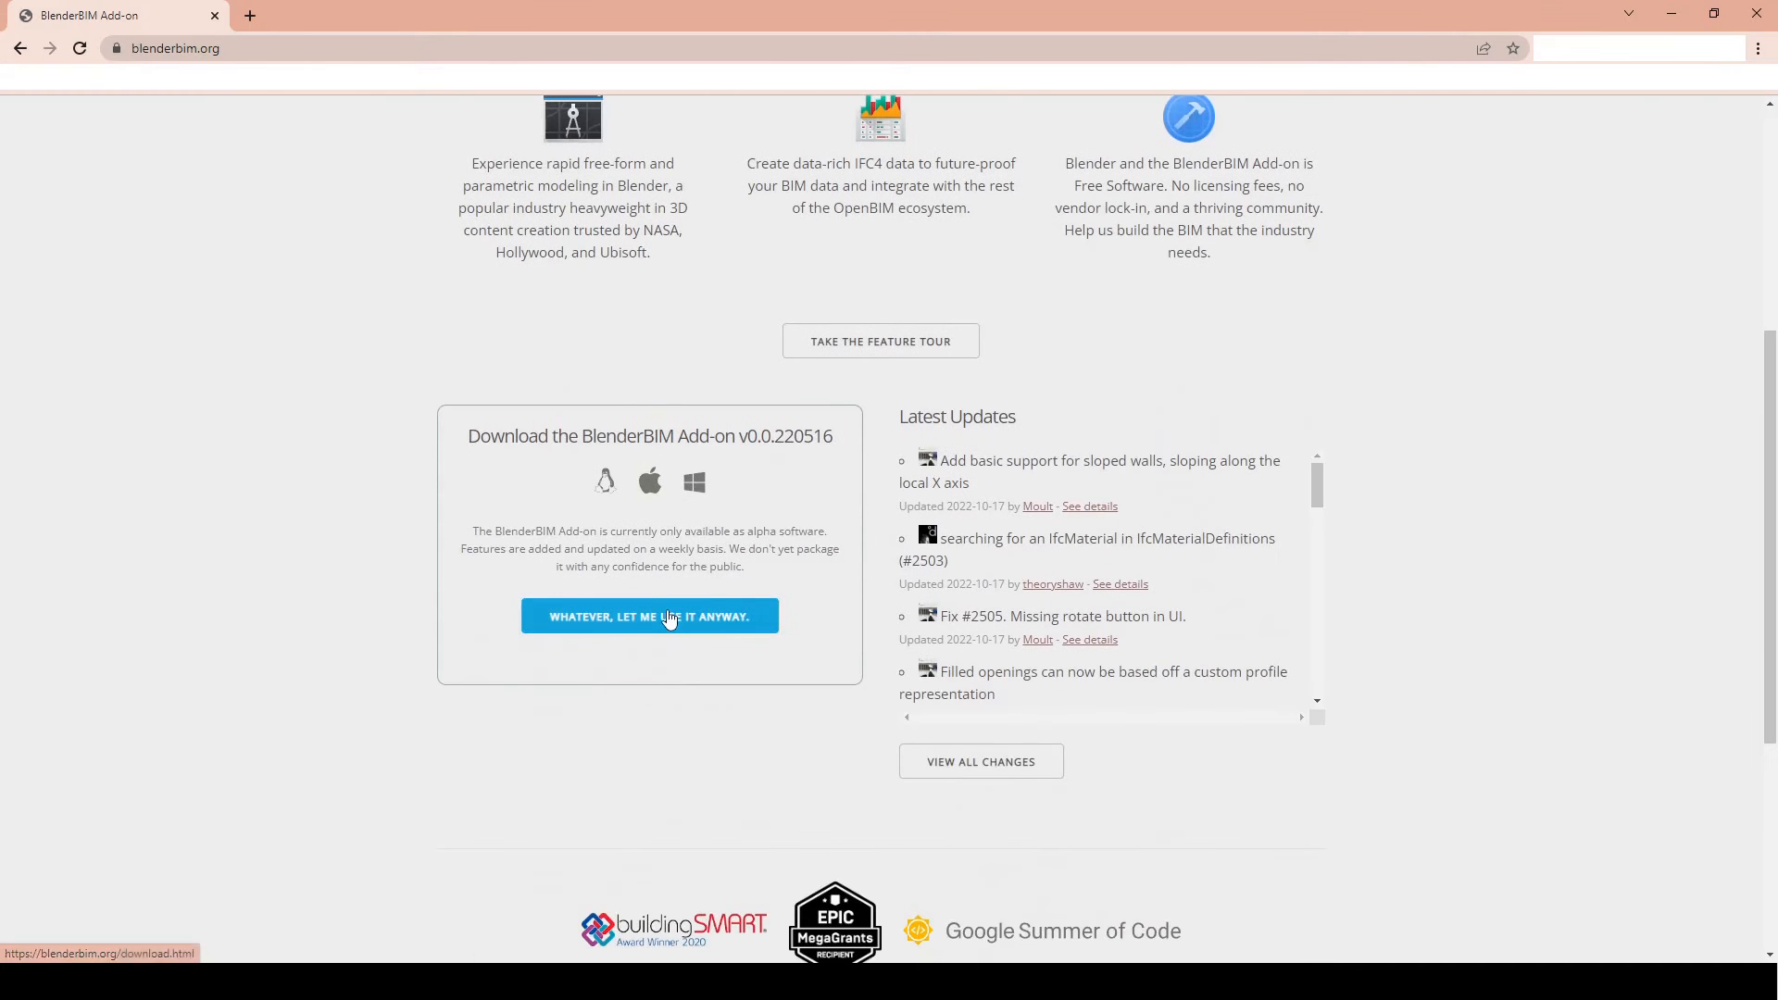
Step: Download the Windows BlenderBIM add-on zip from blenderbim.org and return to the homepage
{"action": "left_click", "coordinate": [650, 616]}
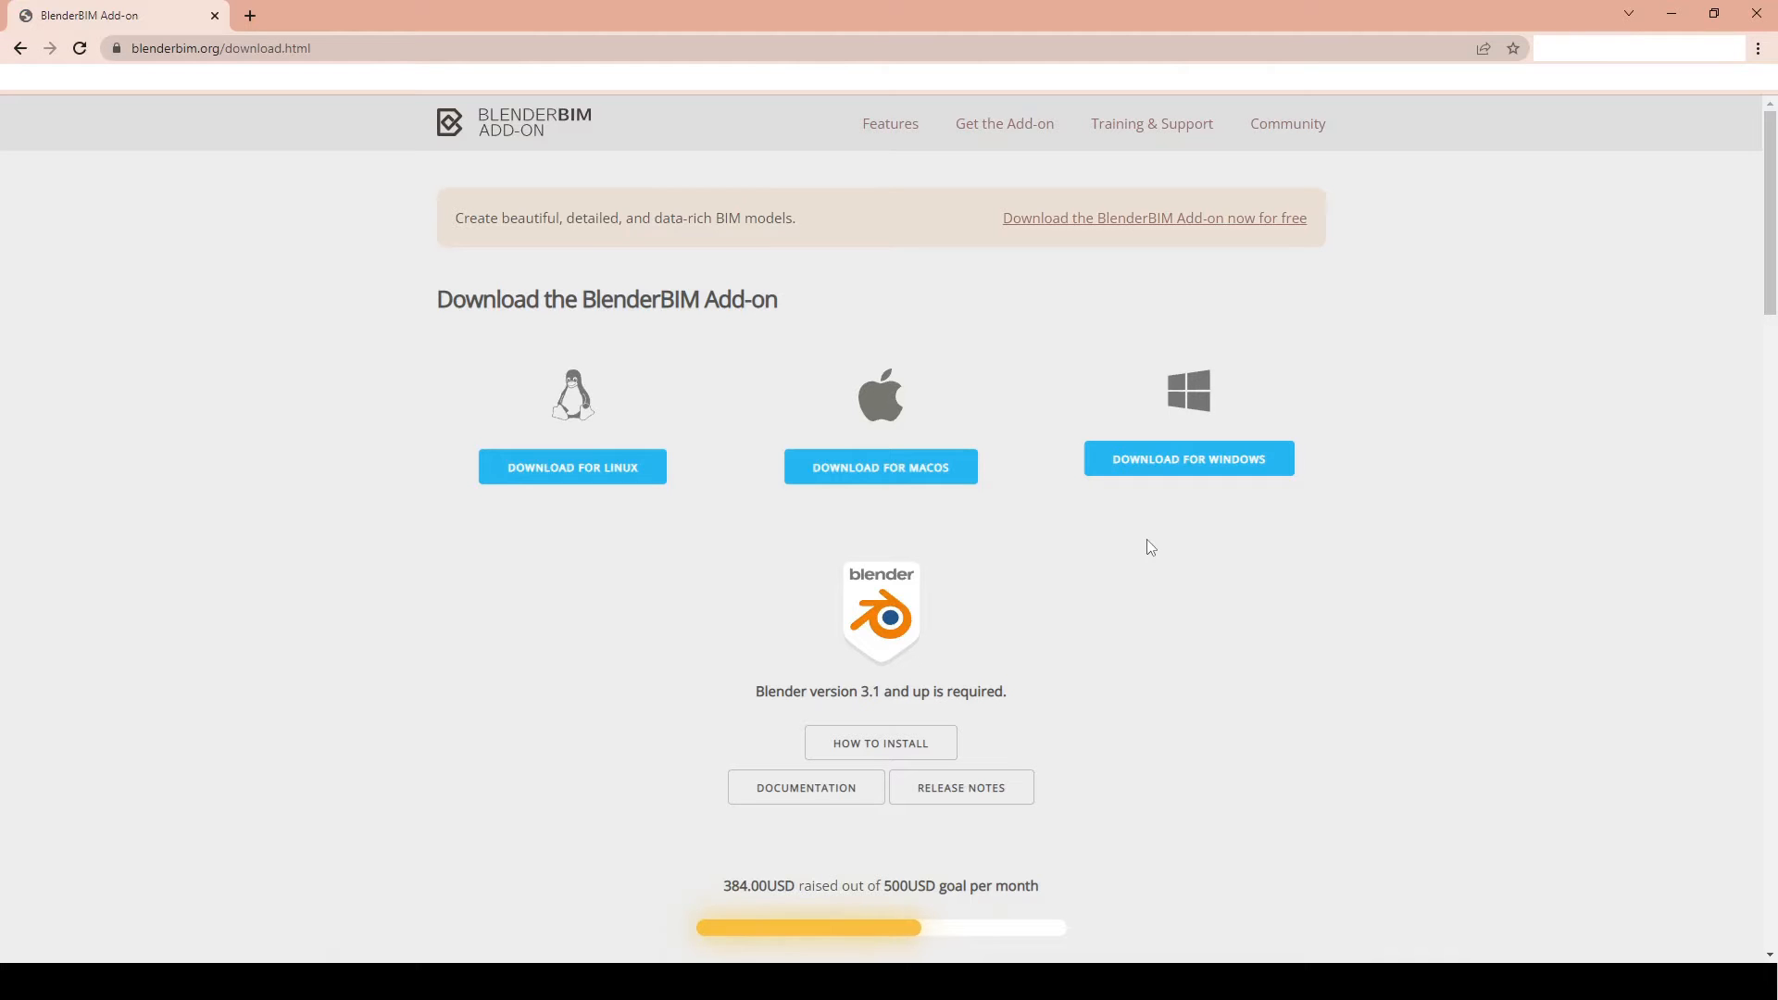
{"action": "scroll", "scroll_direction": "down", "scroll_amount": 3}
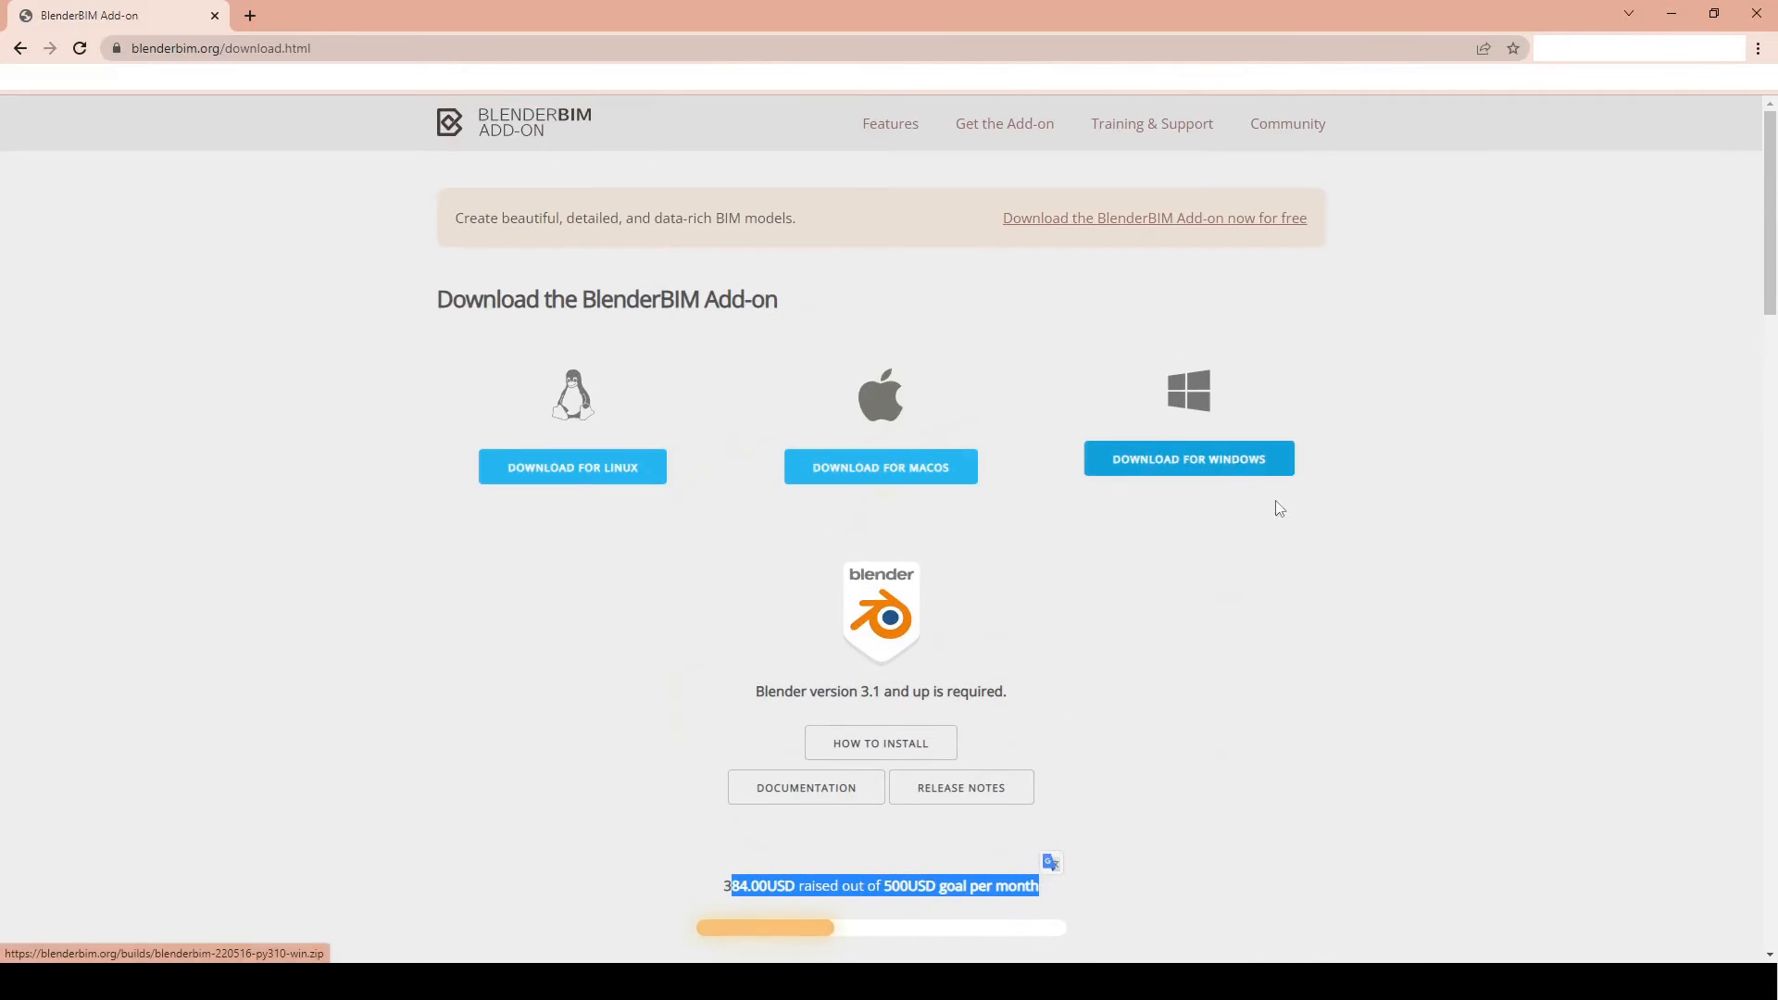
{"action": "mouse_move", "coordinate": [1233, 475]}
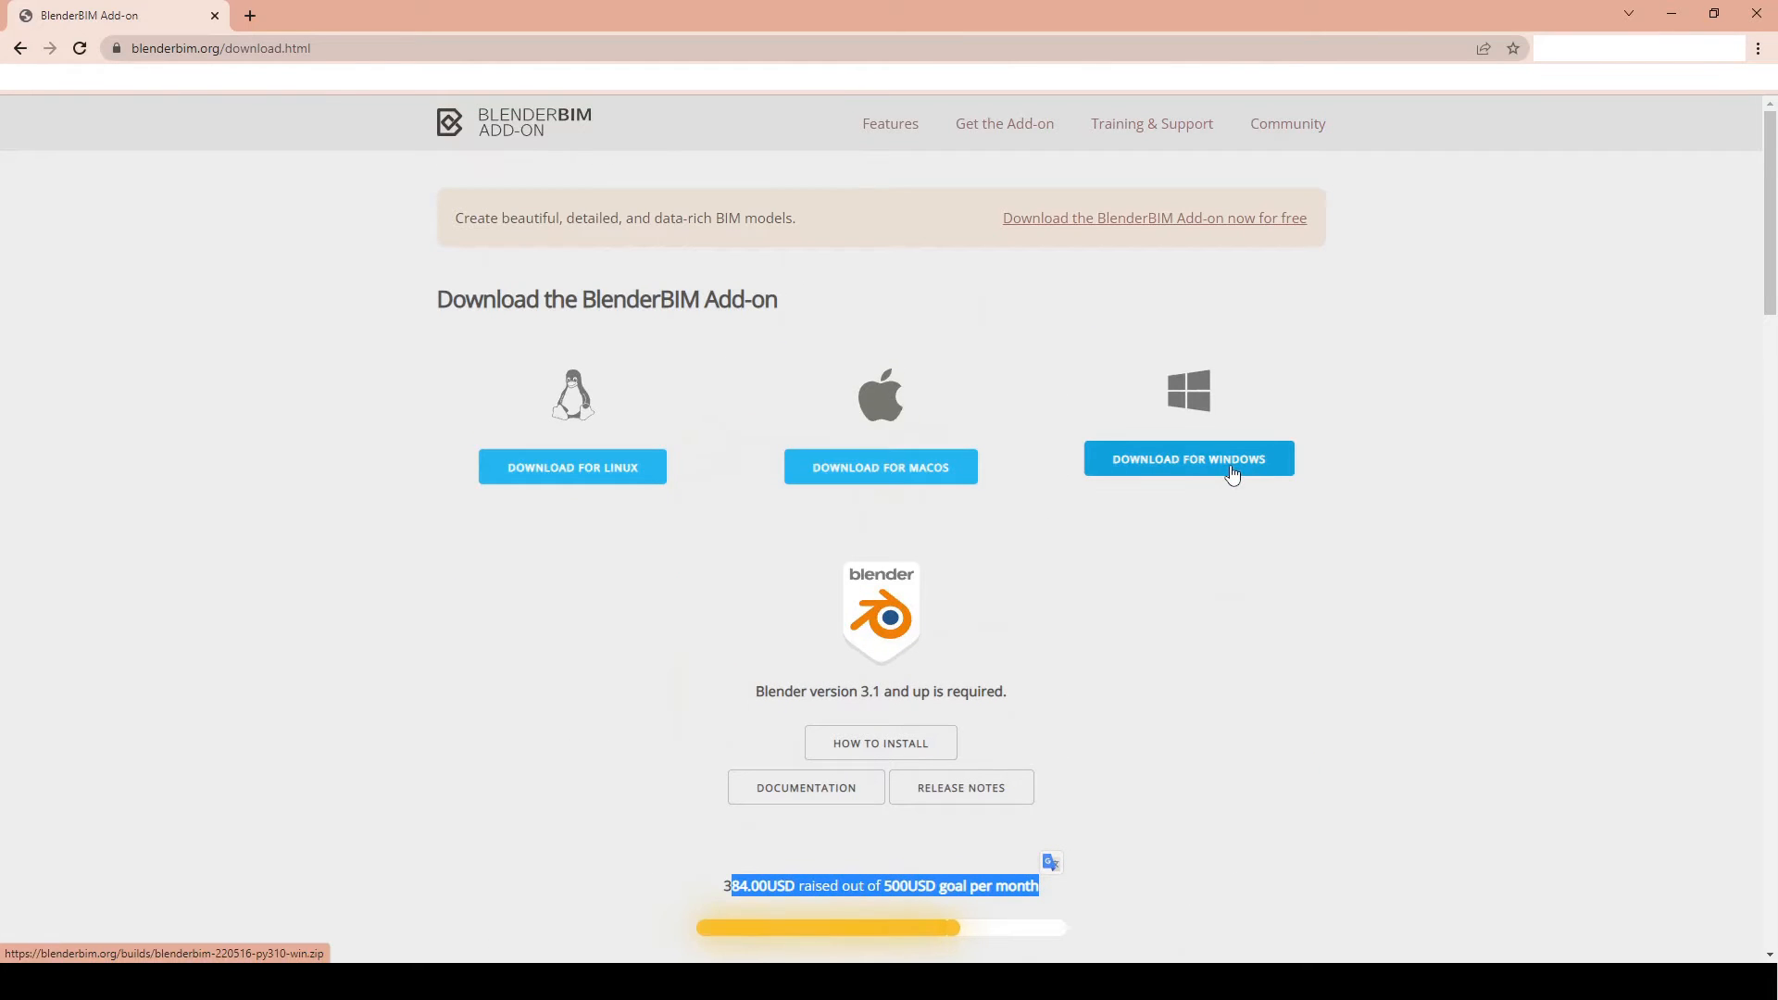
{"action": "left_click", "coordinate": [1188, 459]}
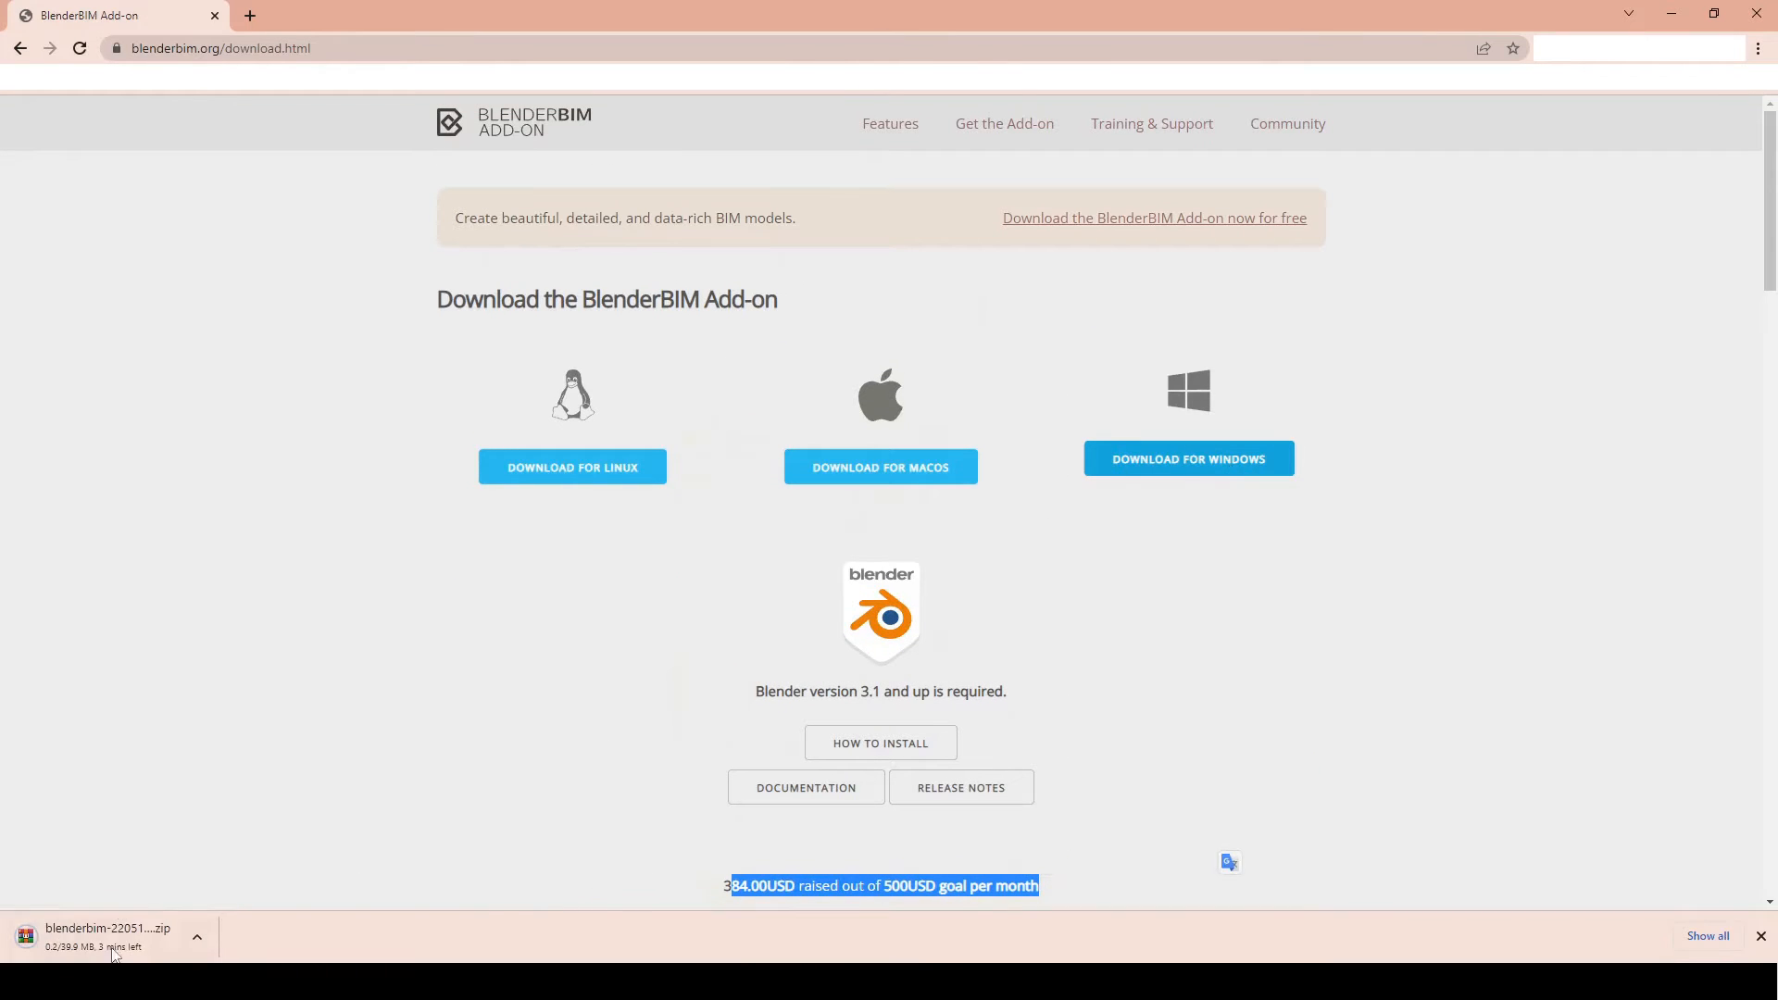
{"action": "mouse_move", "coordinate": [95, 796]}
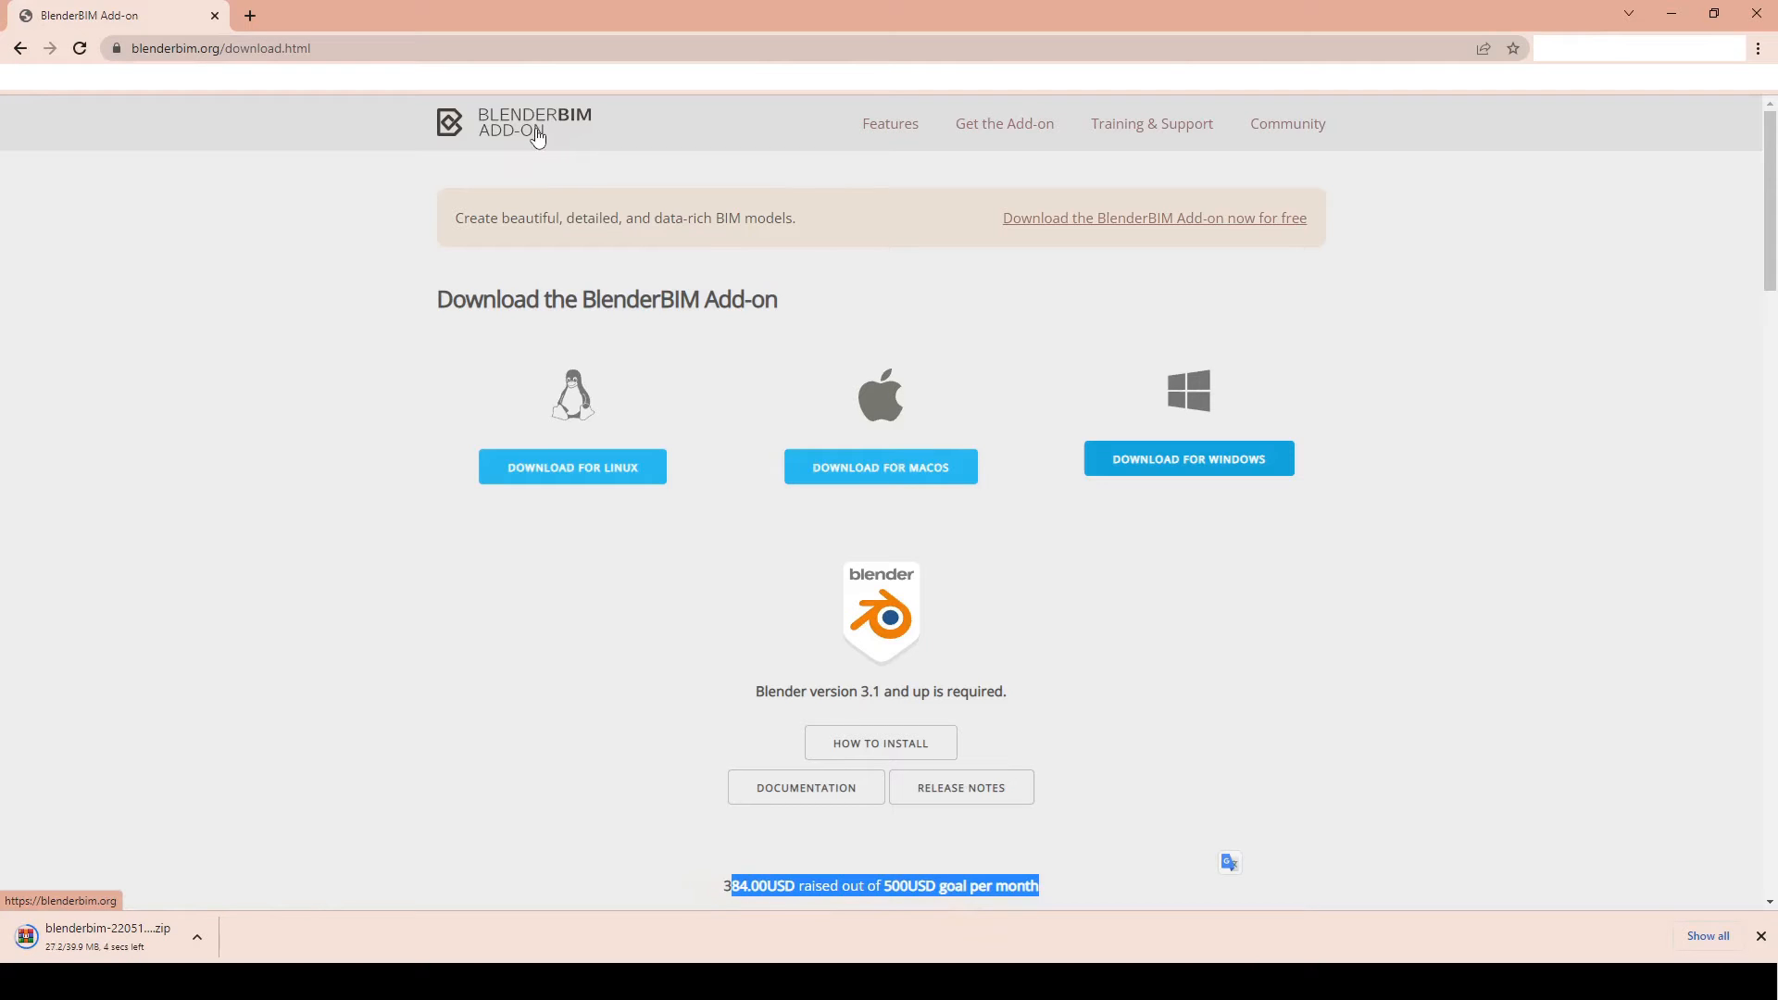
{"action": "left_click", "coordinate": [534, 121]}
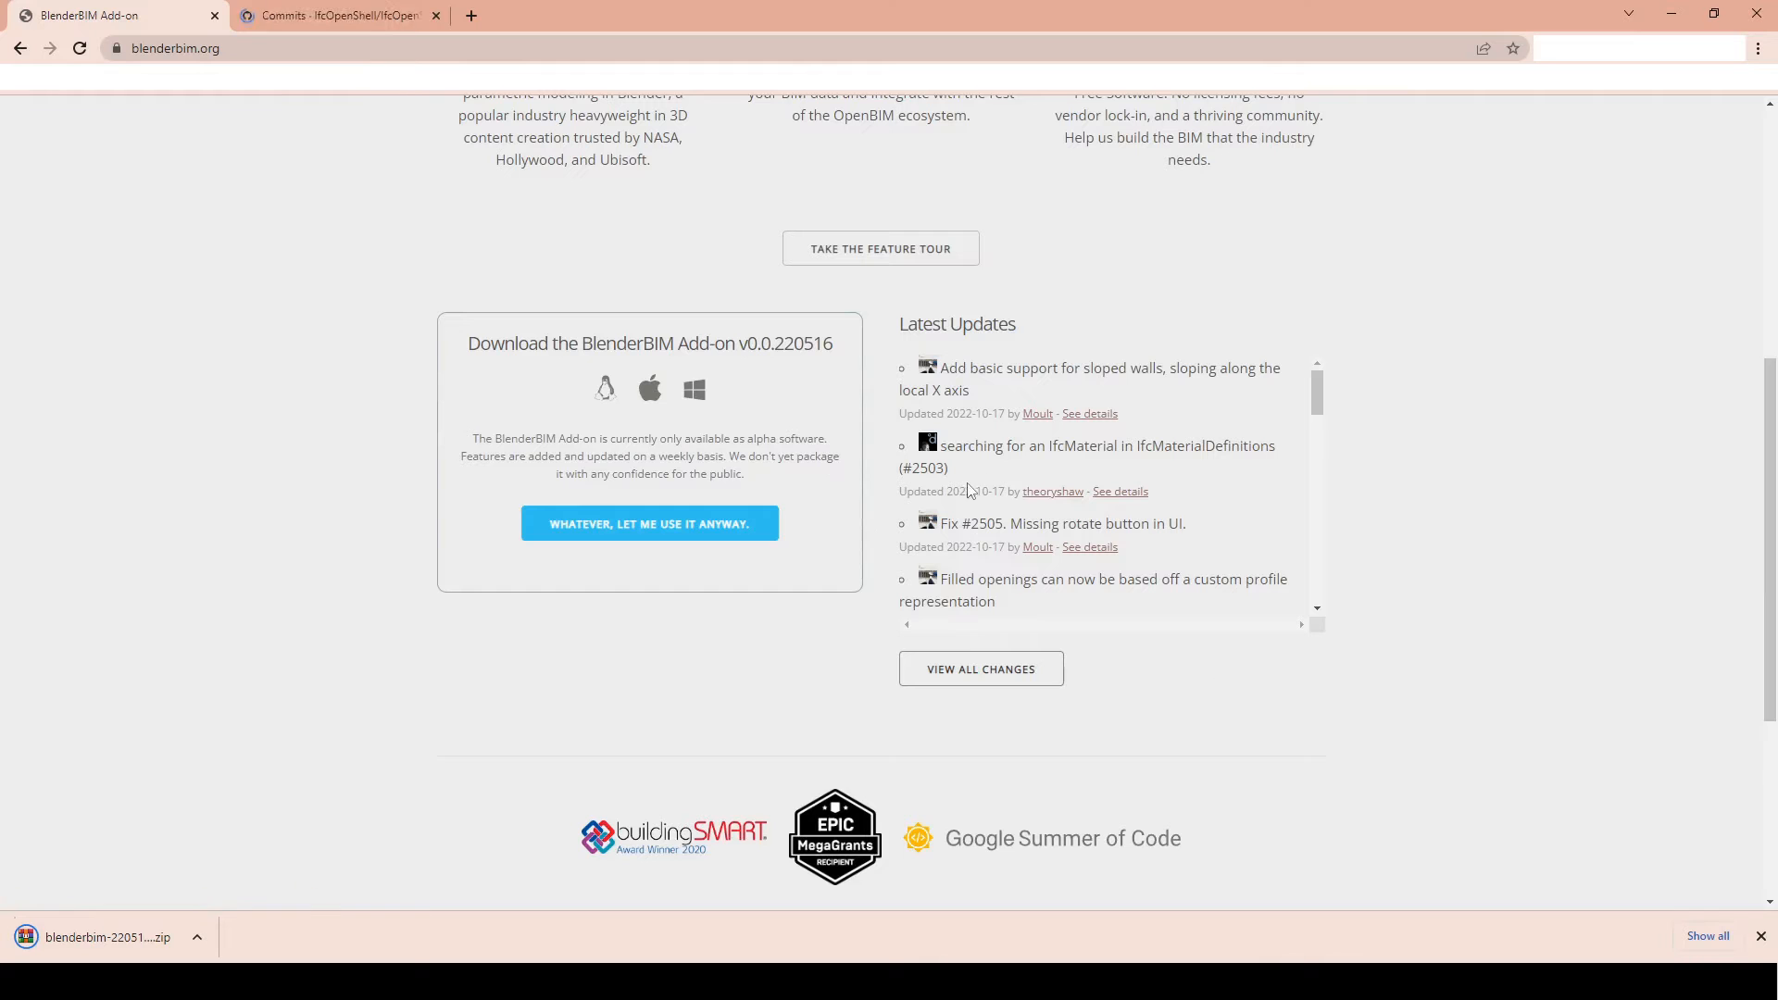
Step: Open the full list of recent IfcOpenShell changes and scroll through it
{"action": "left_click", "coordinate": [334, 16]}
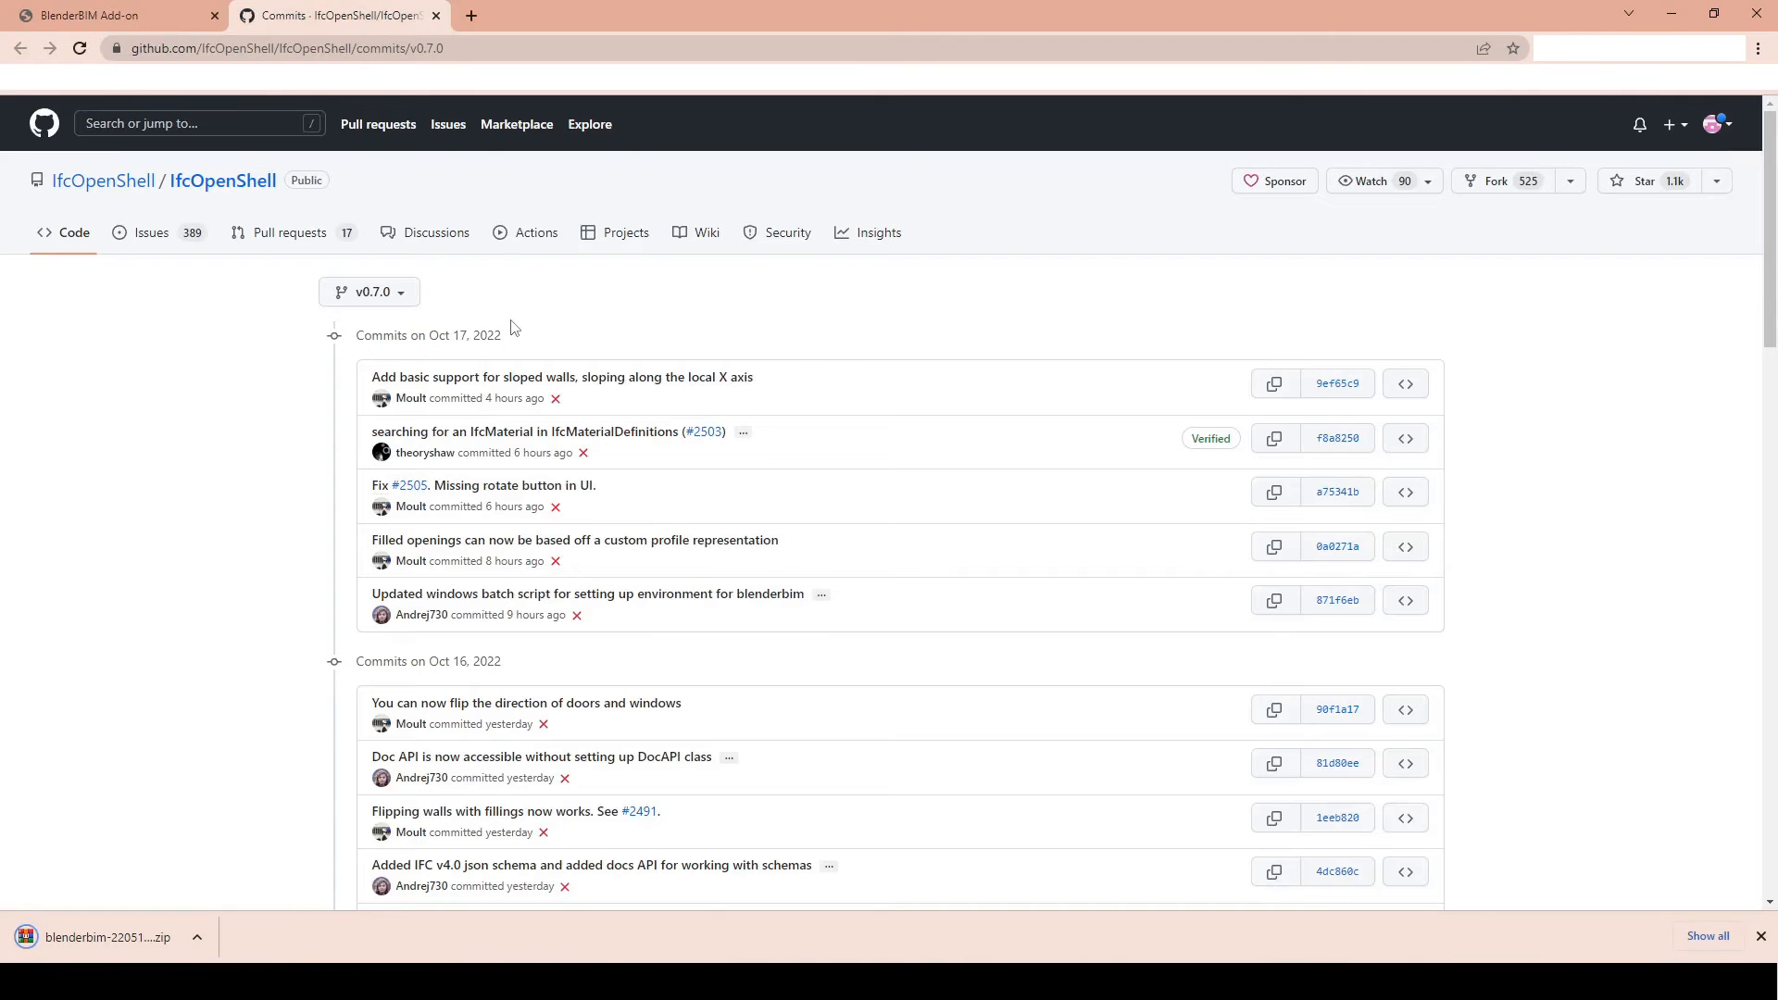
{"action": "scroll", "scroll_direction": "down", "scroll_amount": 3}
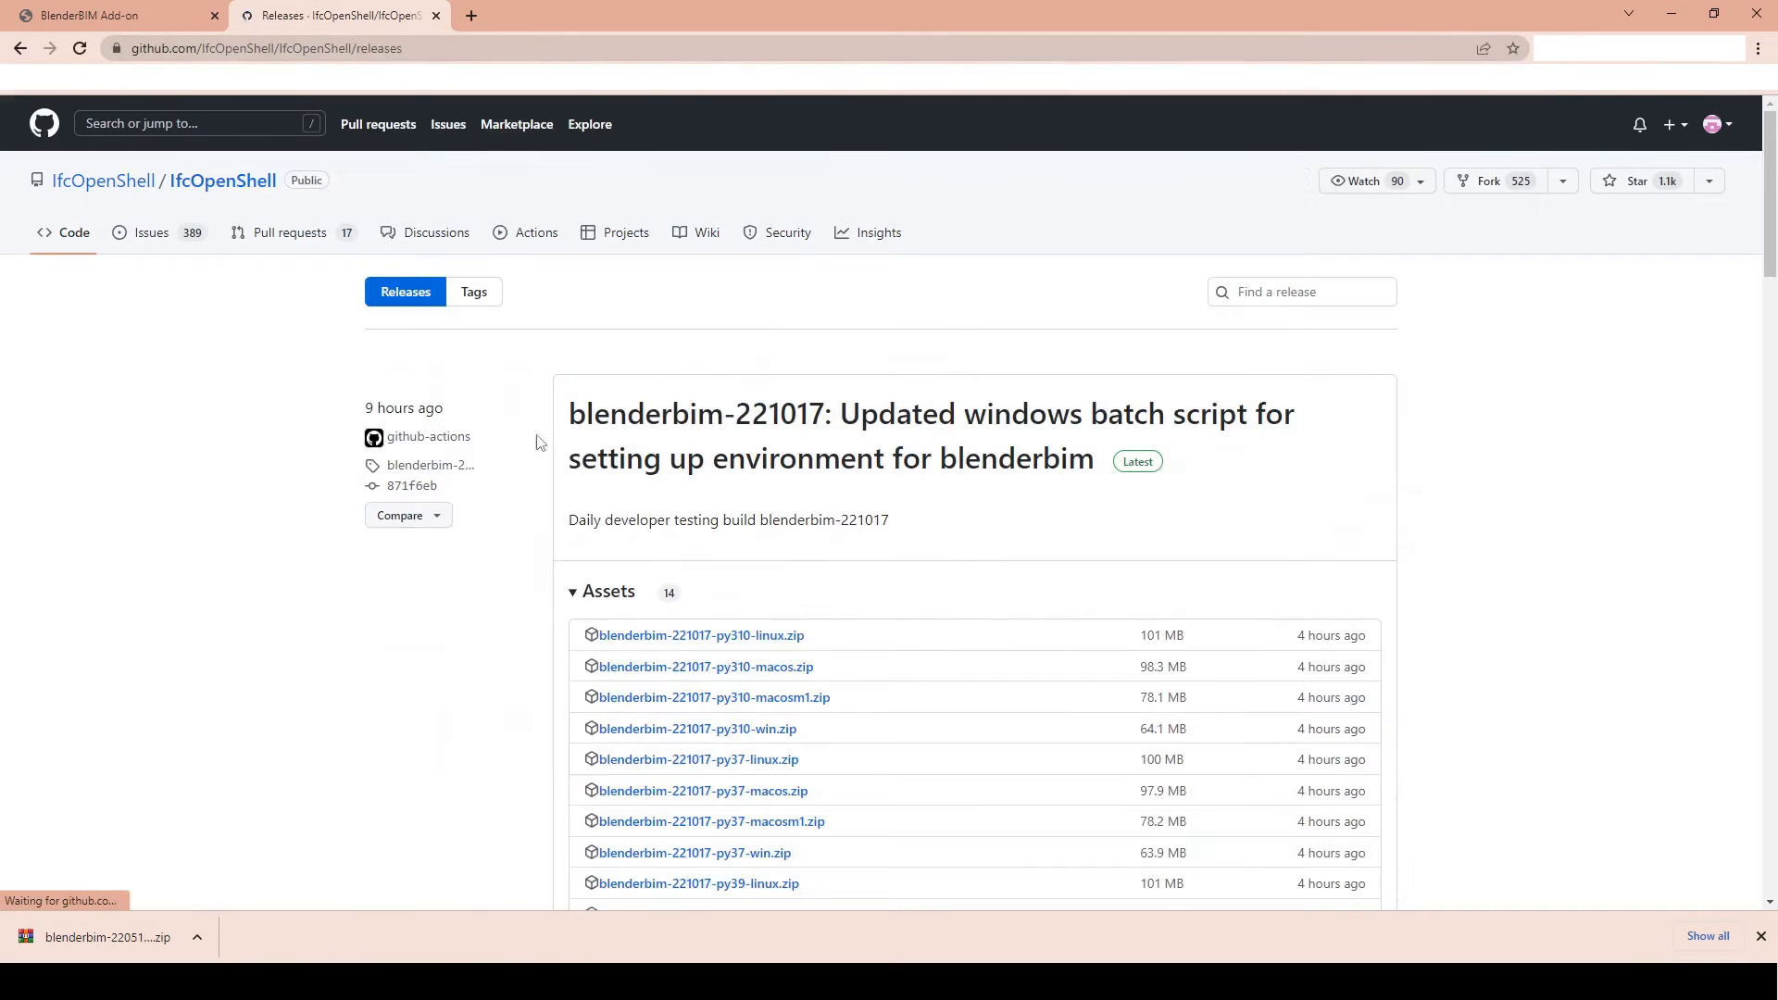
{"action": "scroll", "scroll_direction": "down", "scroll_amount": 3}
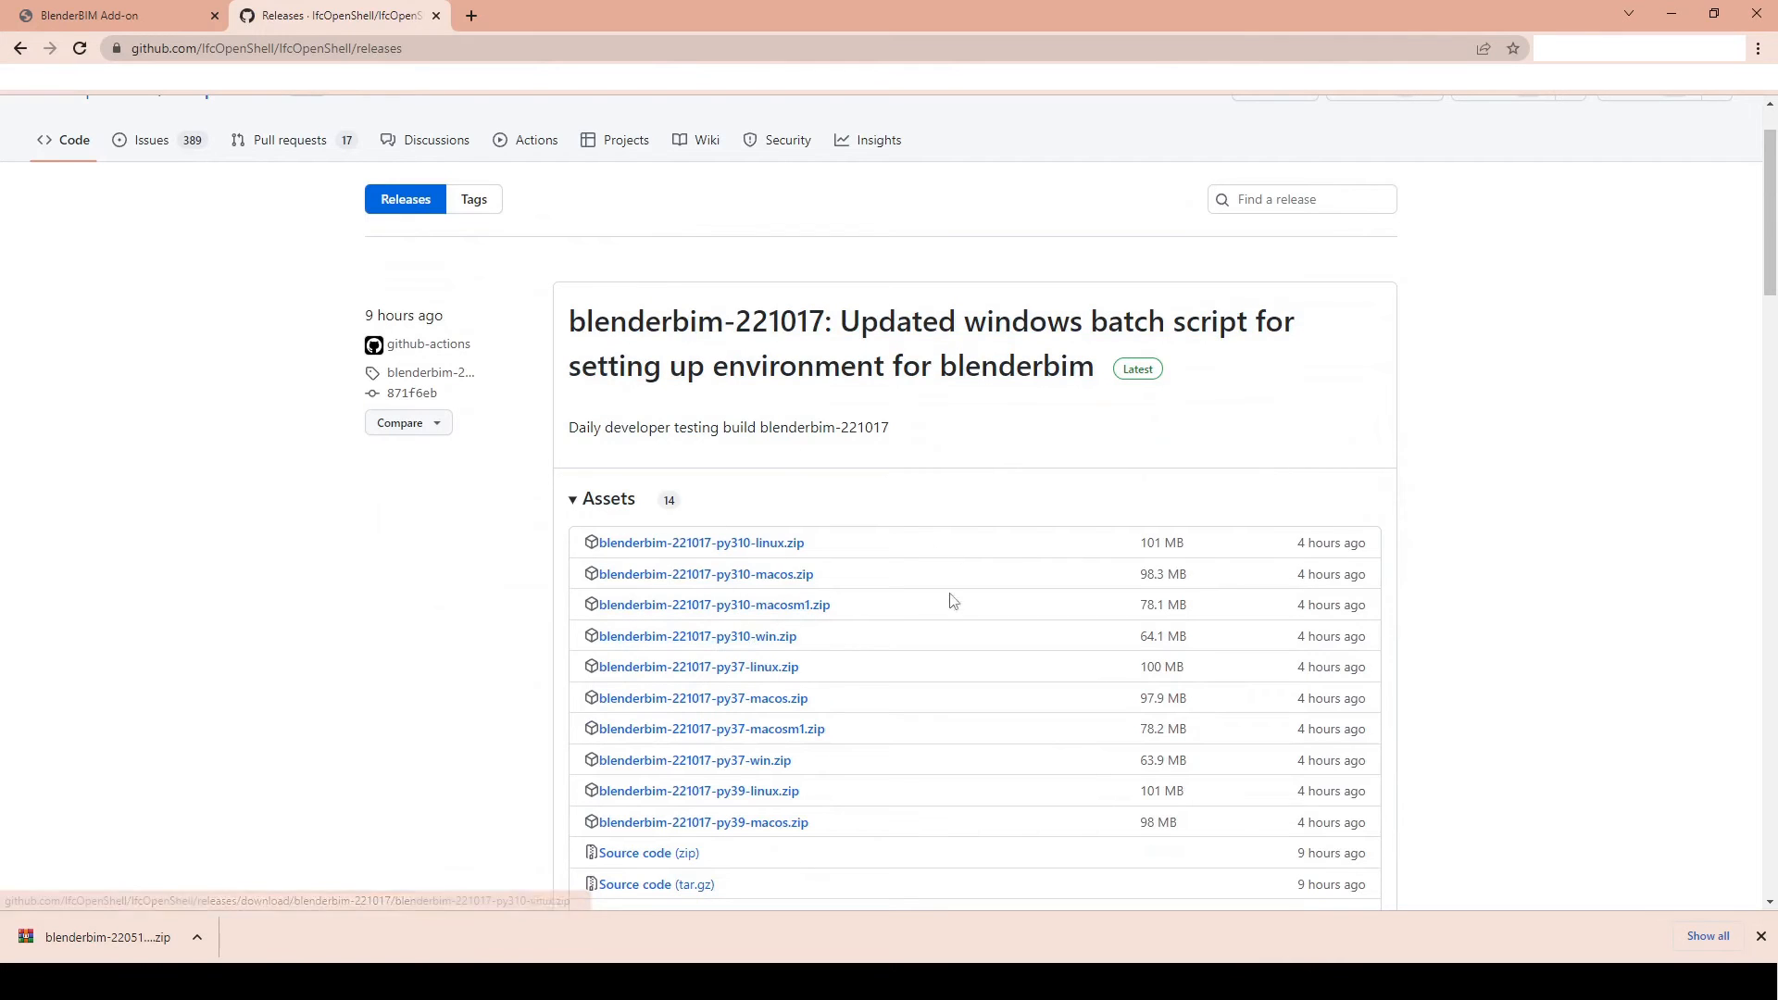
{"action": "mouse_move", "coordinate": [1576, 453]}
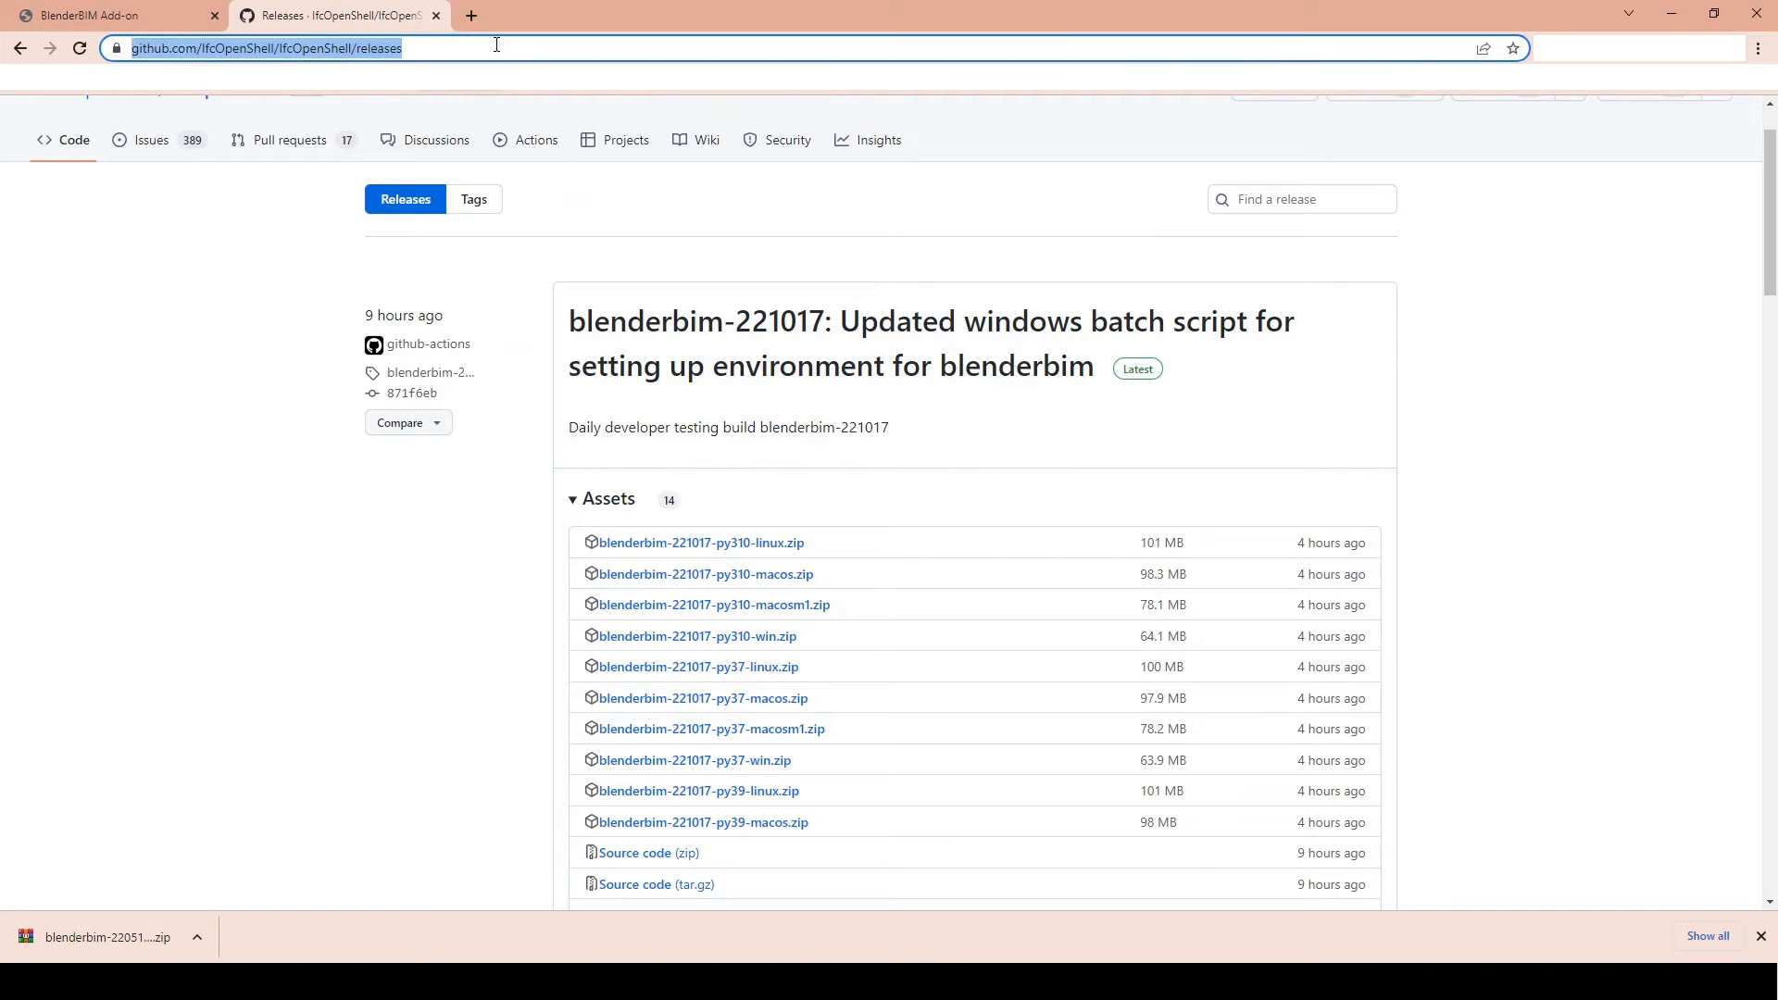
Step: Go to the IfcOpenShell releases page and scroll down to the 221013 build
{"action": "left_click", "coordinate": [957, 483]}
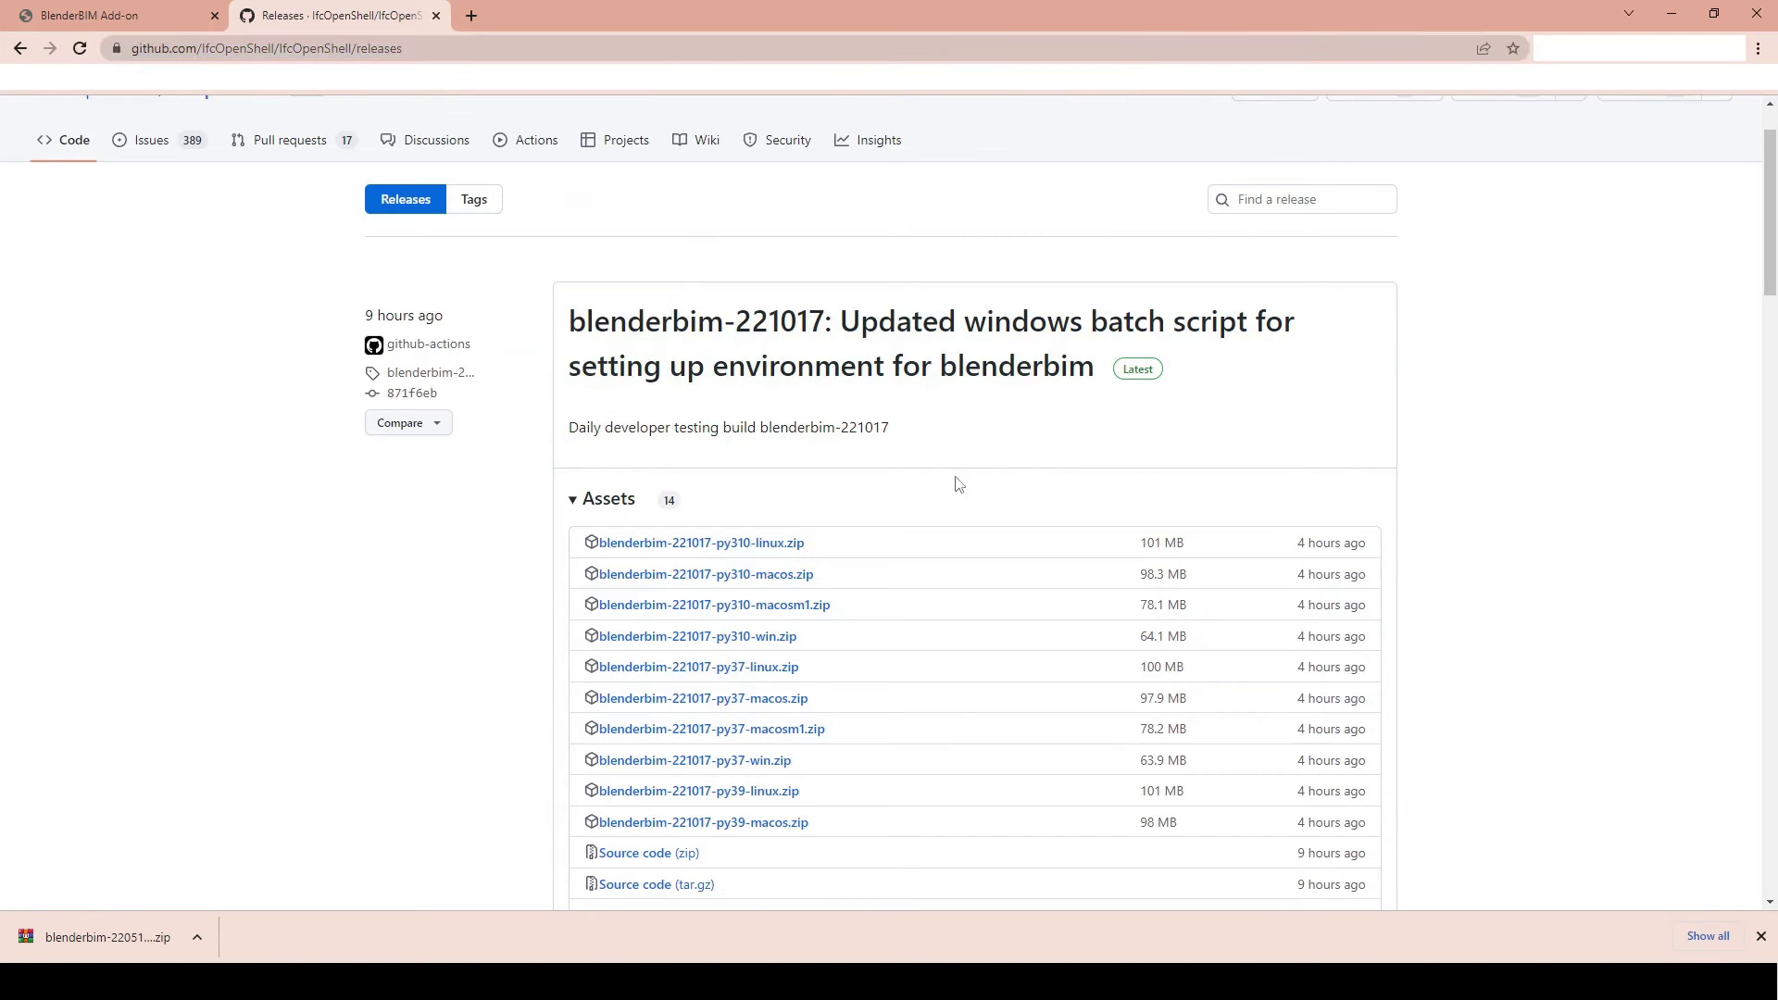
{"action": "scroll", "scroll_direction": "down", "scroll_amount": 3}
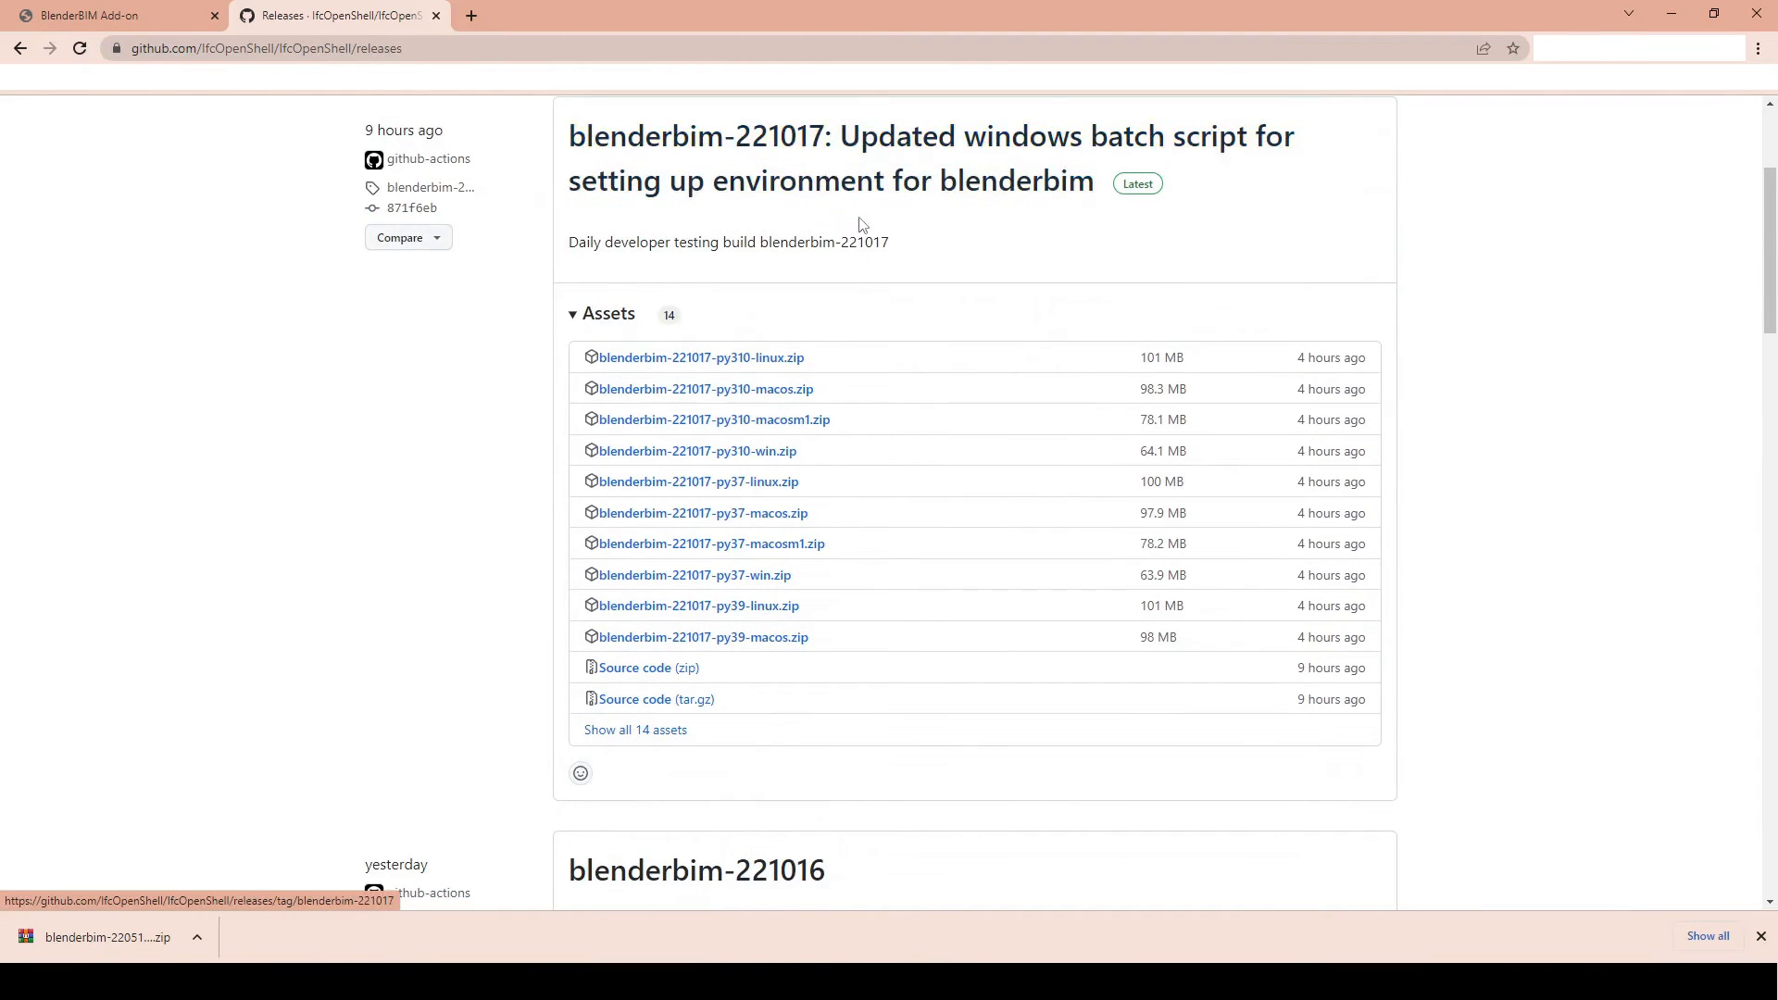
{"action": "scroll", "scroll_direction": "down", "scroll_amount": 3}
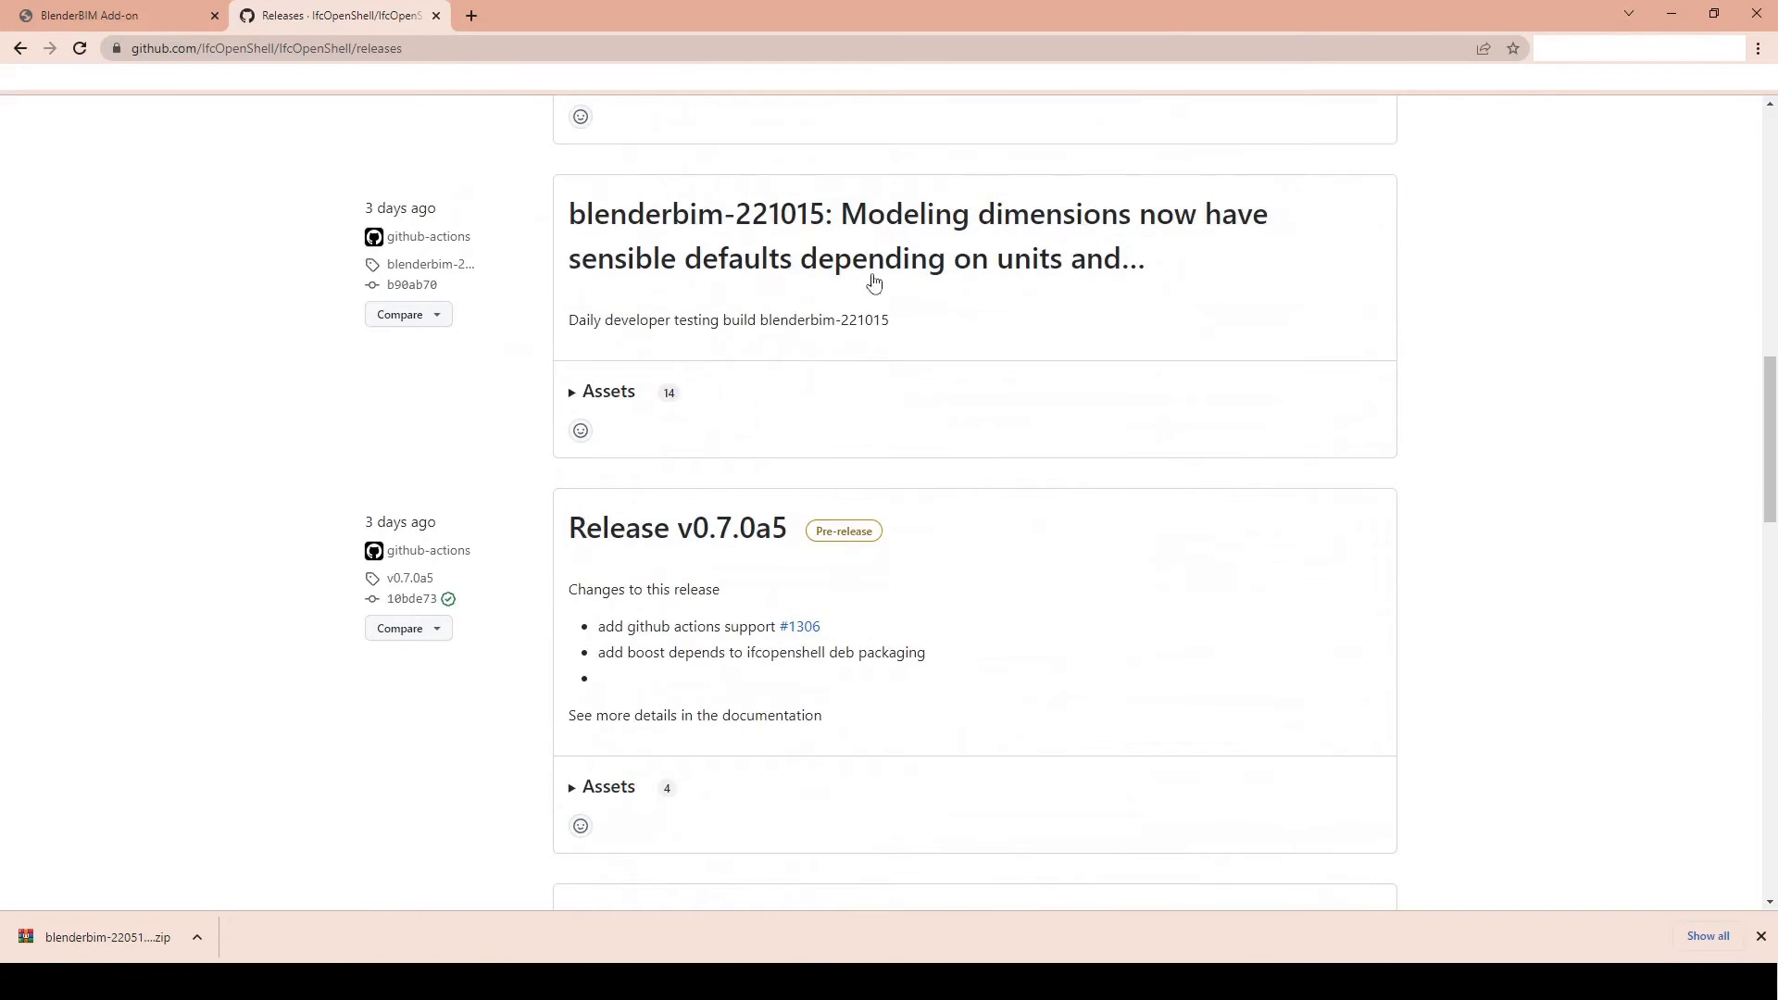
{"action": "scroll", "scroll_direction": "down", "scroll_amount": 3}
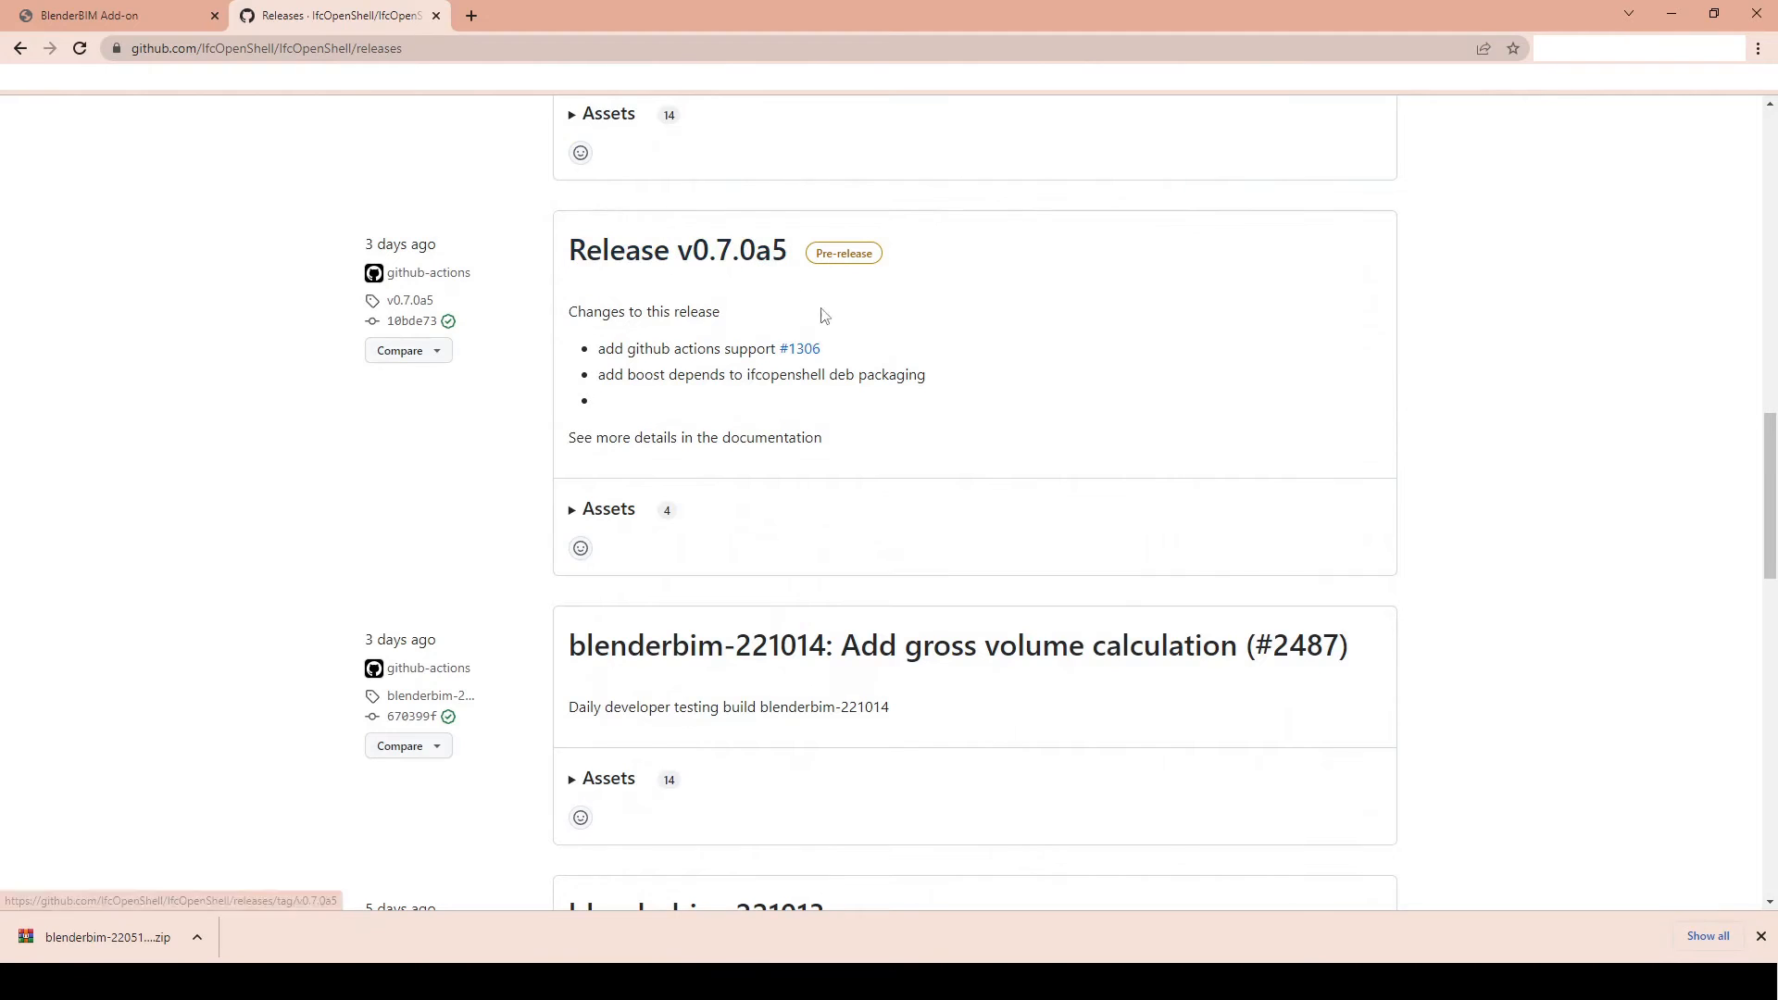
{"action": "scroll", "scroll_direction": "down", "scroll_amount": 3}
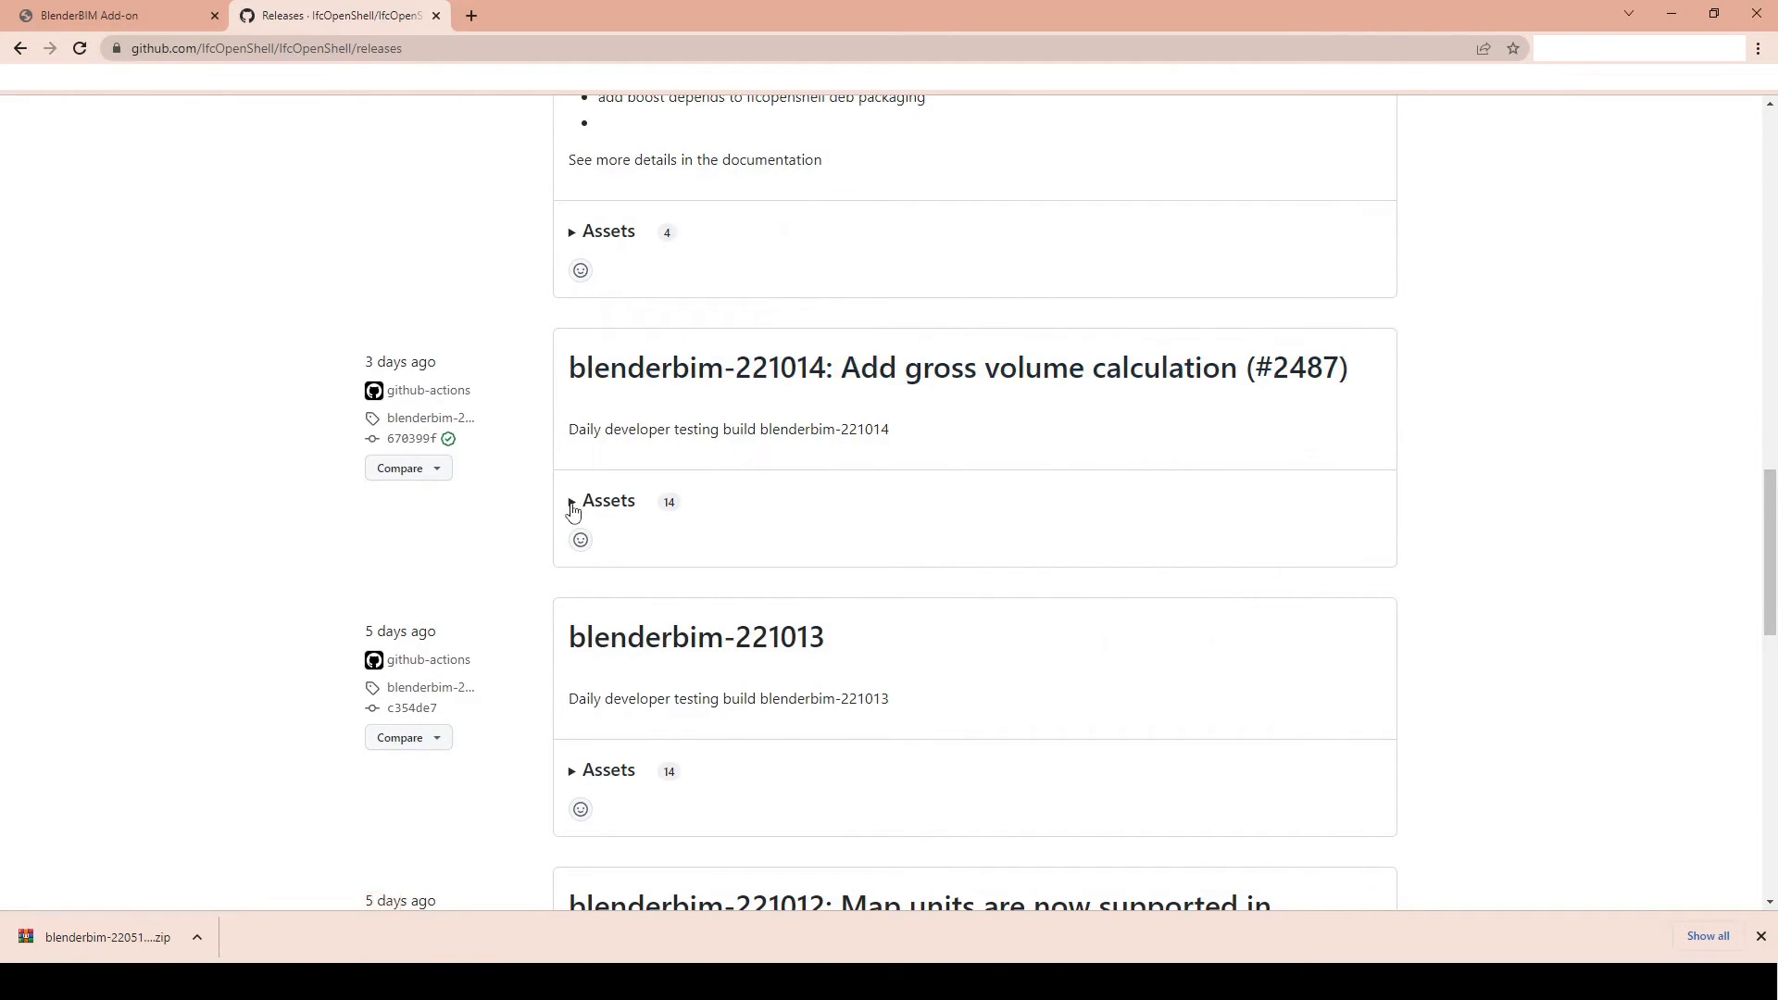
Step: Expand the blenderbim-221014 assets and download blenderbim-221014-py310-win.zip
{"action": "left_click", "coordinate": [608, 501]}
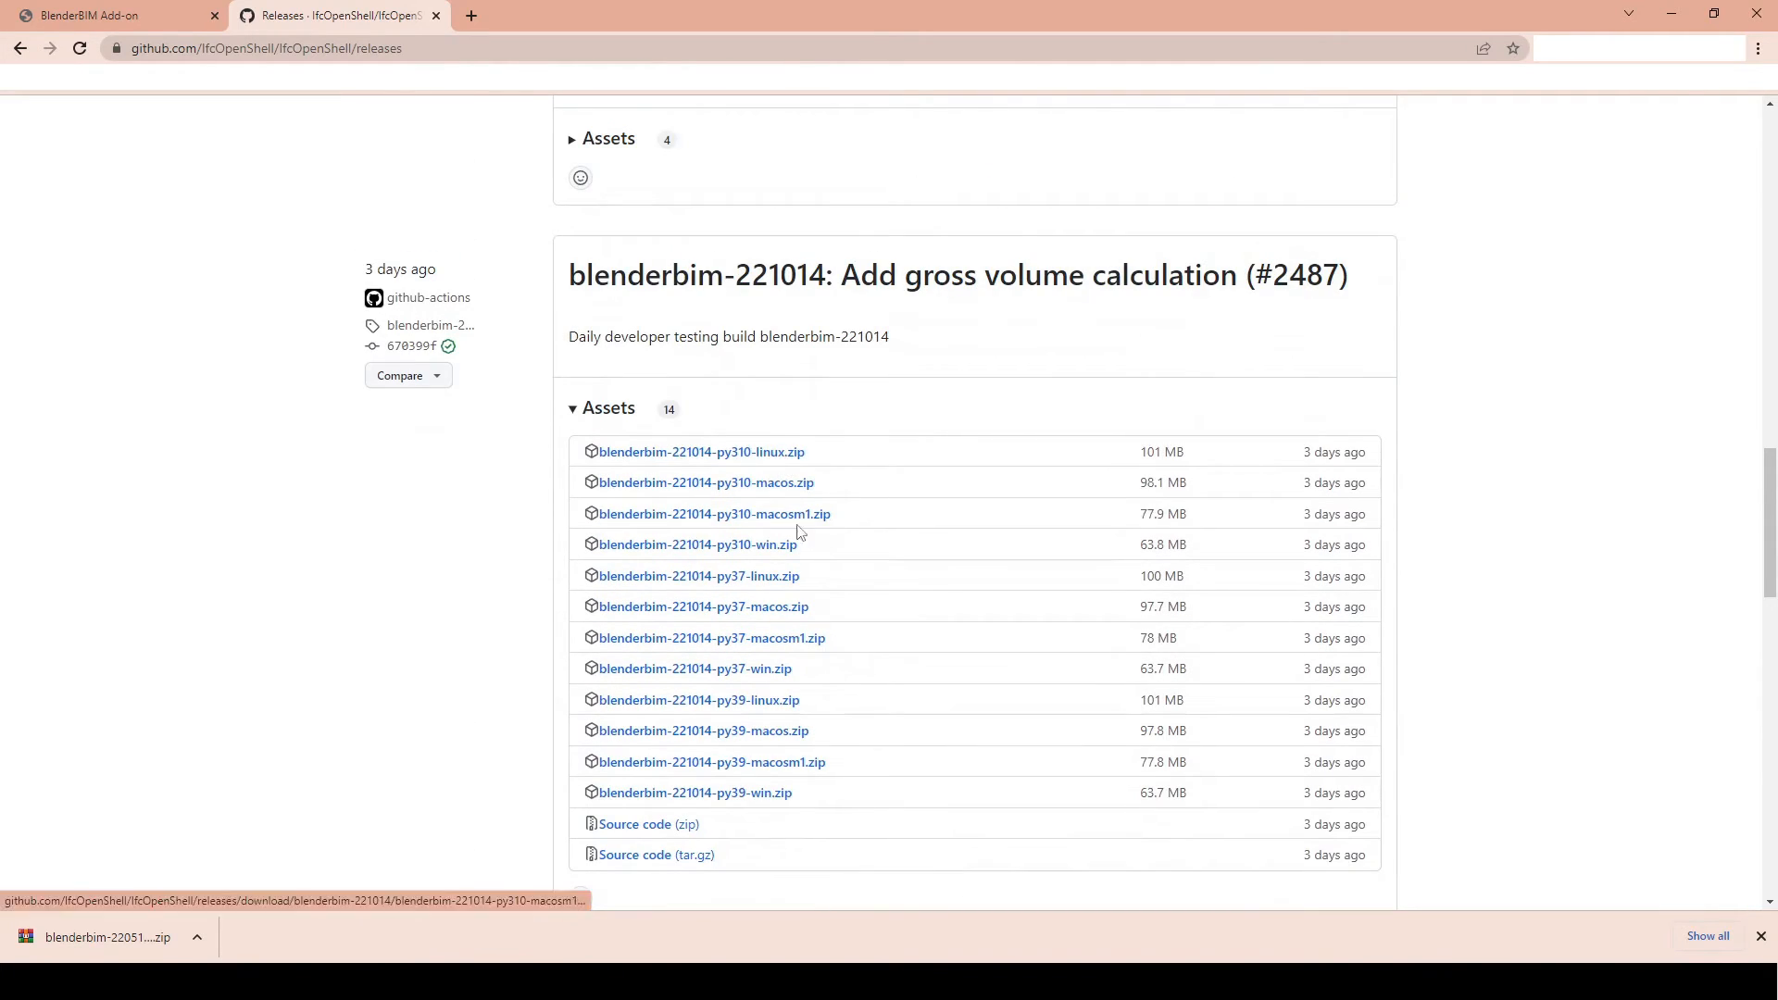
{"action": "mouse_move", "coordinate": [762, 546]}
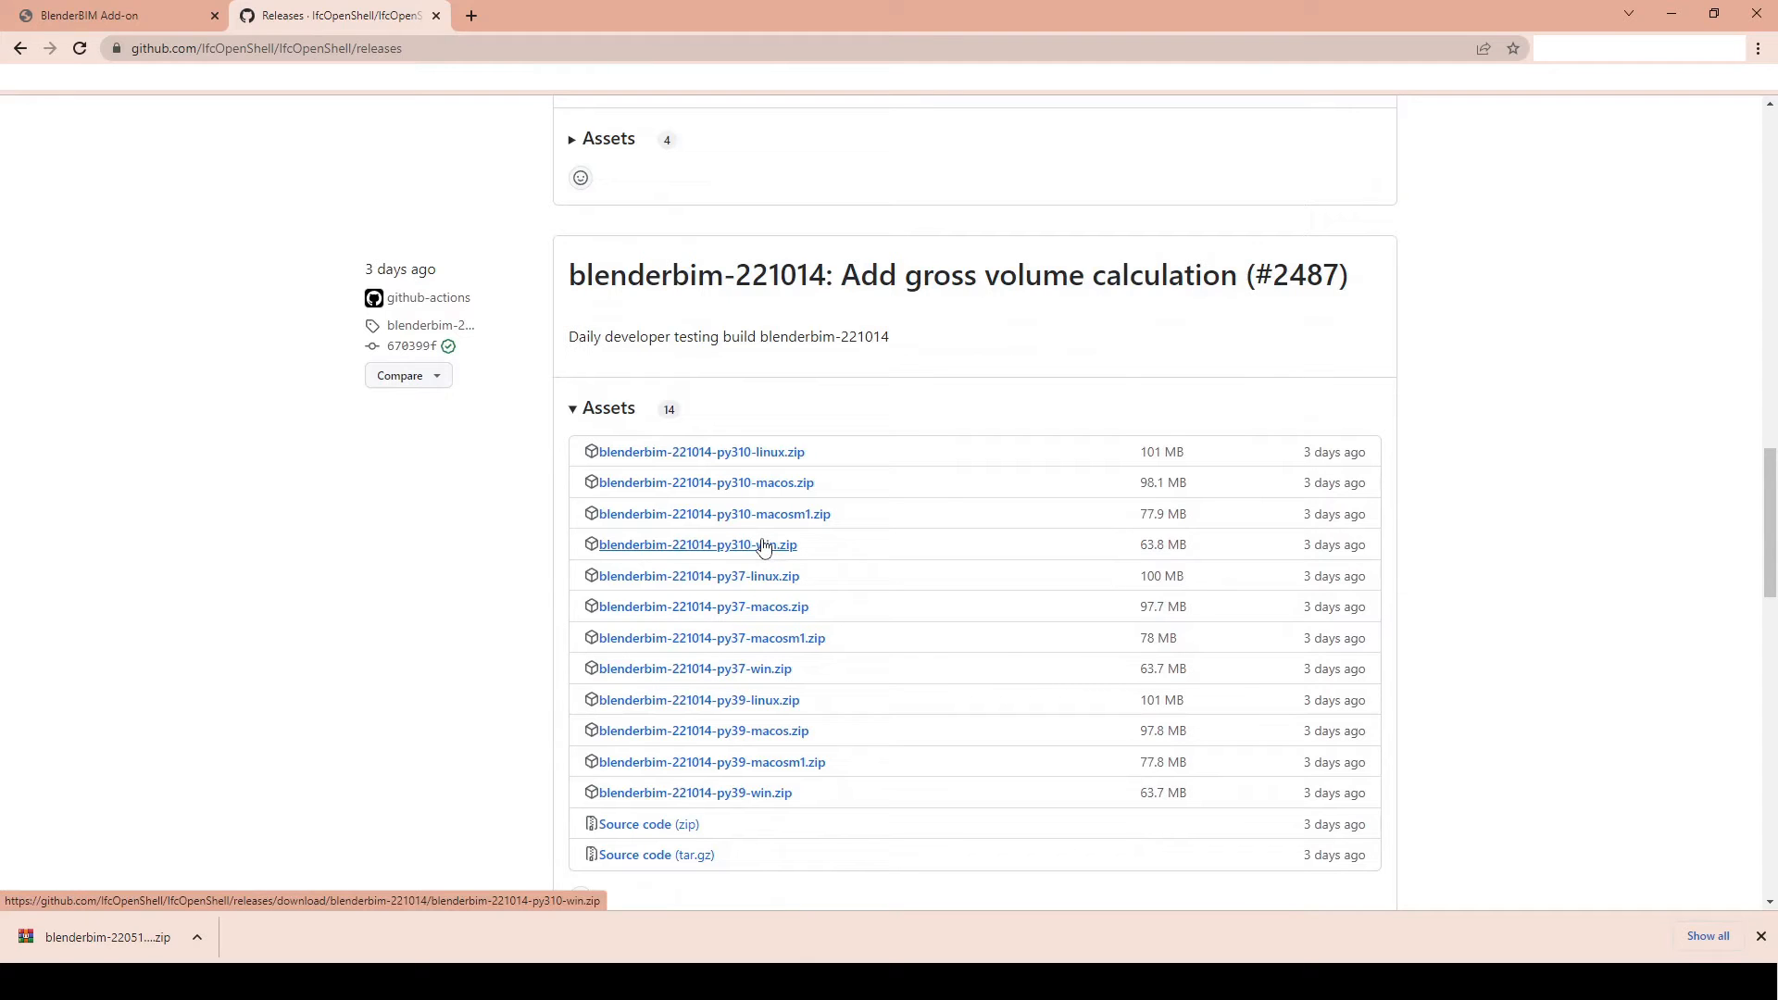
{"action": "mouse_move", "coordinate": [751, 521]}
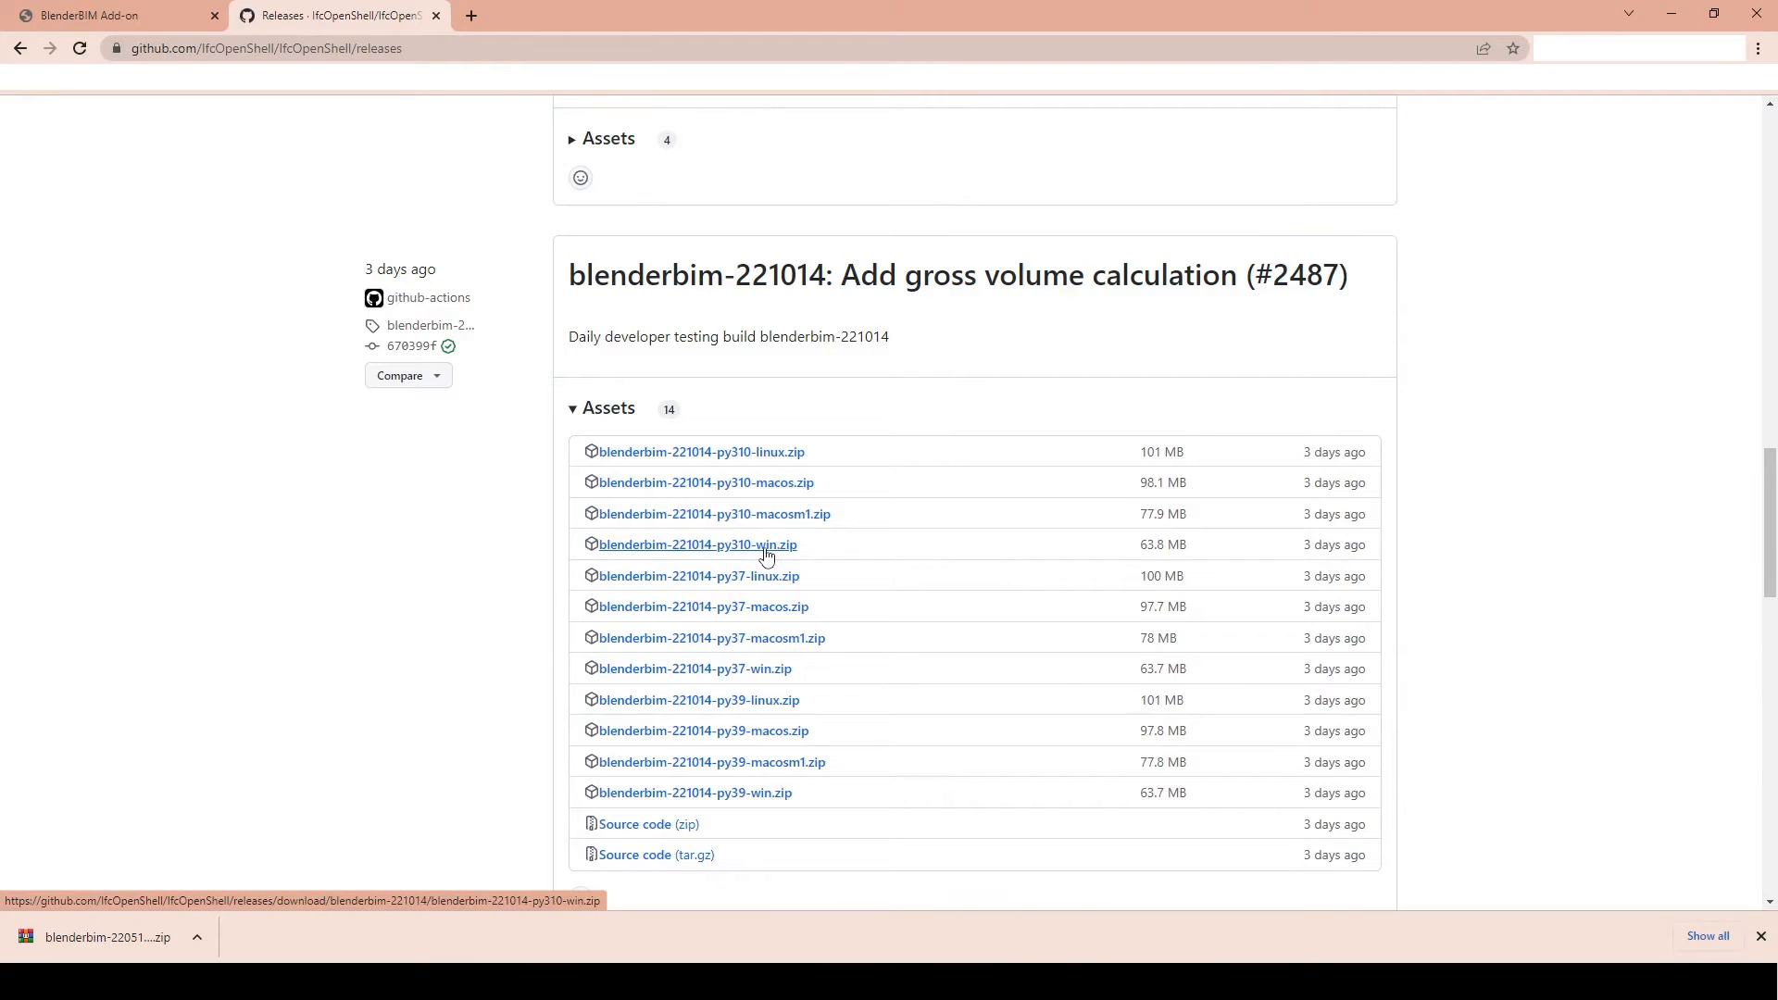
{"action": "left_click", "coordinate": [697, 545]}
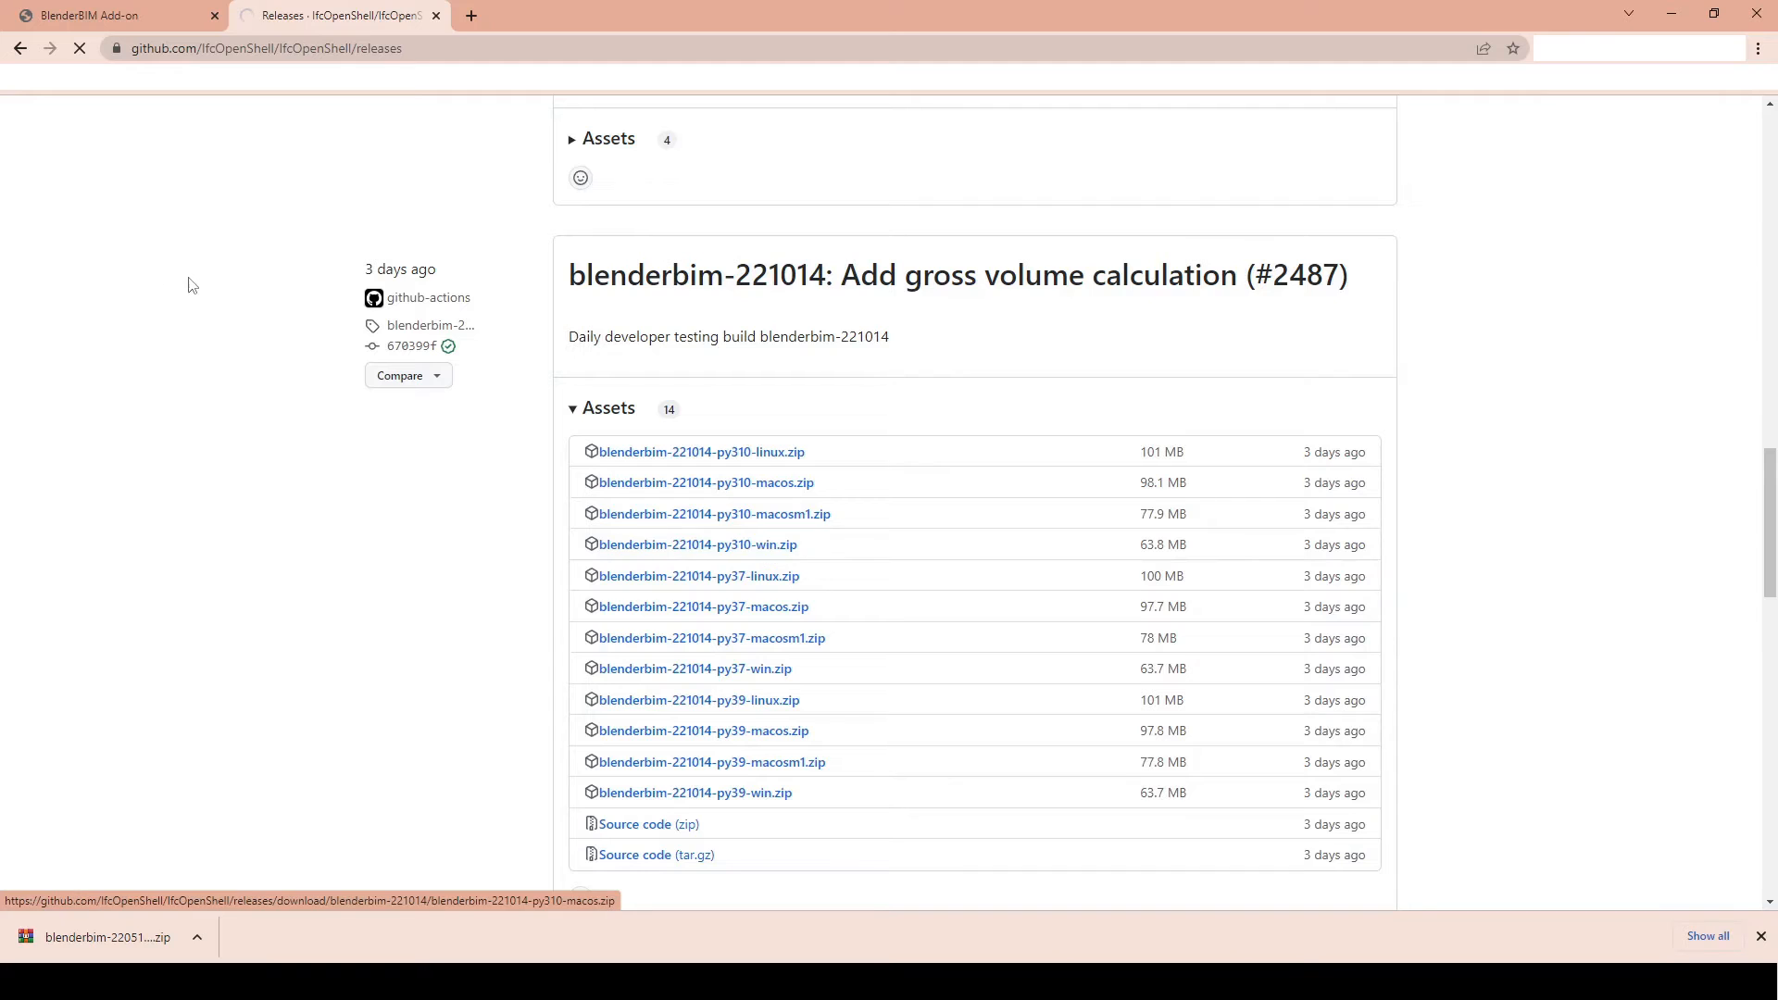
{"action": "left_click", "coordinate": [700, 544]}
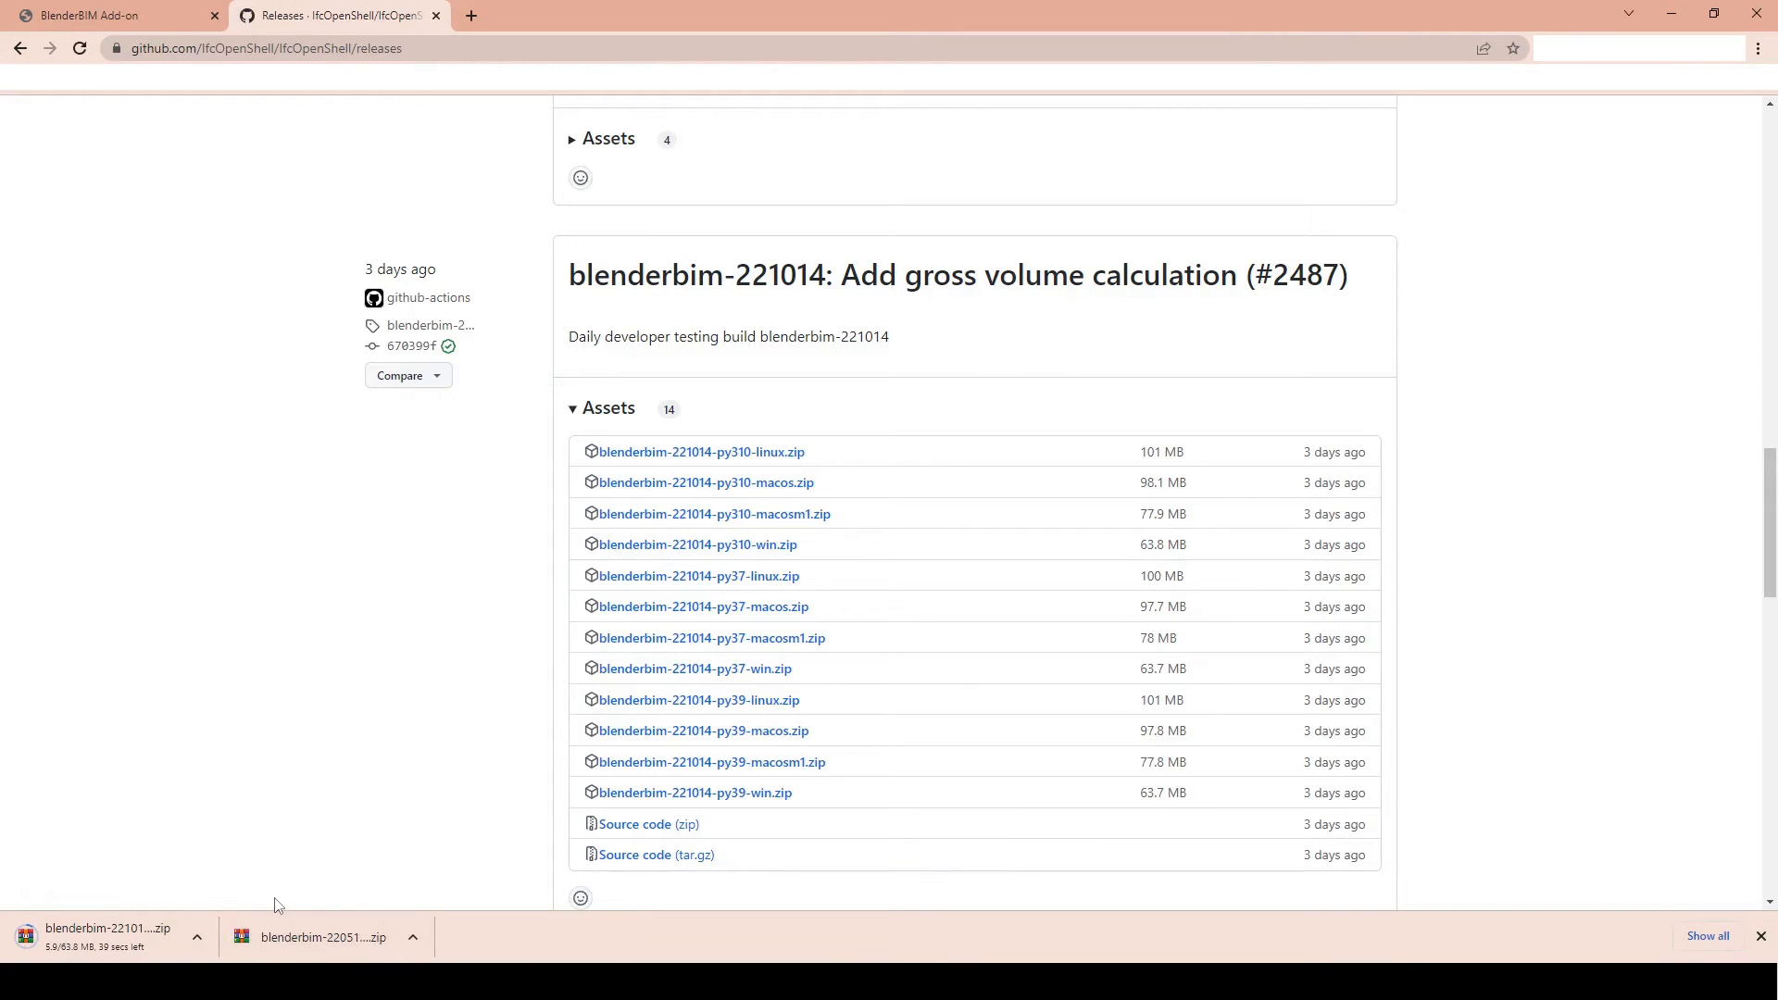
{"action": "mouse_move", "coordinate": [164, 884]}
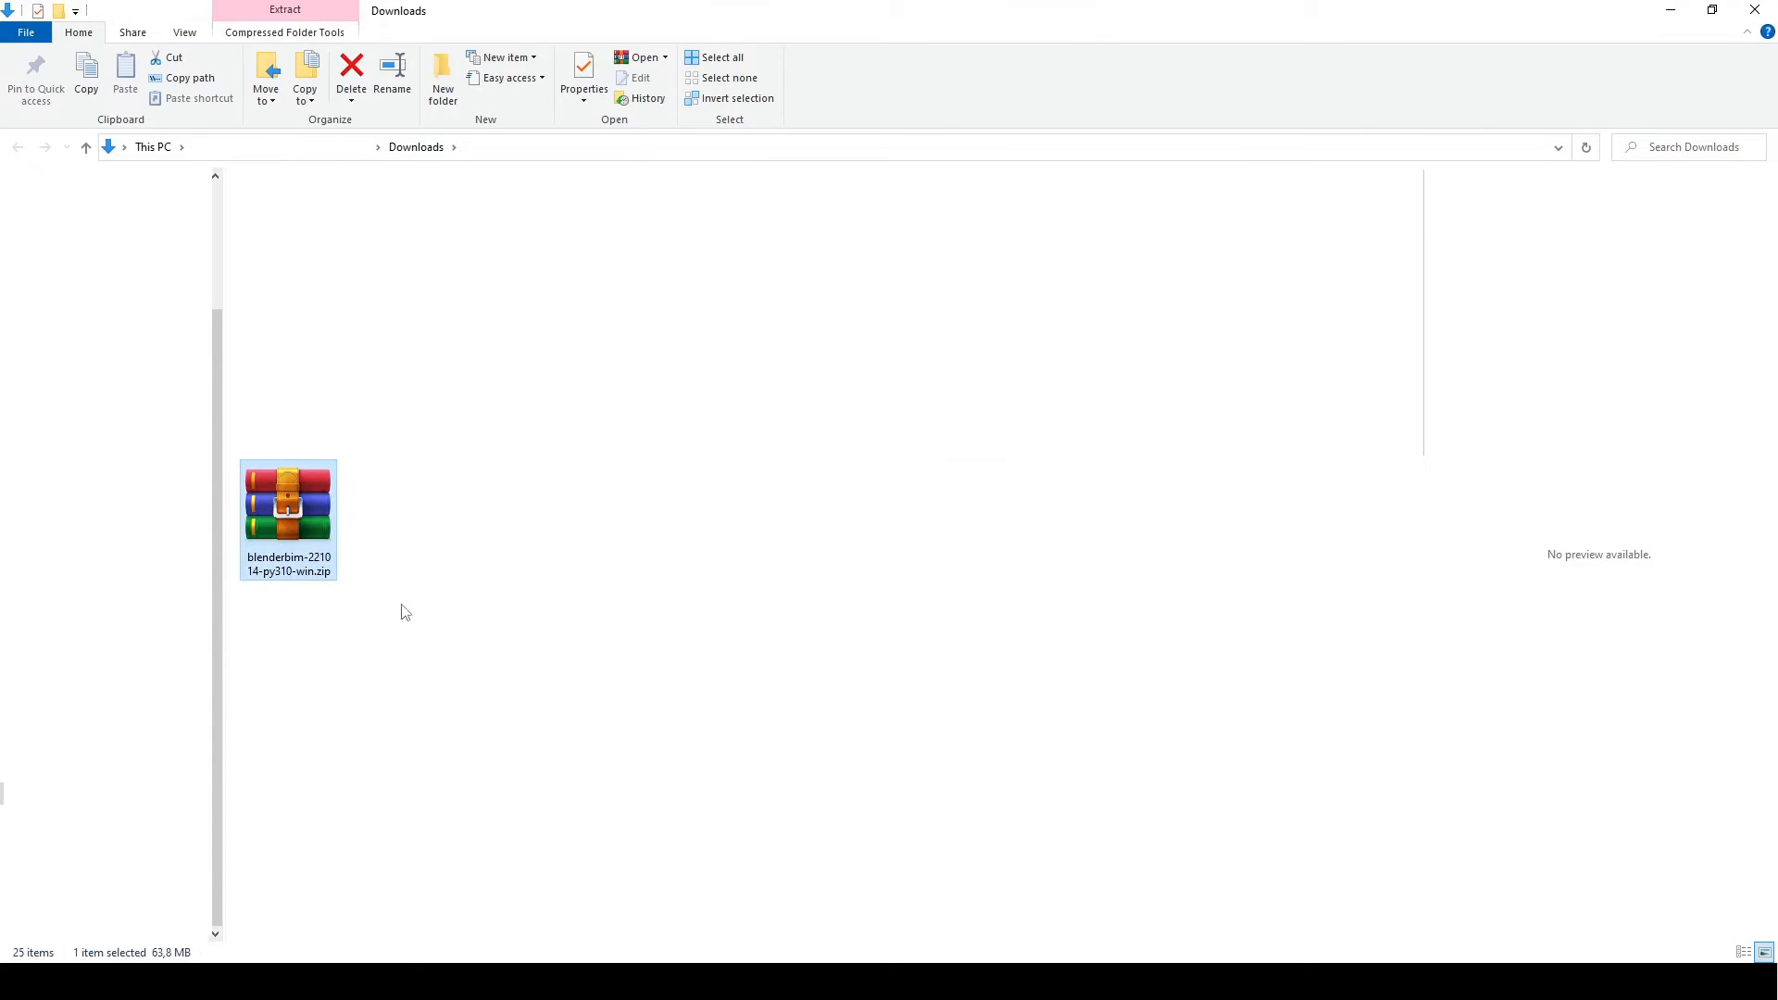
{"action": "mouse_move", "coordinate": [615, 594]}
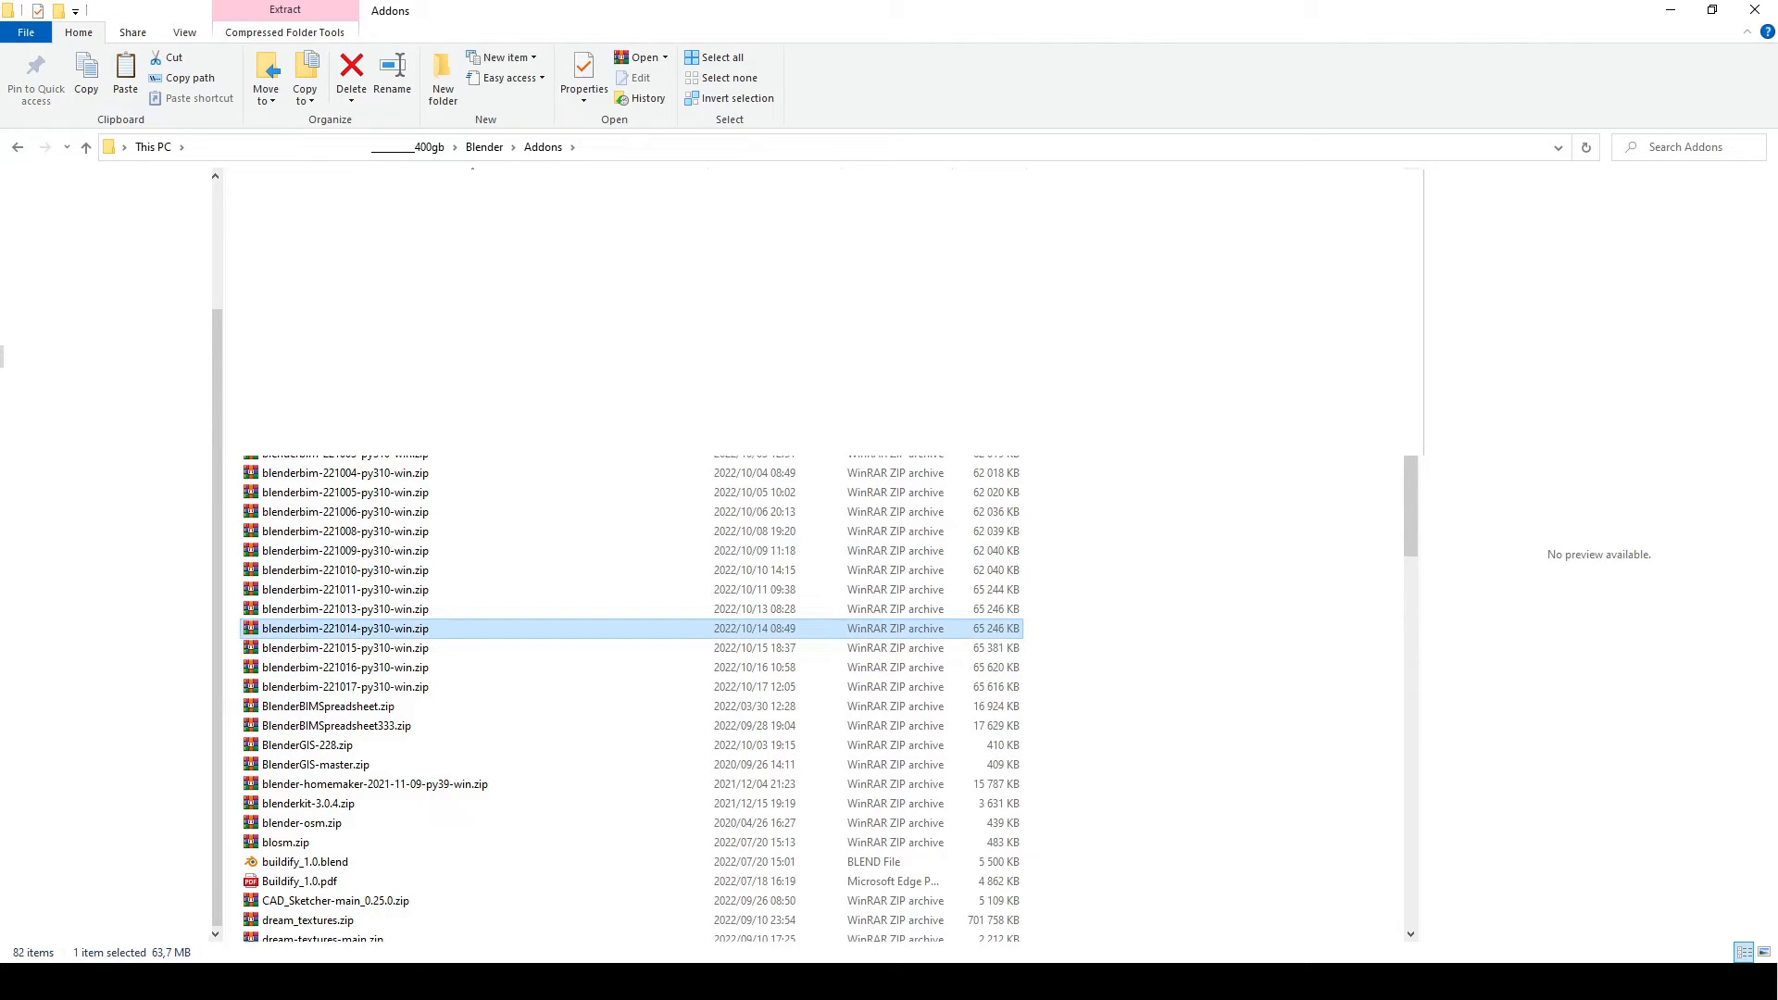
{"action": "mouse_move", "coordinate": [451, 662]}
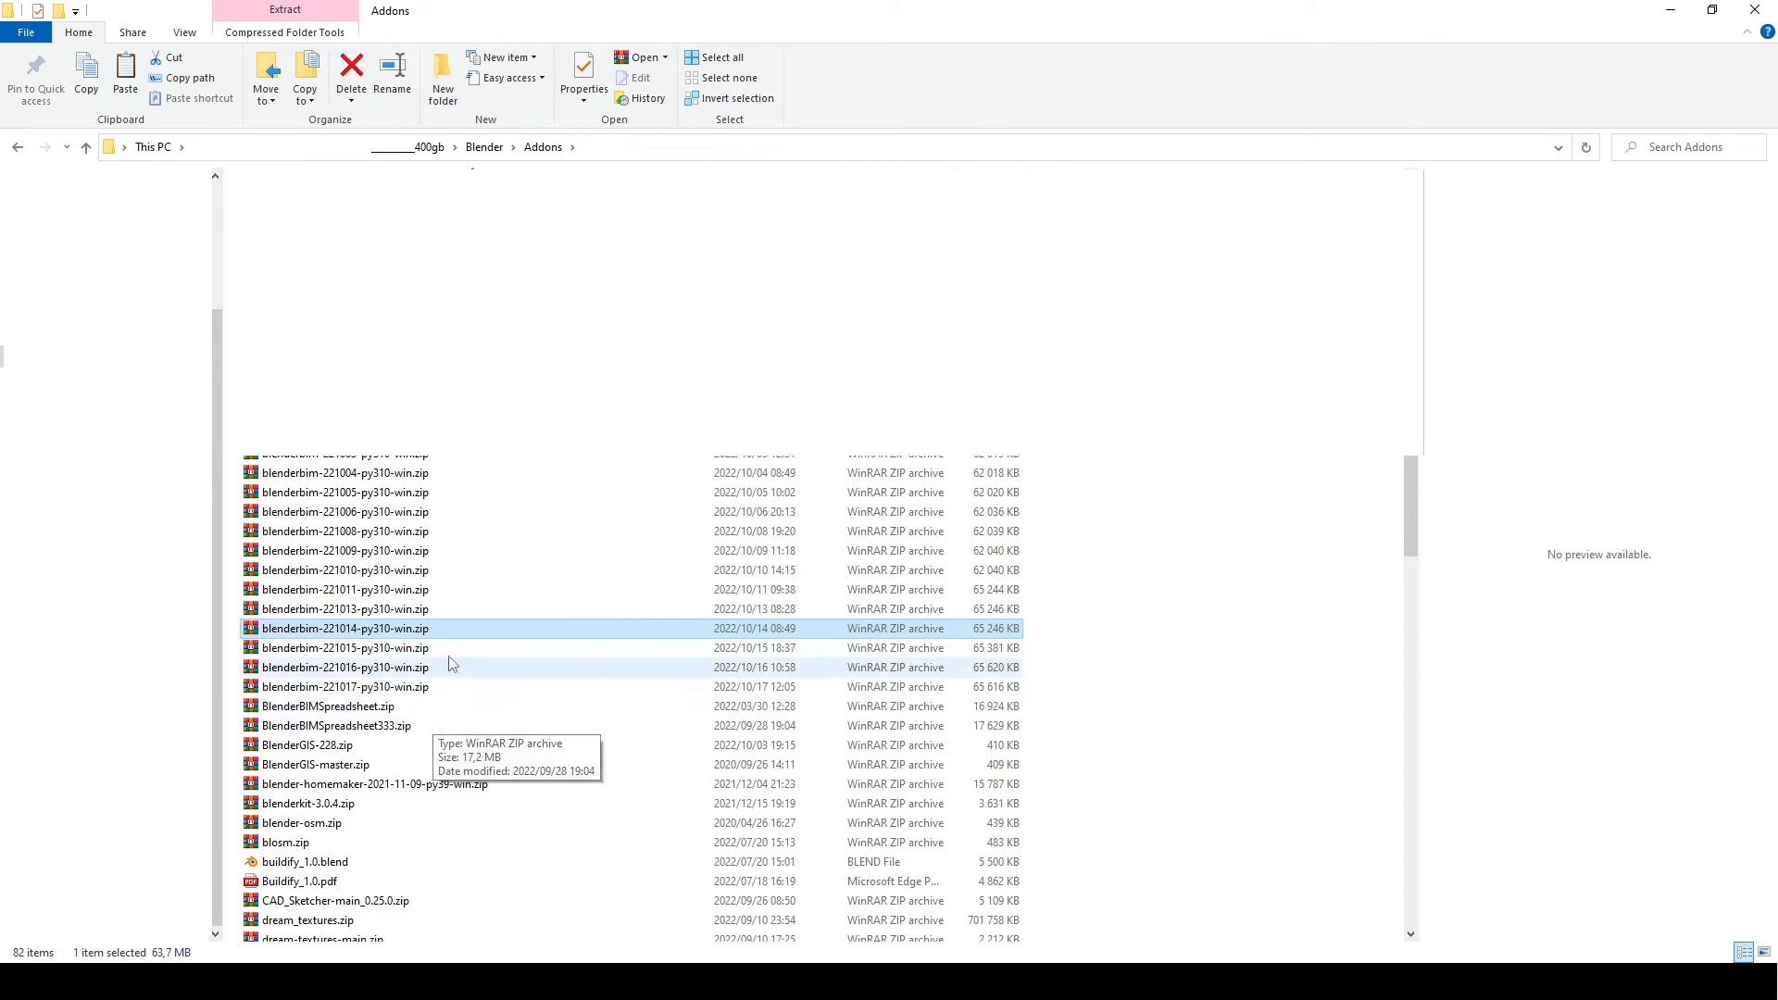
Step: Place the blenderbim-221014 zip in the Blender Addons folder and return to Blender
{"action": "left_click", "coordinate": [1240, 585]}
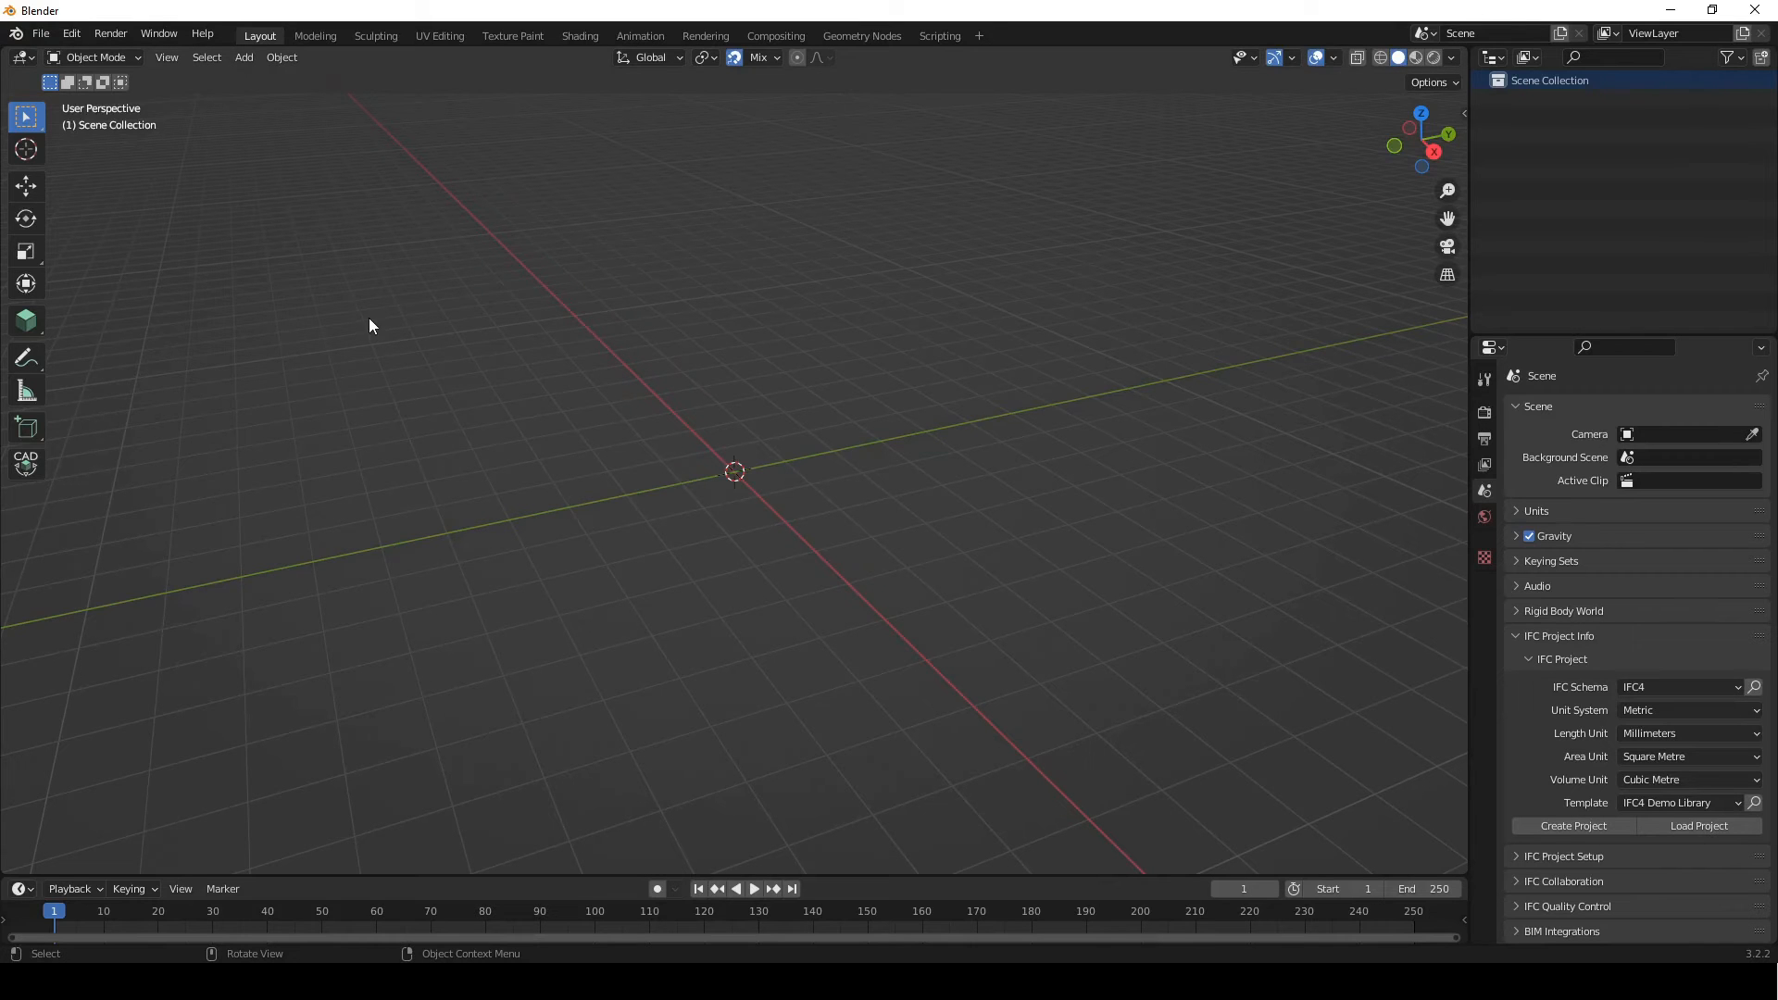
{"action": "left_click", "coordinate": [66, 35]}
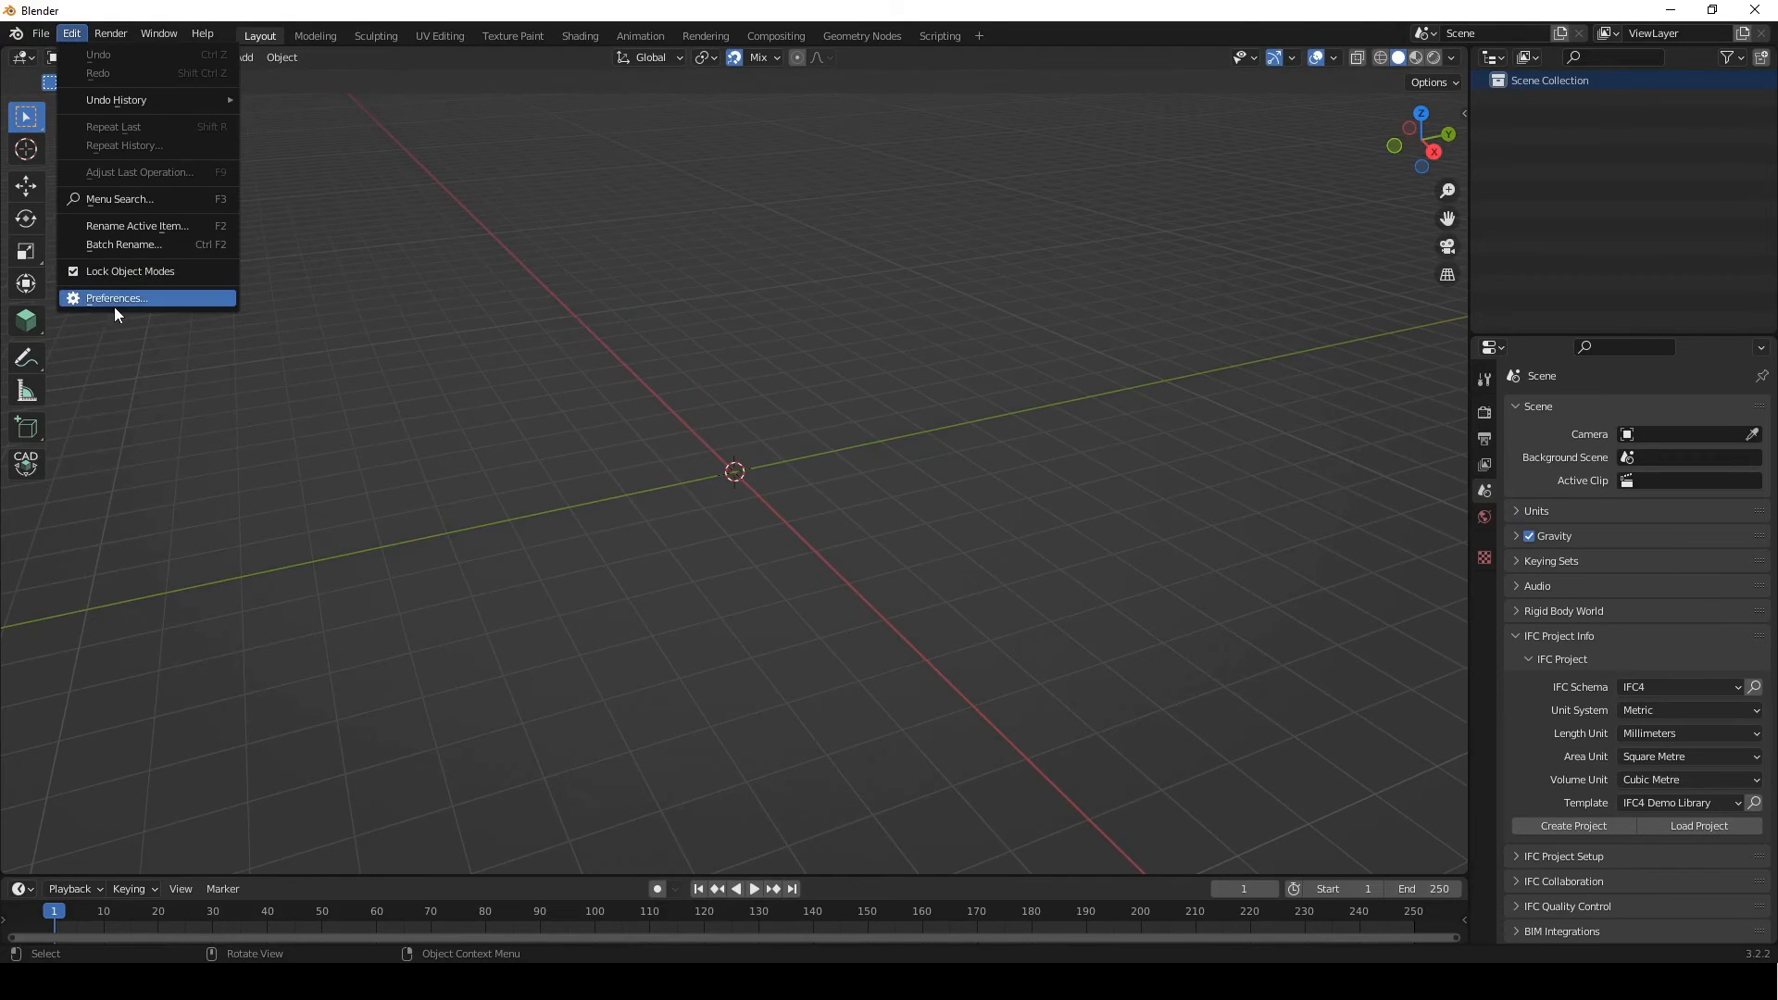
Step: Open the add-on install file browser from Preferences and go to the Addons bookmark
{"action": "left_click", "coordinate": [116, 298]}
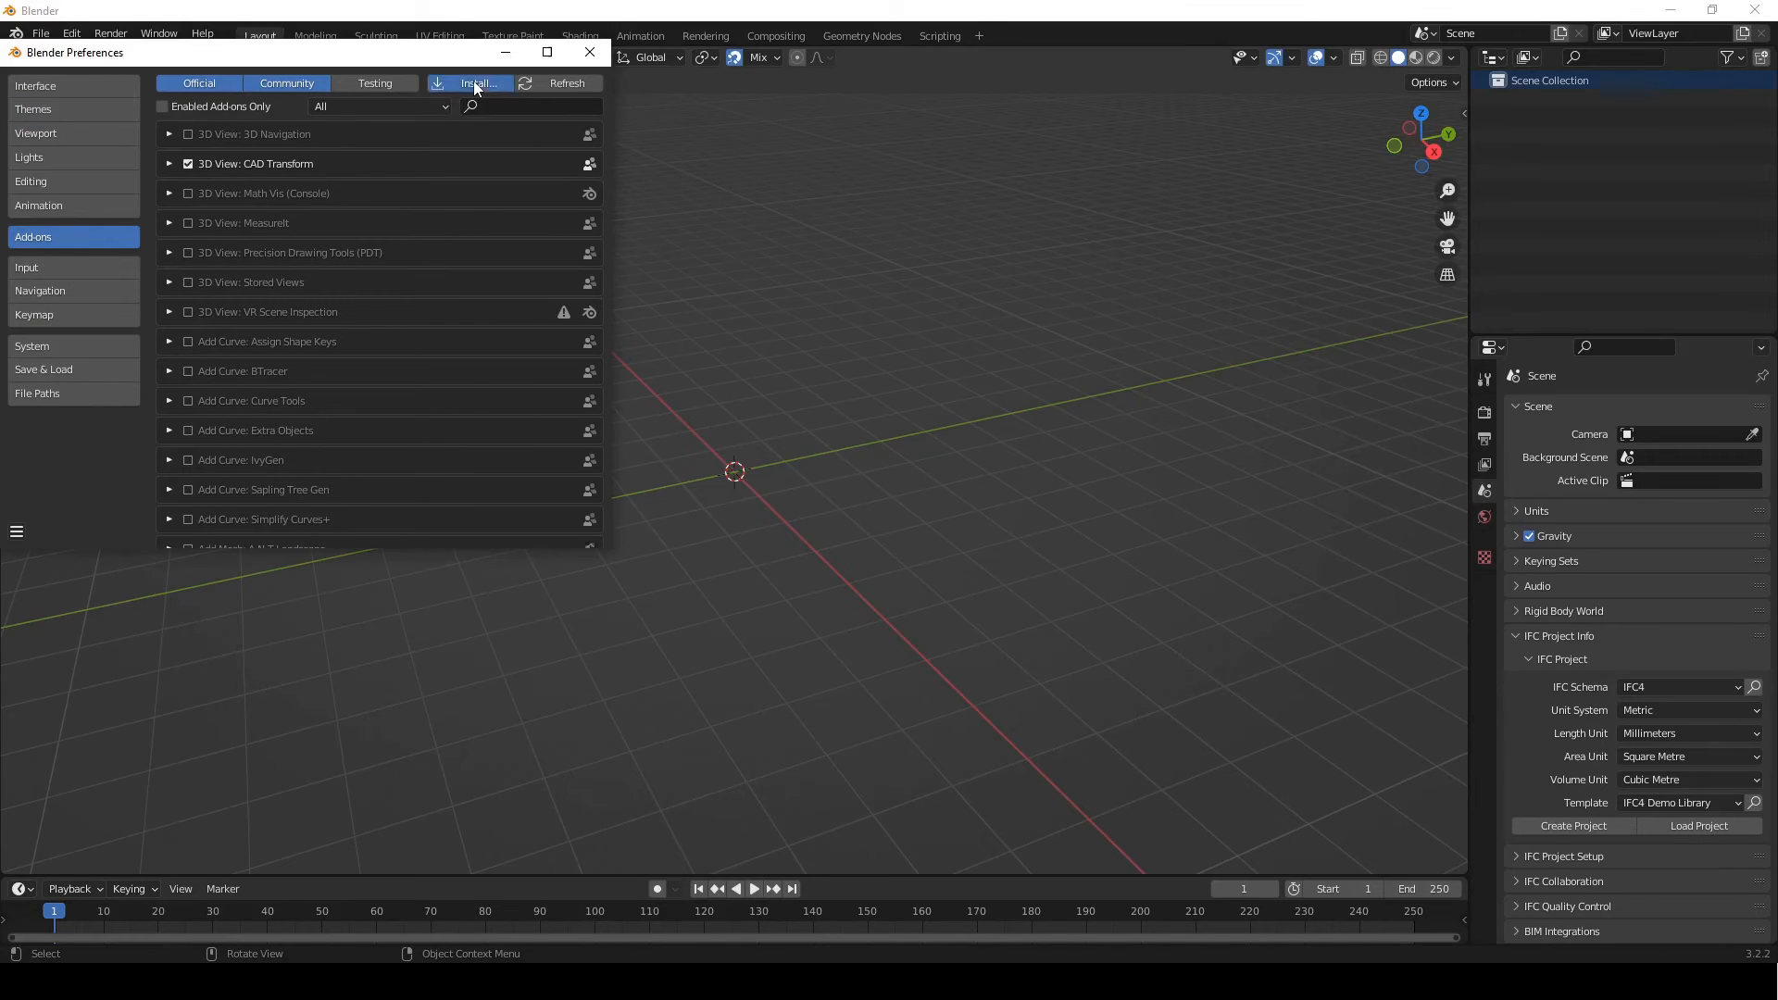
{"action": "left_click", "coordinate": [478, 84]}
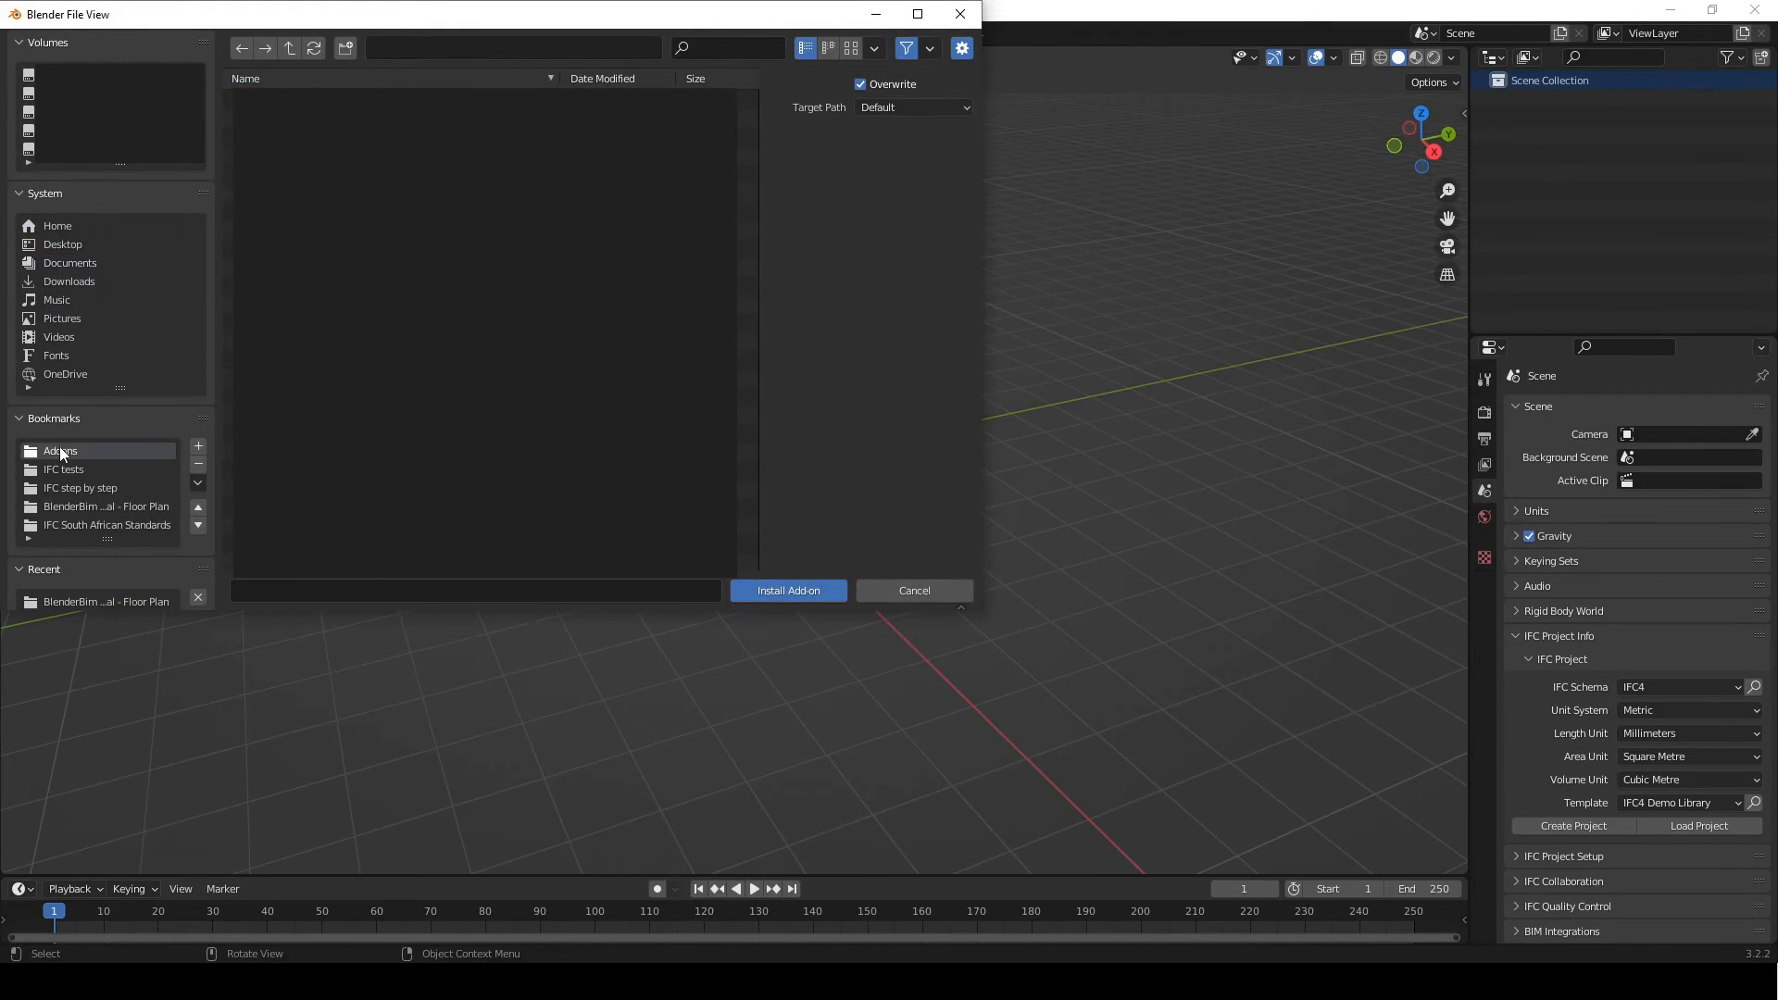
{"action": "left_click", "coordinate": [59, 451]}
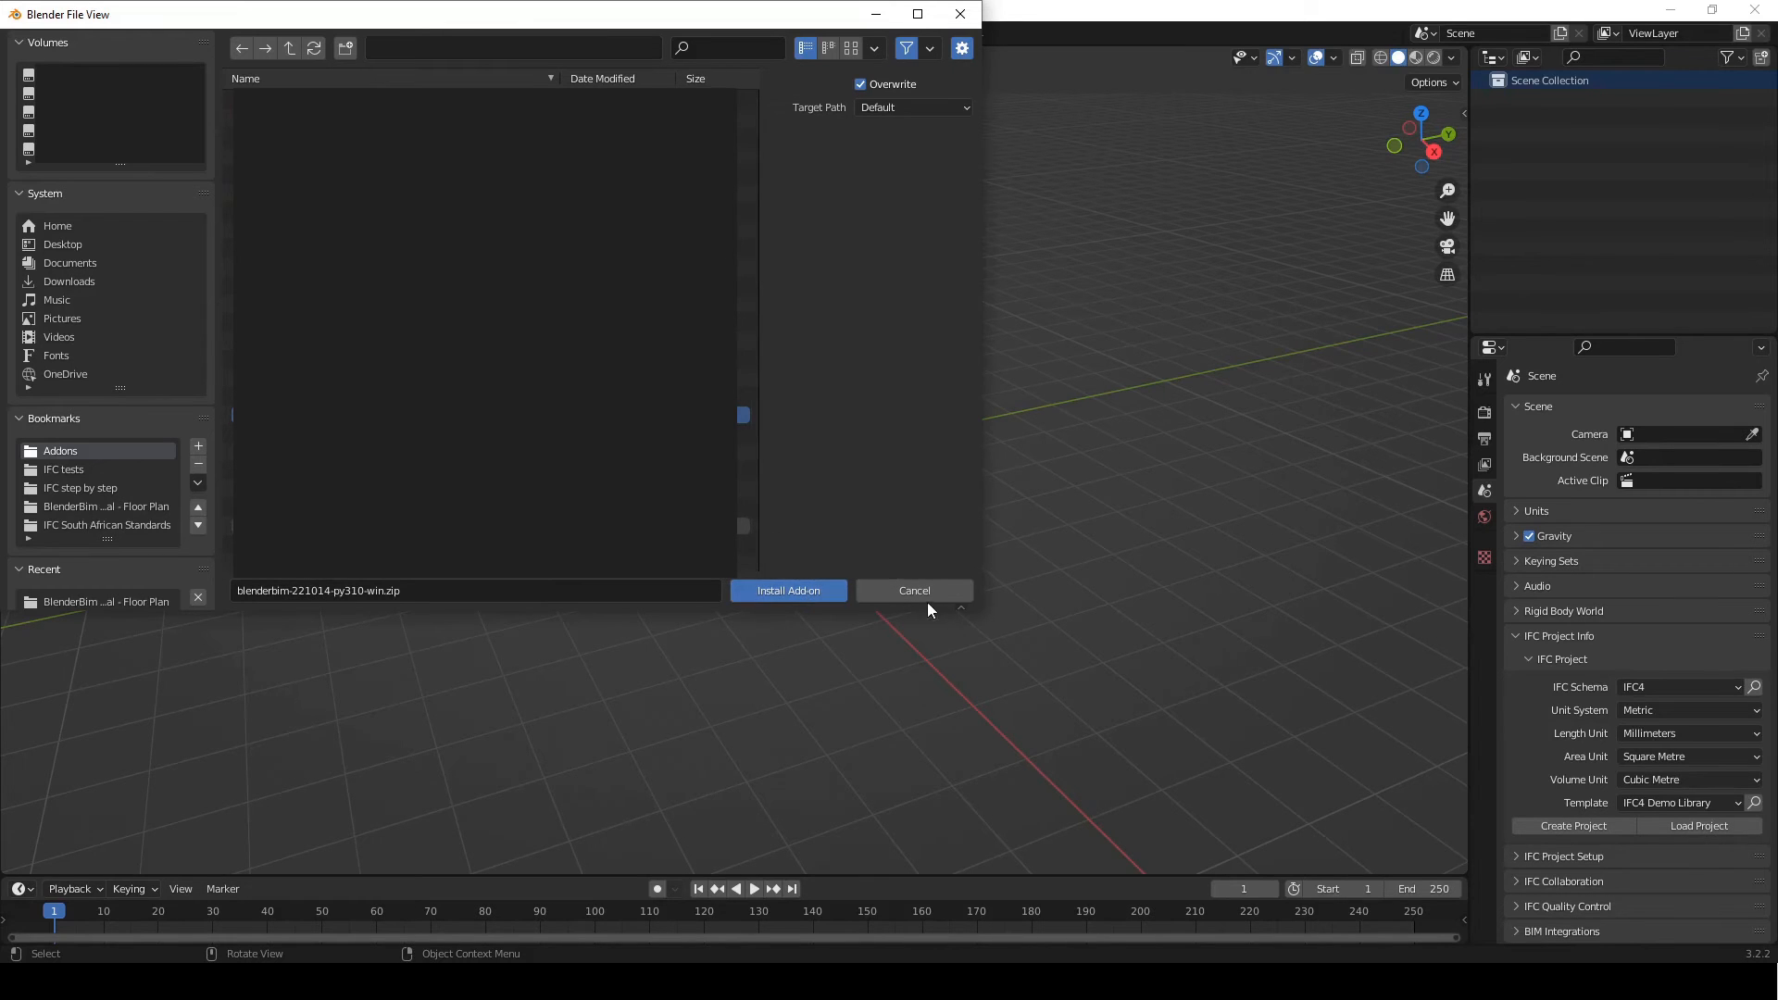
{"action": "mouse_move", "coordinate": [903, 591]}
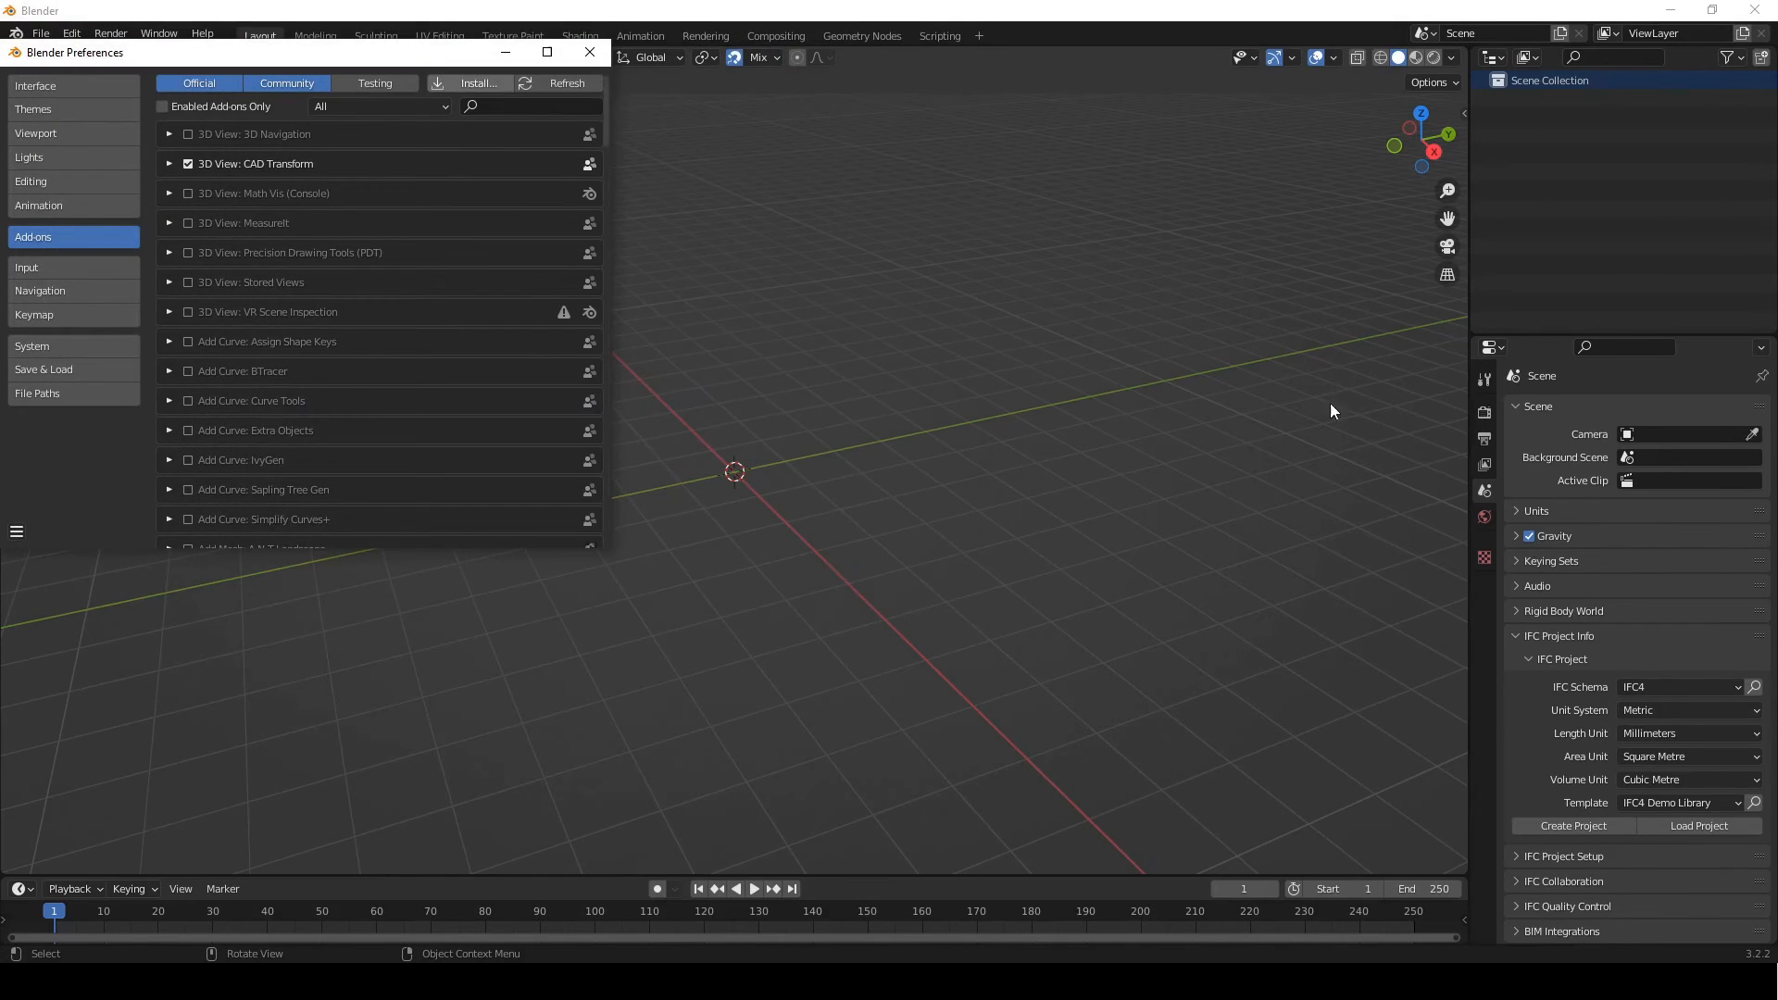
Step: Search add-ons for 'bim', confirm BlenderBIM is version 0.0.221014, and close Preferences
{"action": "type", "text": "bim"}
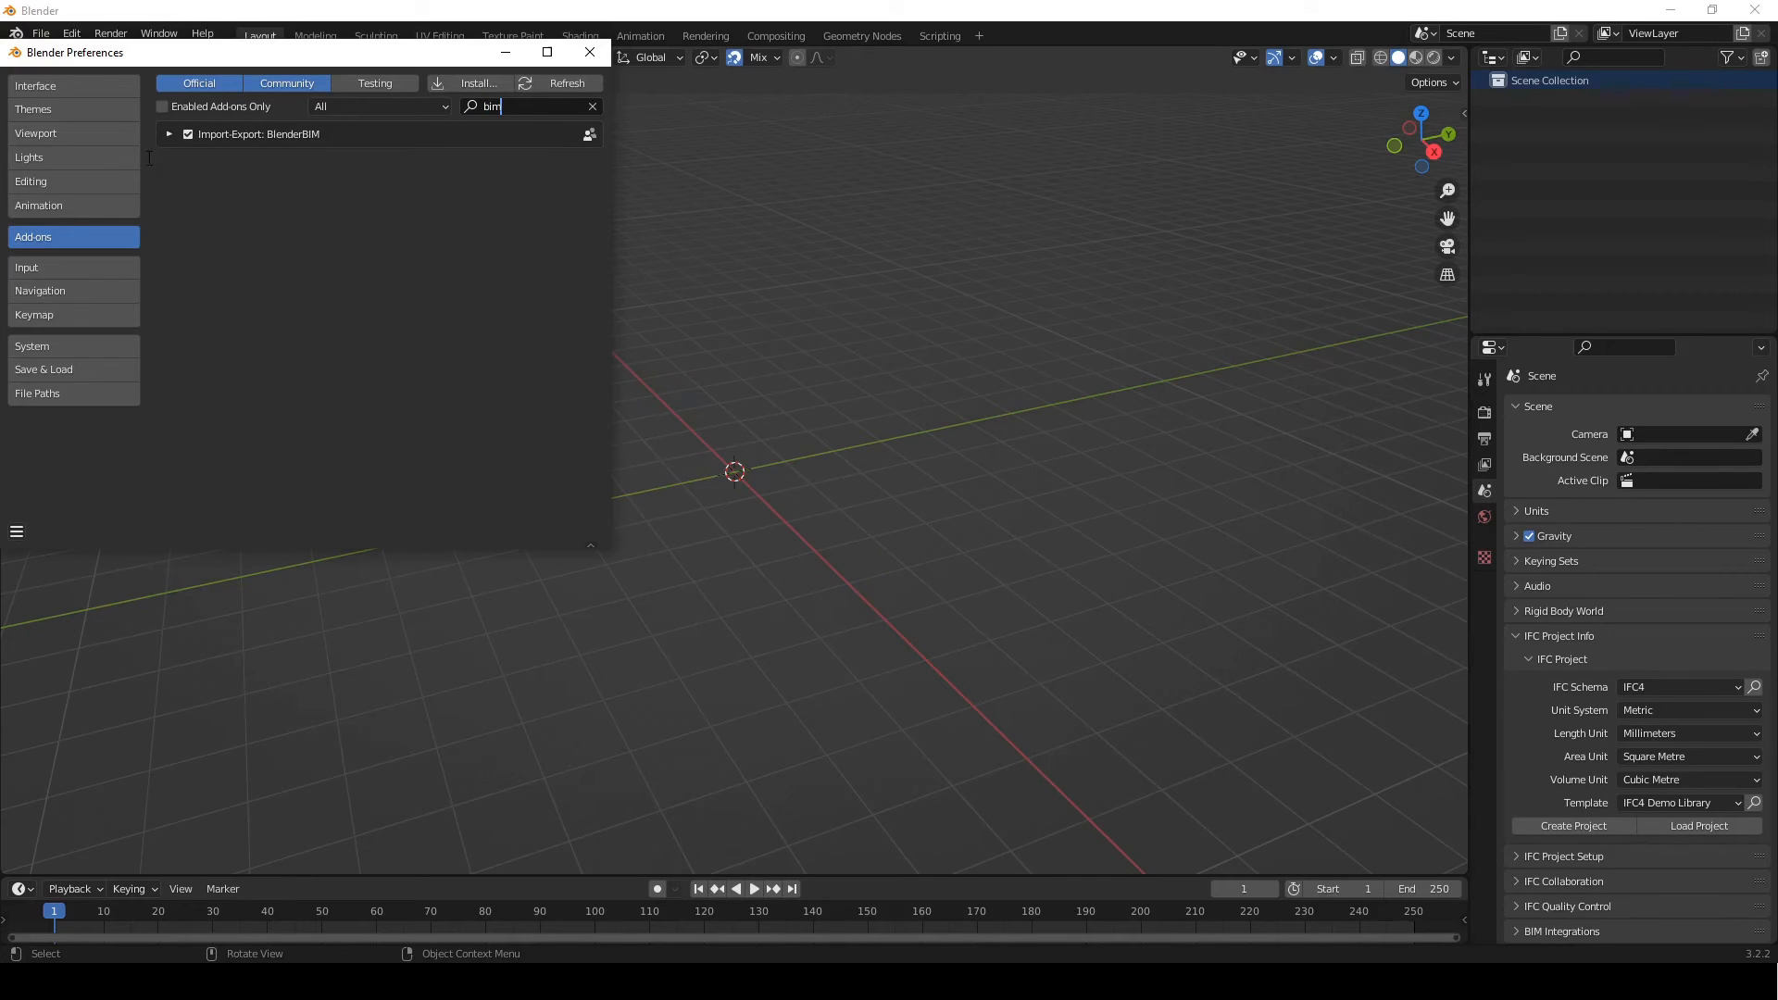
{"action": "left_click", "coordinate": [170, 134]}
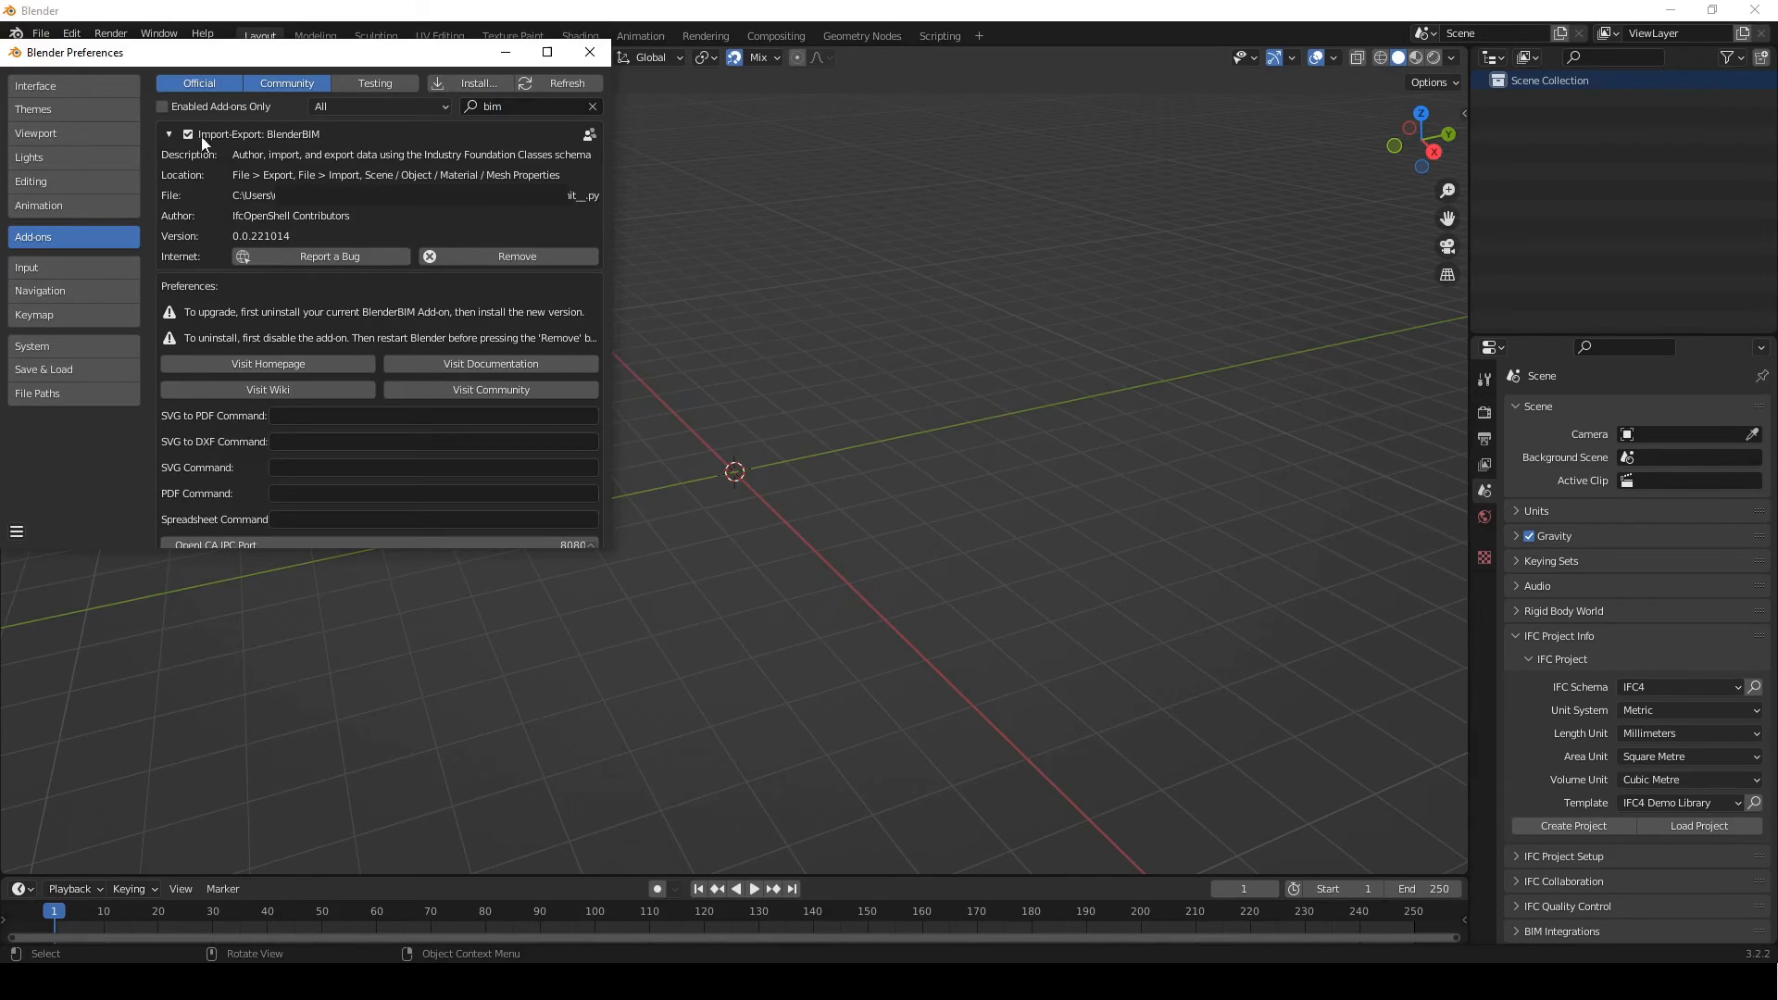
{"action": "mouse_move", "coordinate": [189, 134]}
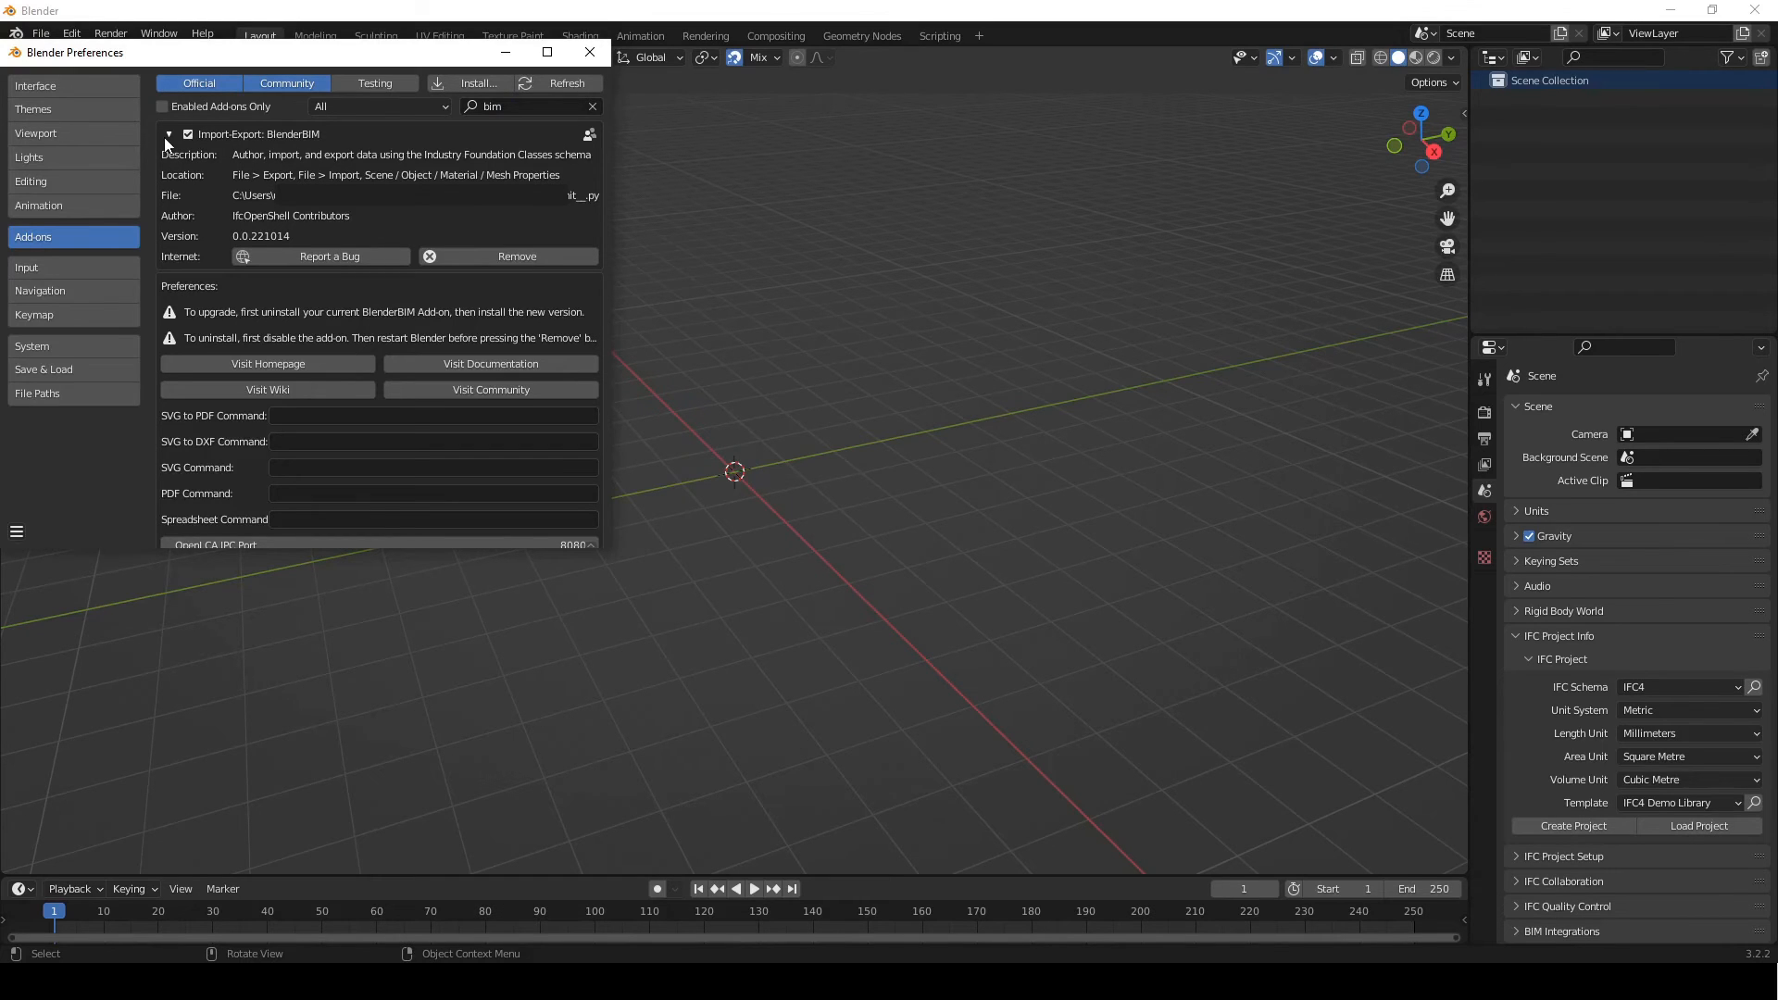
{"action": "left_click", "coordinate": [587, 52]}
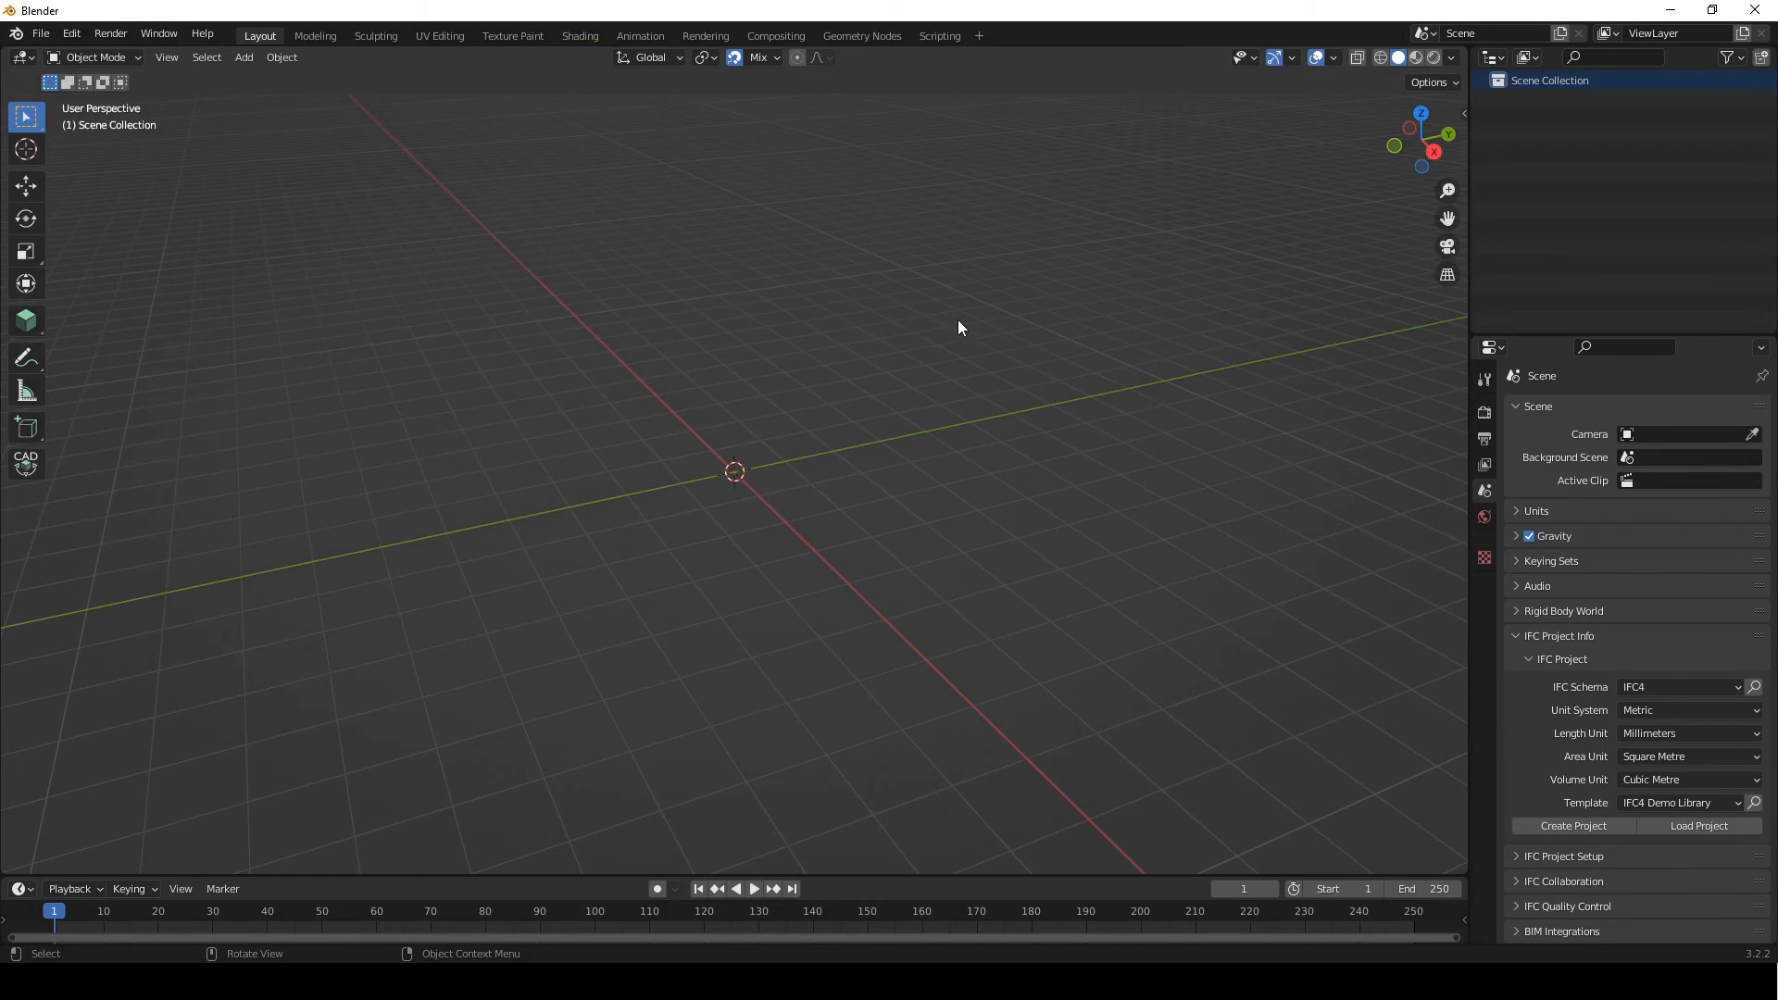
{"action": "mouse_move", "coordinate": [976, 327]}
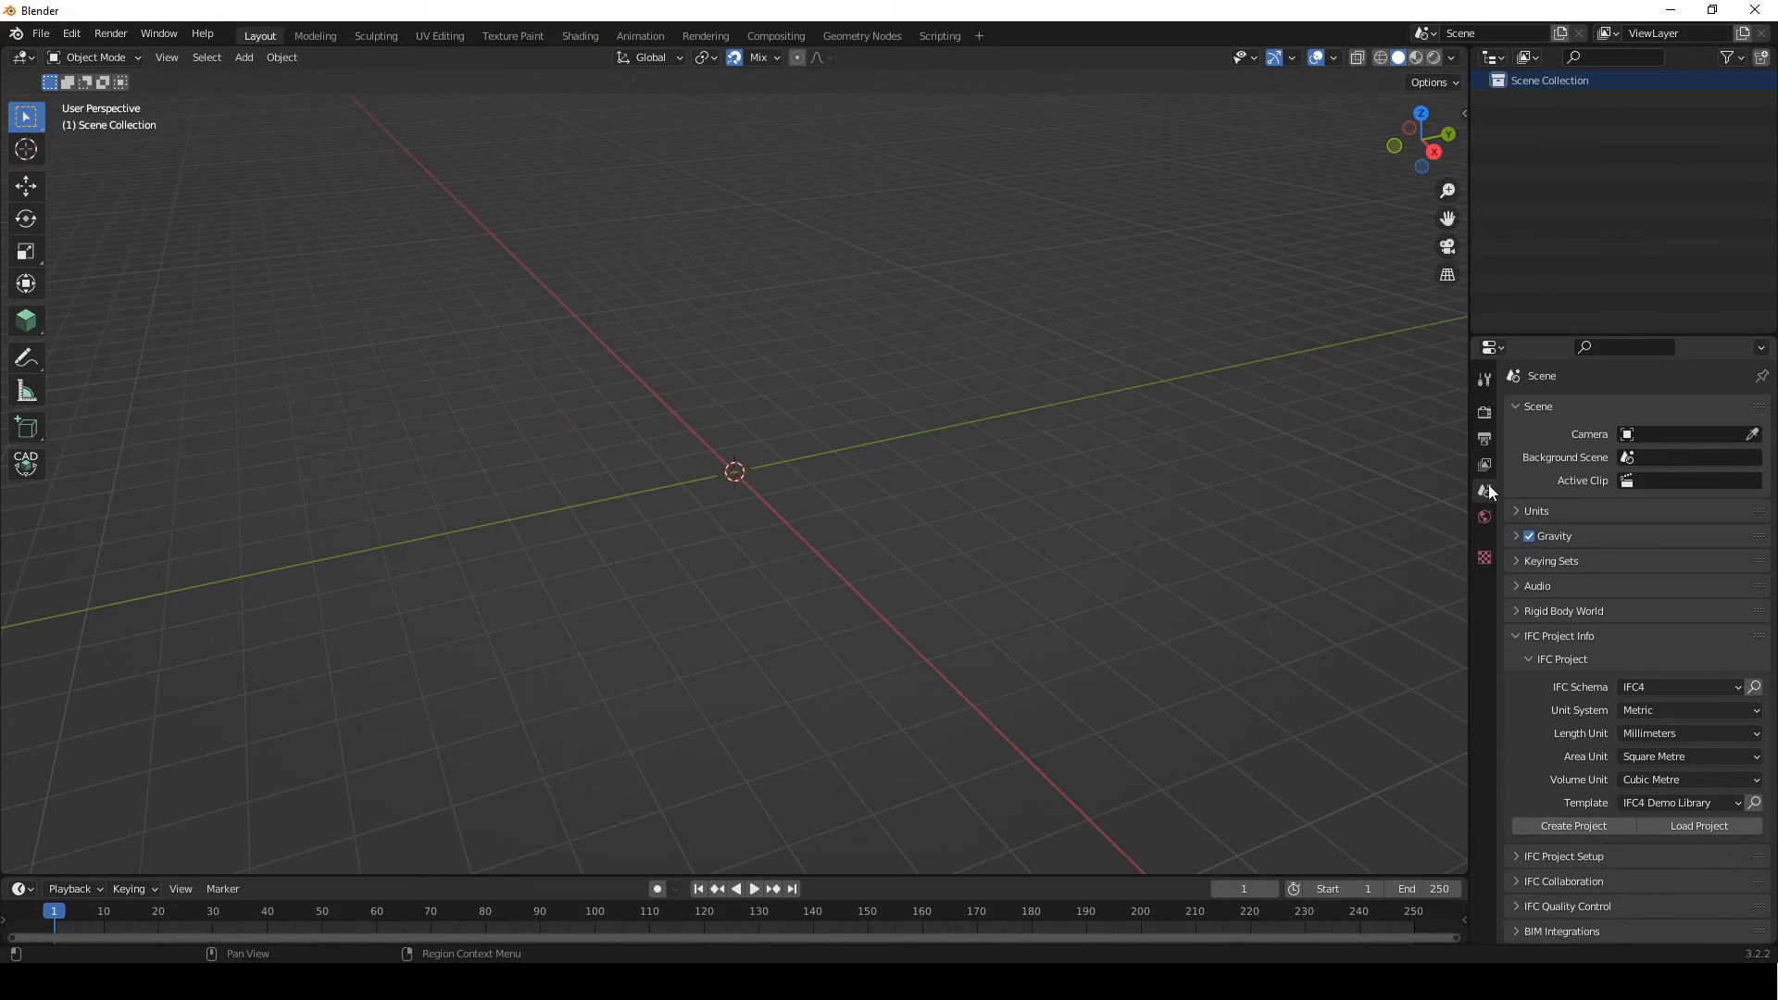
{"action": "mouse_move", "coordinate": [1486, 491]}
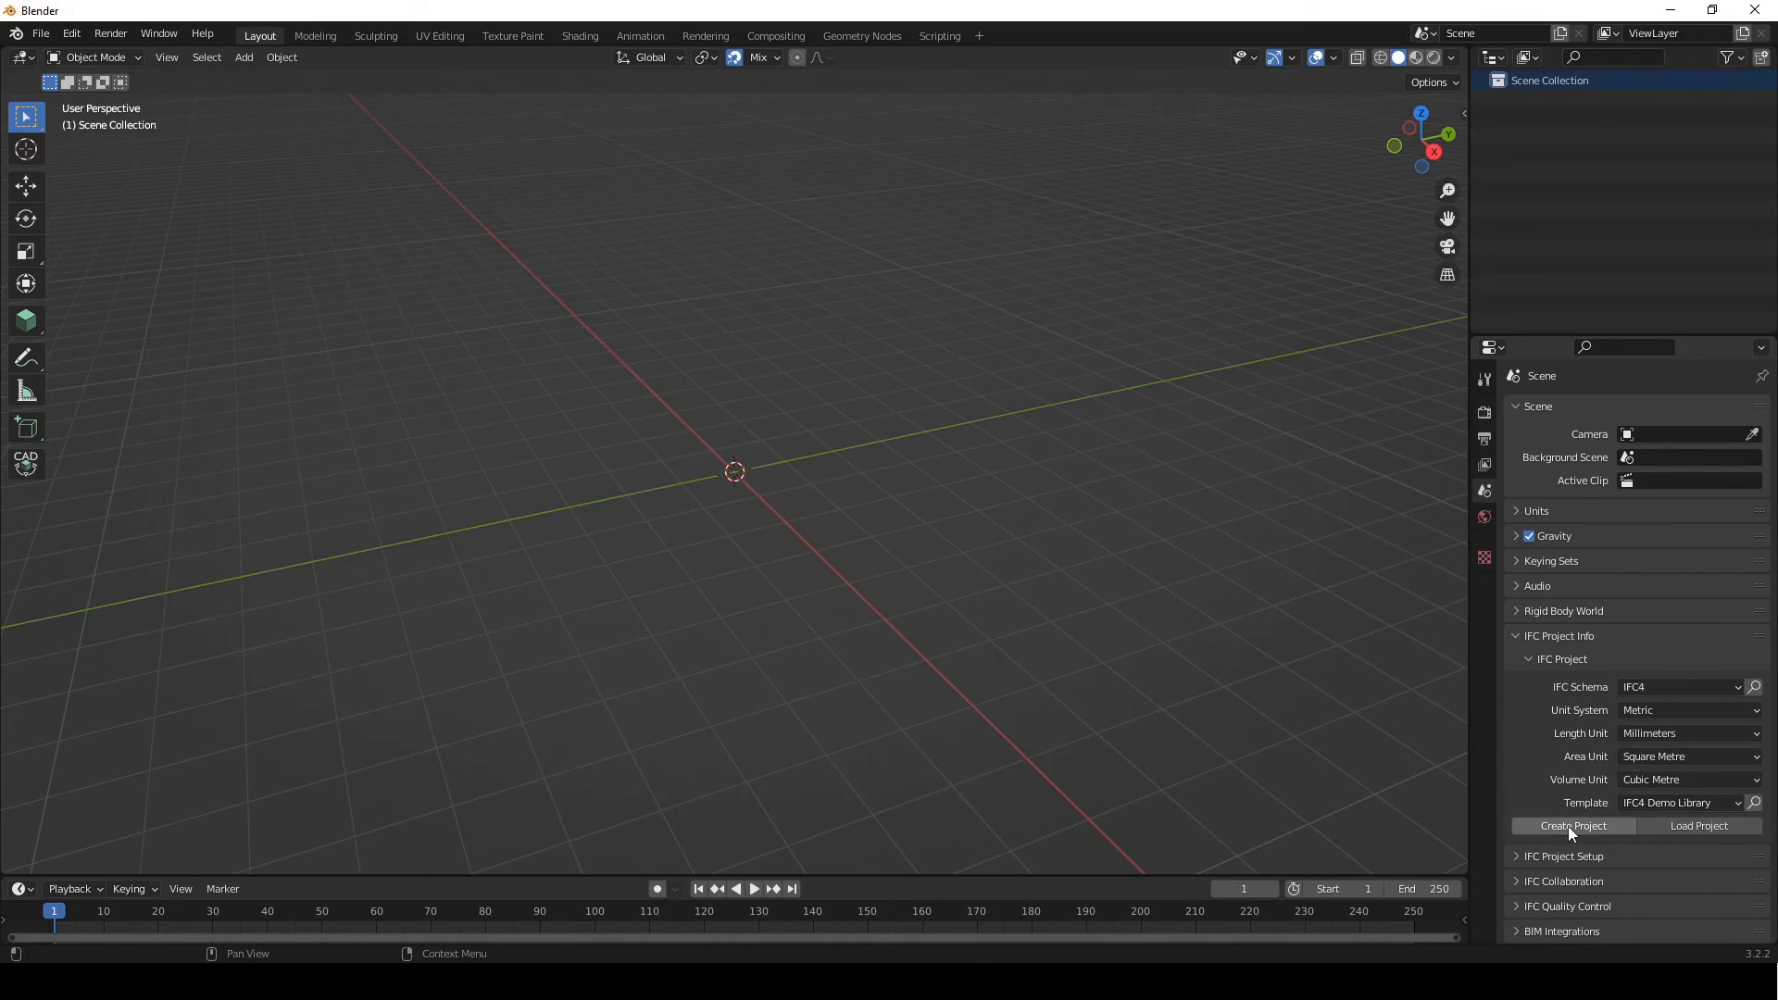
Step: Create a new IFC project and collapse the Types collection in the outliner
{"action": "left_click", "coordinate": [1573, 826]}
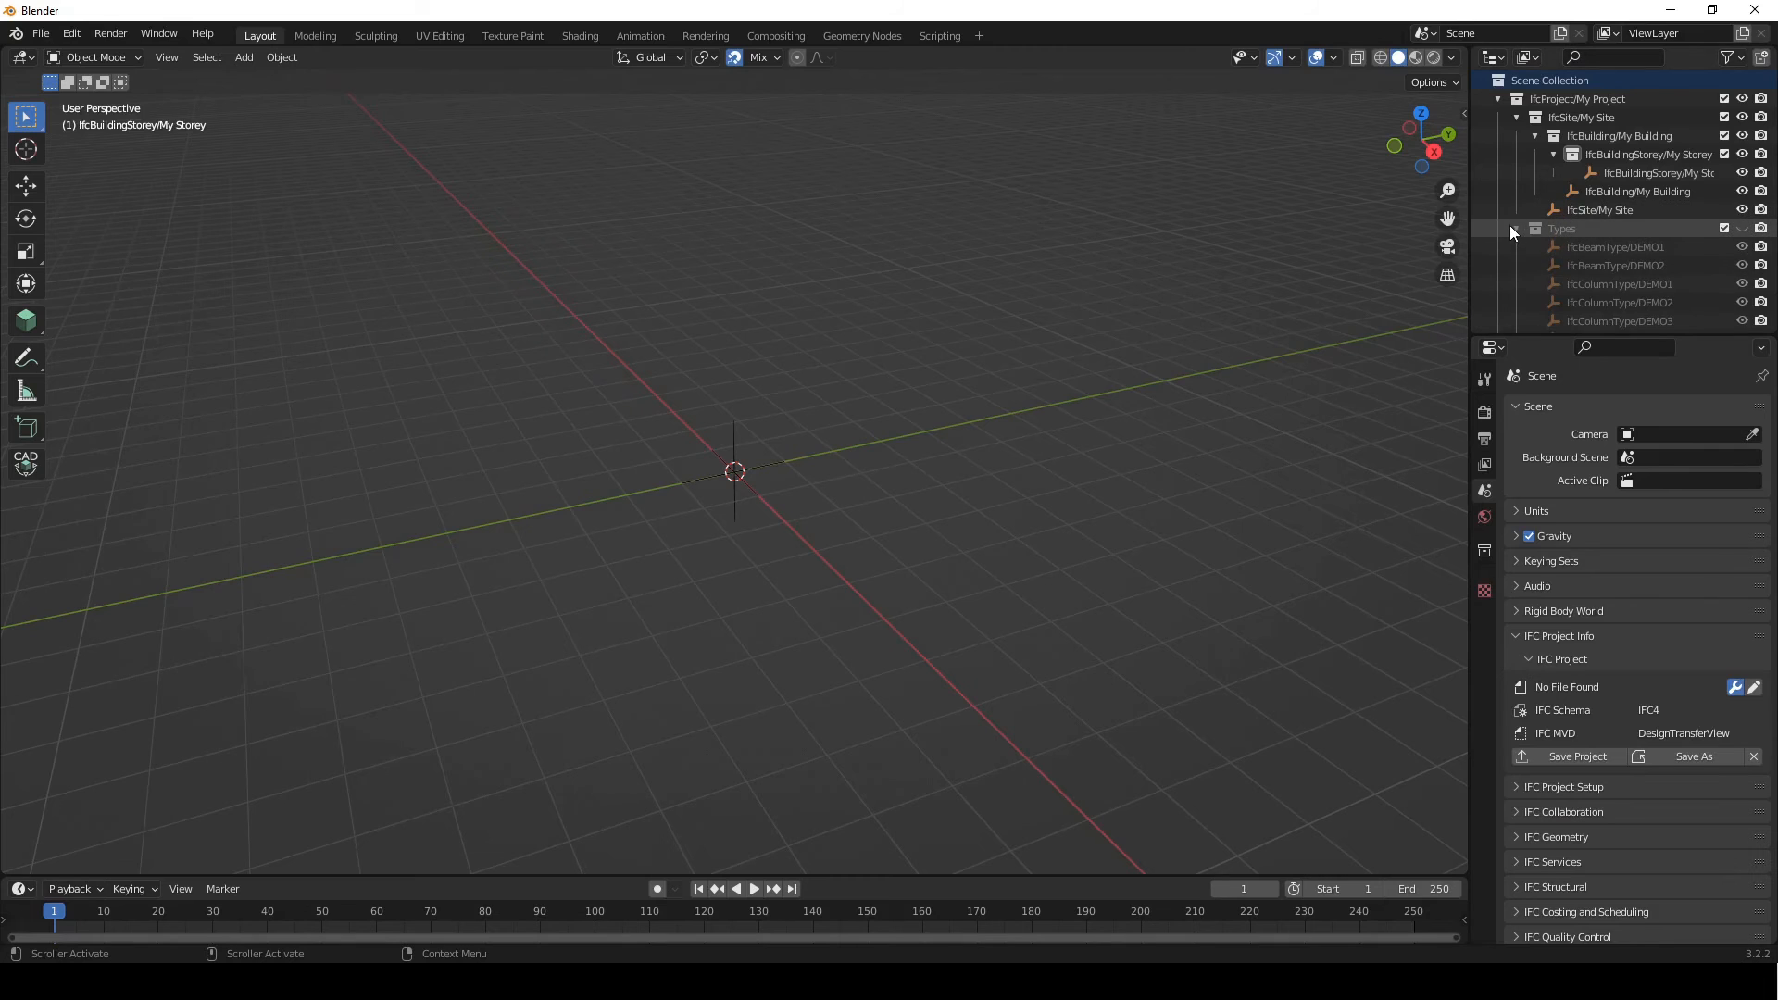
{"action": "left_click", "coordinate": [1517, 229]}
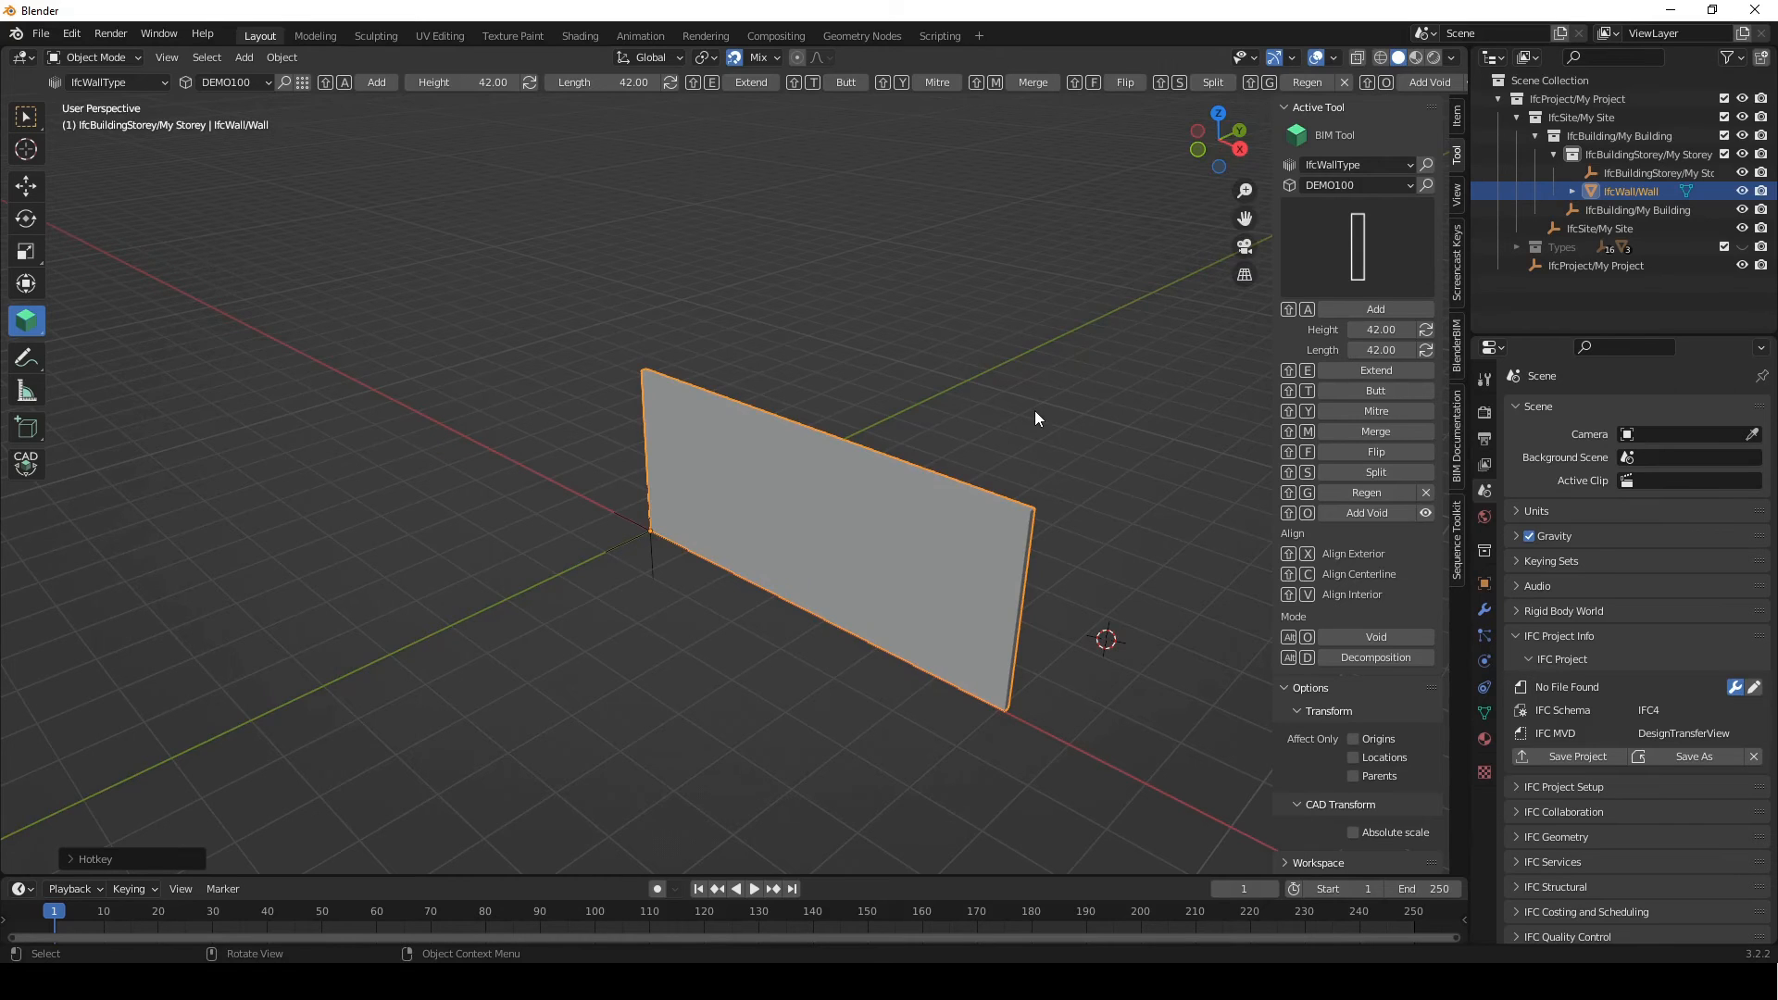
{"action": "mouse_move", "coordinate": [80, 172]}
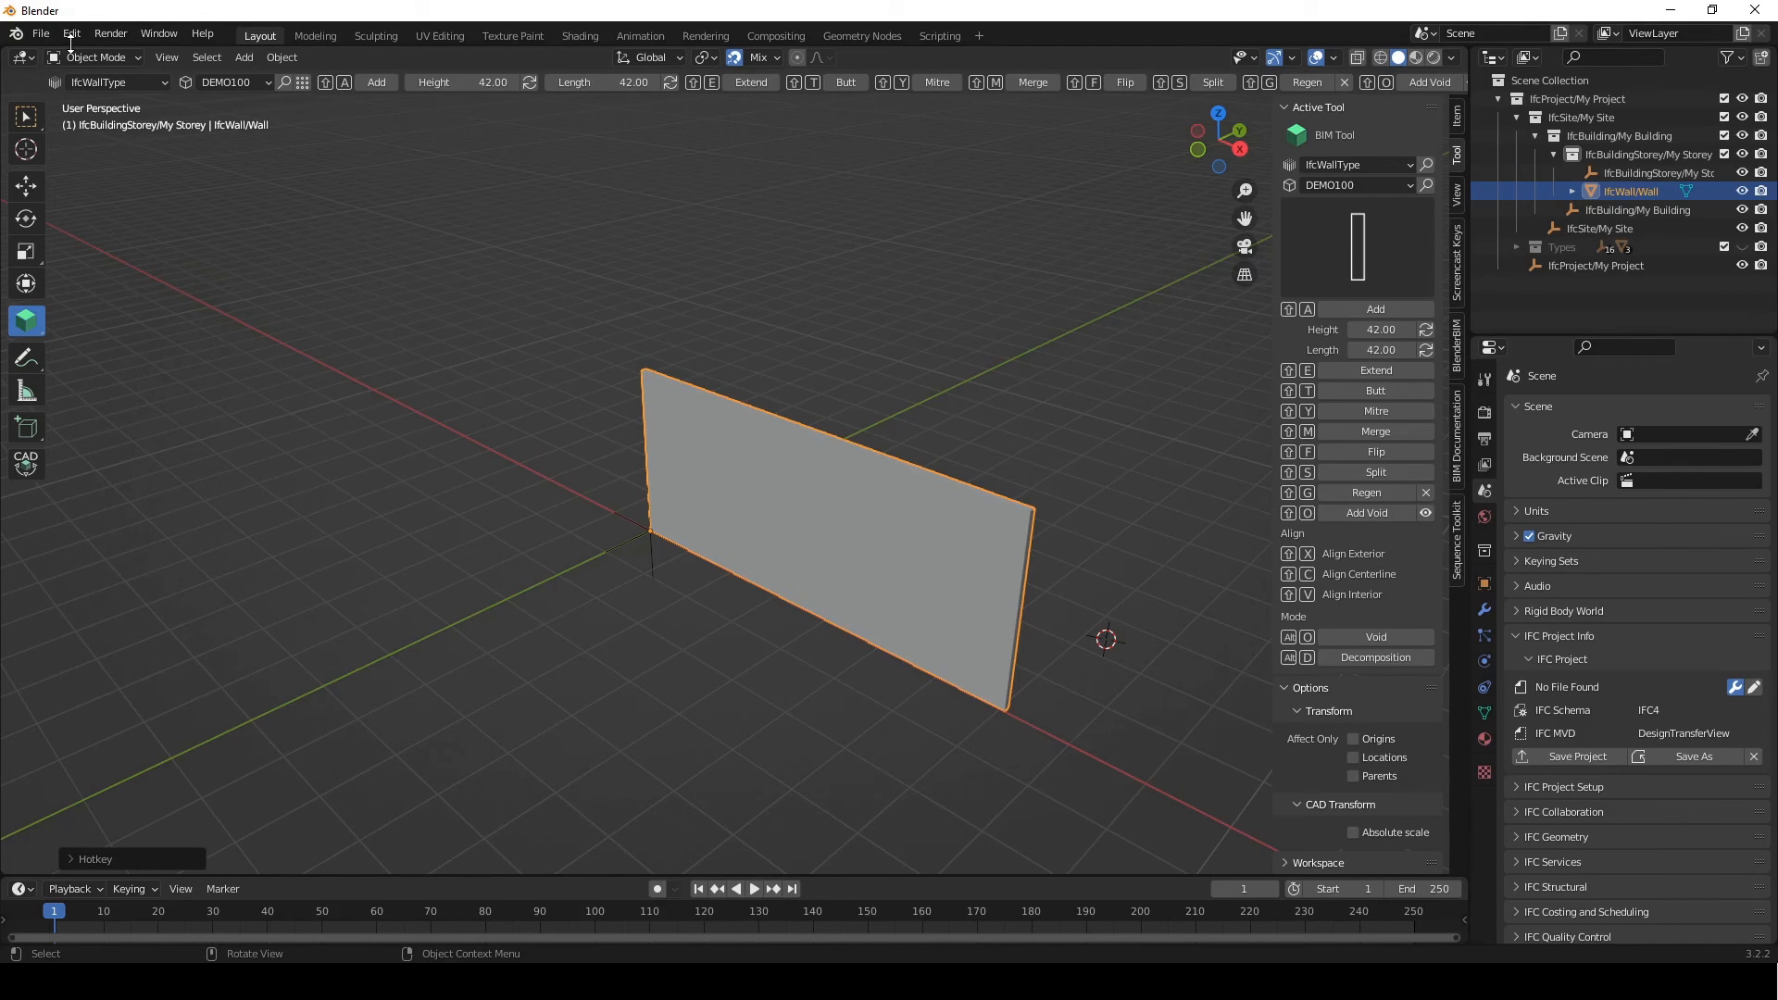
Step: Untick Import-Export: BlenderBIM in the Add-ons preferences and close the window
{"action": "left_click", "coordinate": [72, 31]}
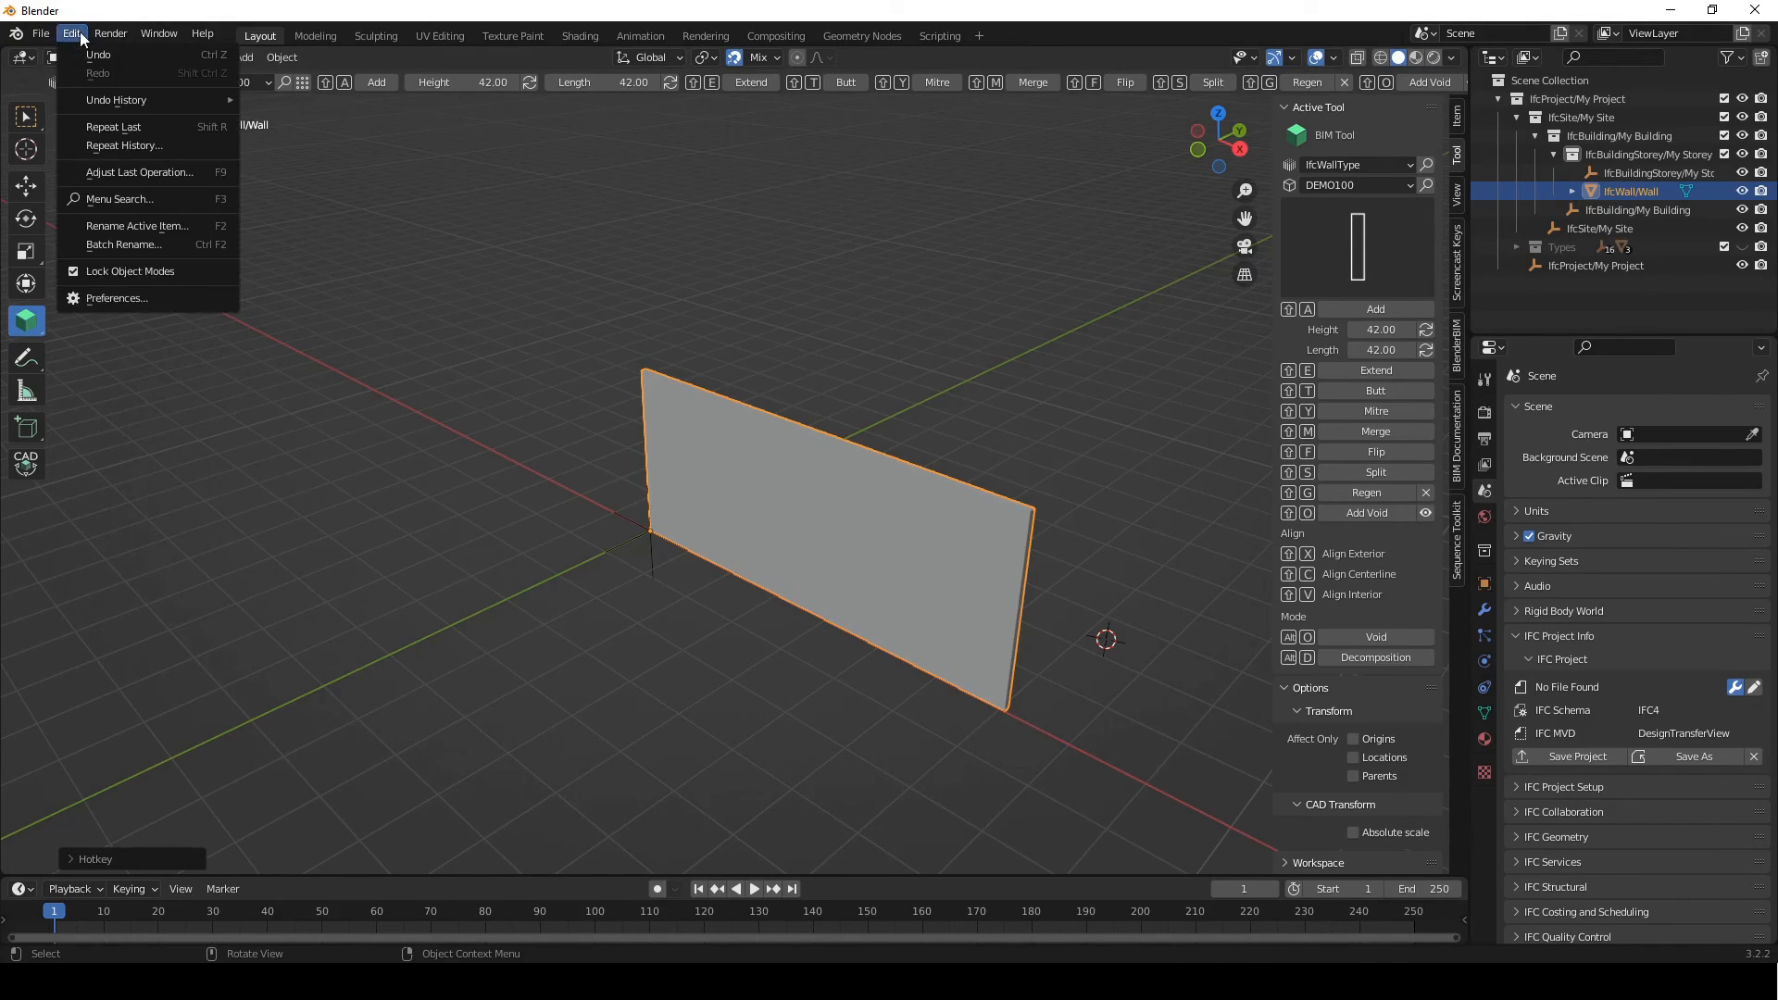
{"action": "left_click", "coordinate": [117, 297]}
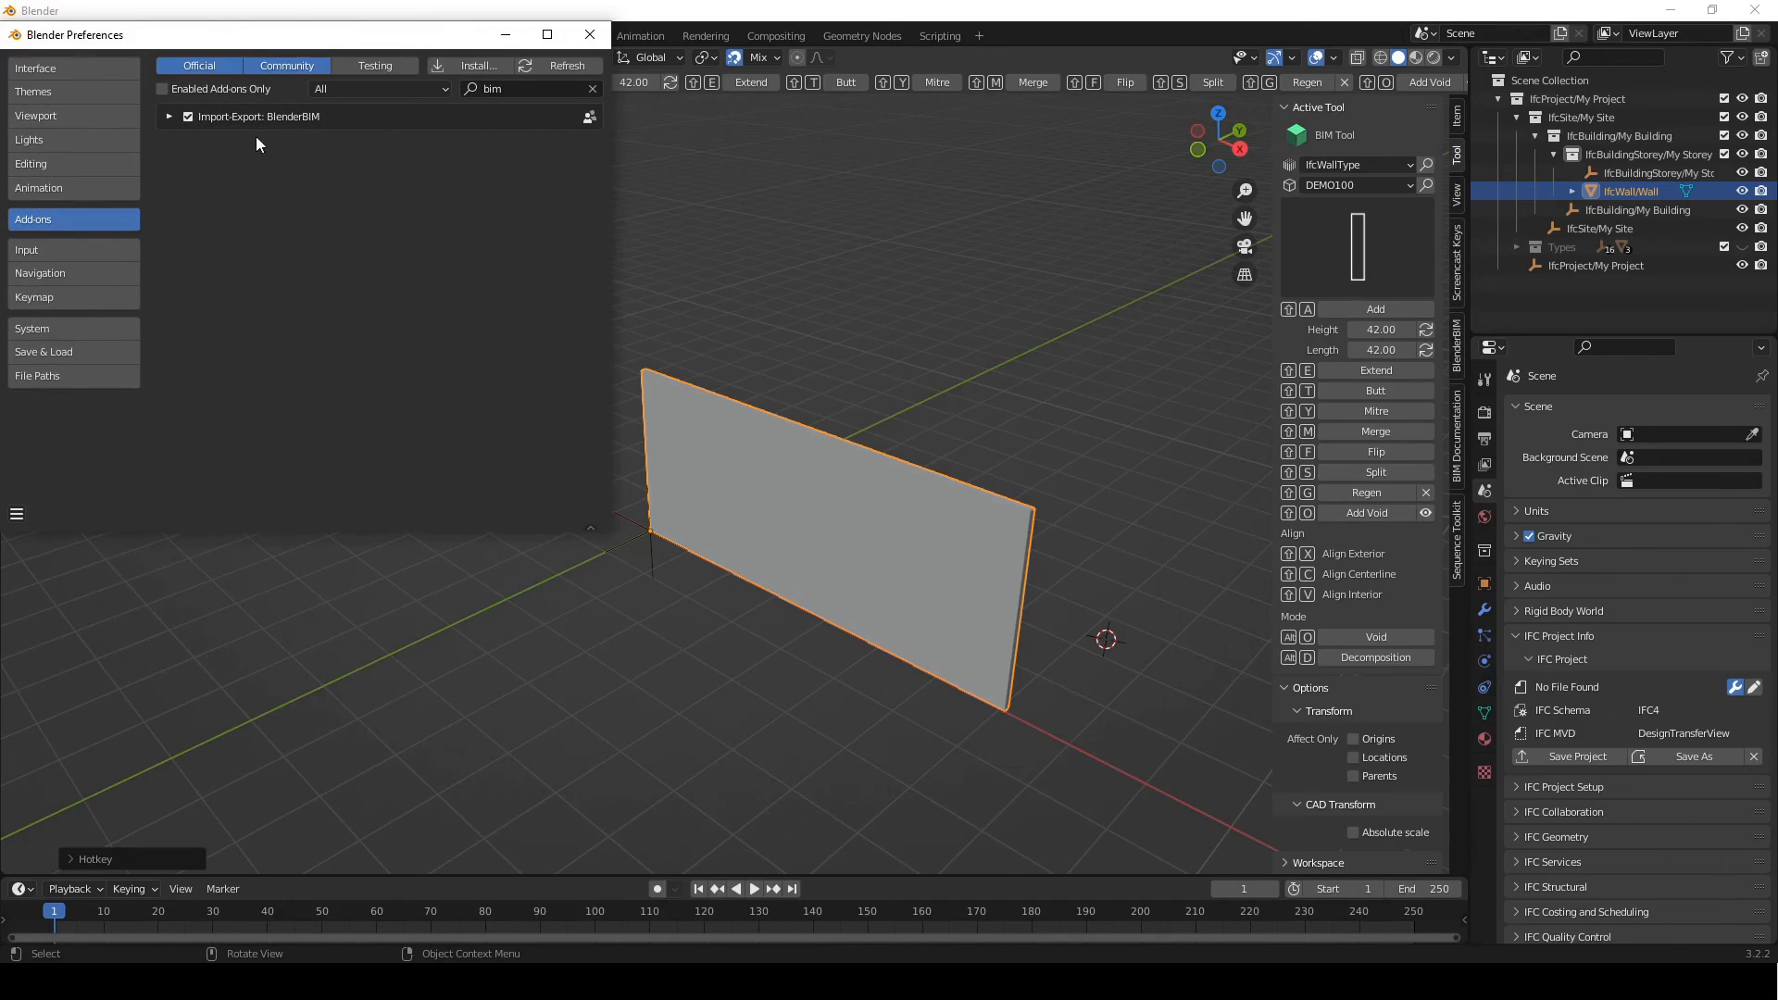
{"action": "mouse_move", "coordinate": [188, 118]}
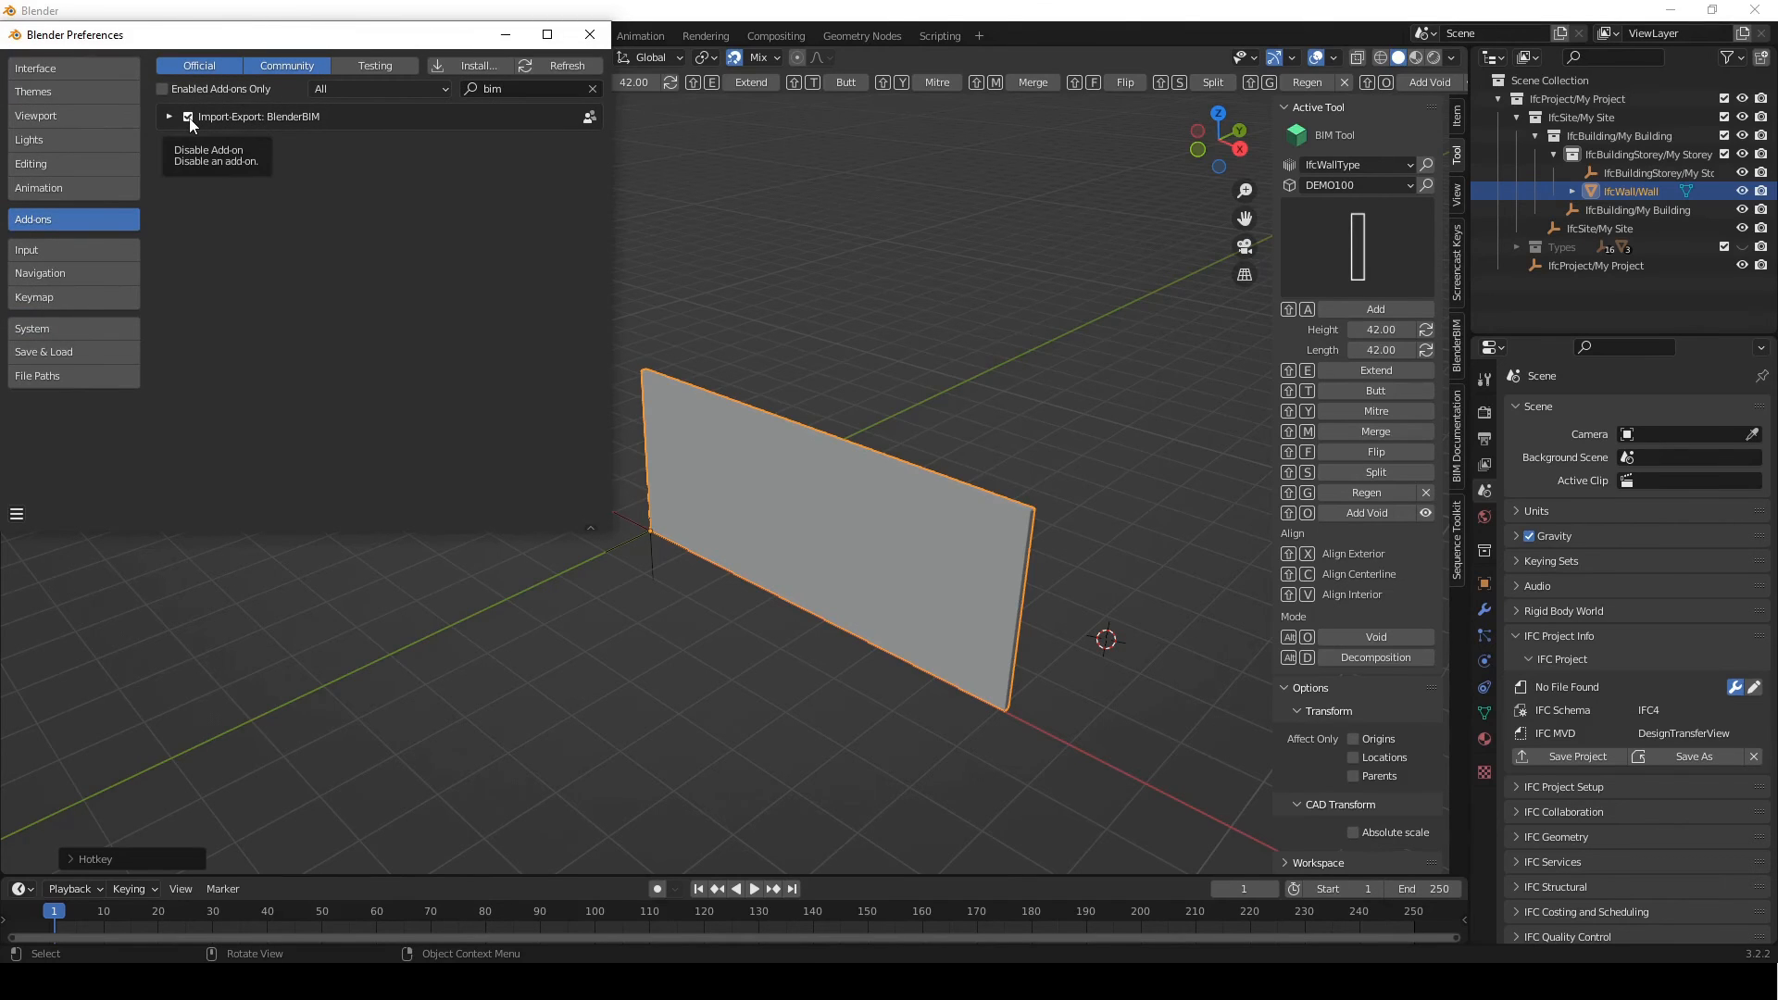
{"action": "left_click", "coordinate": [186, 117]}
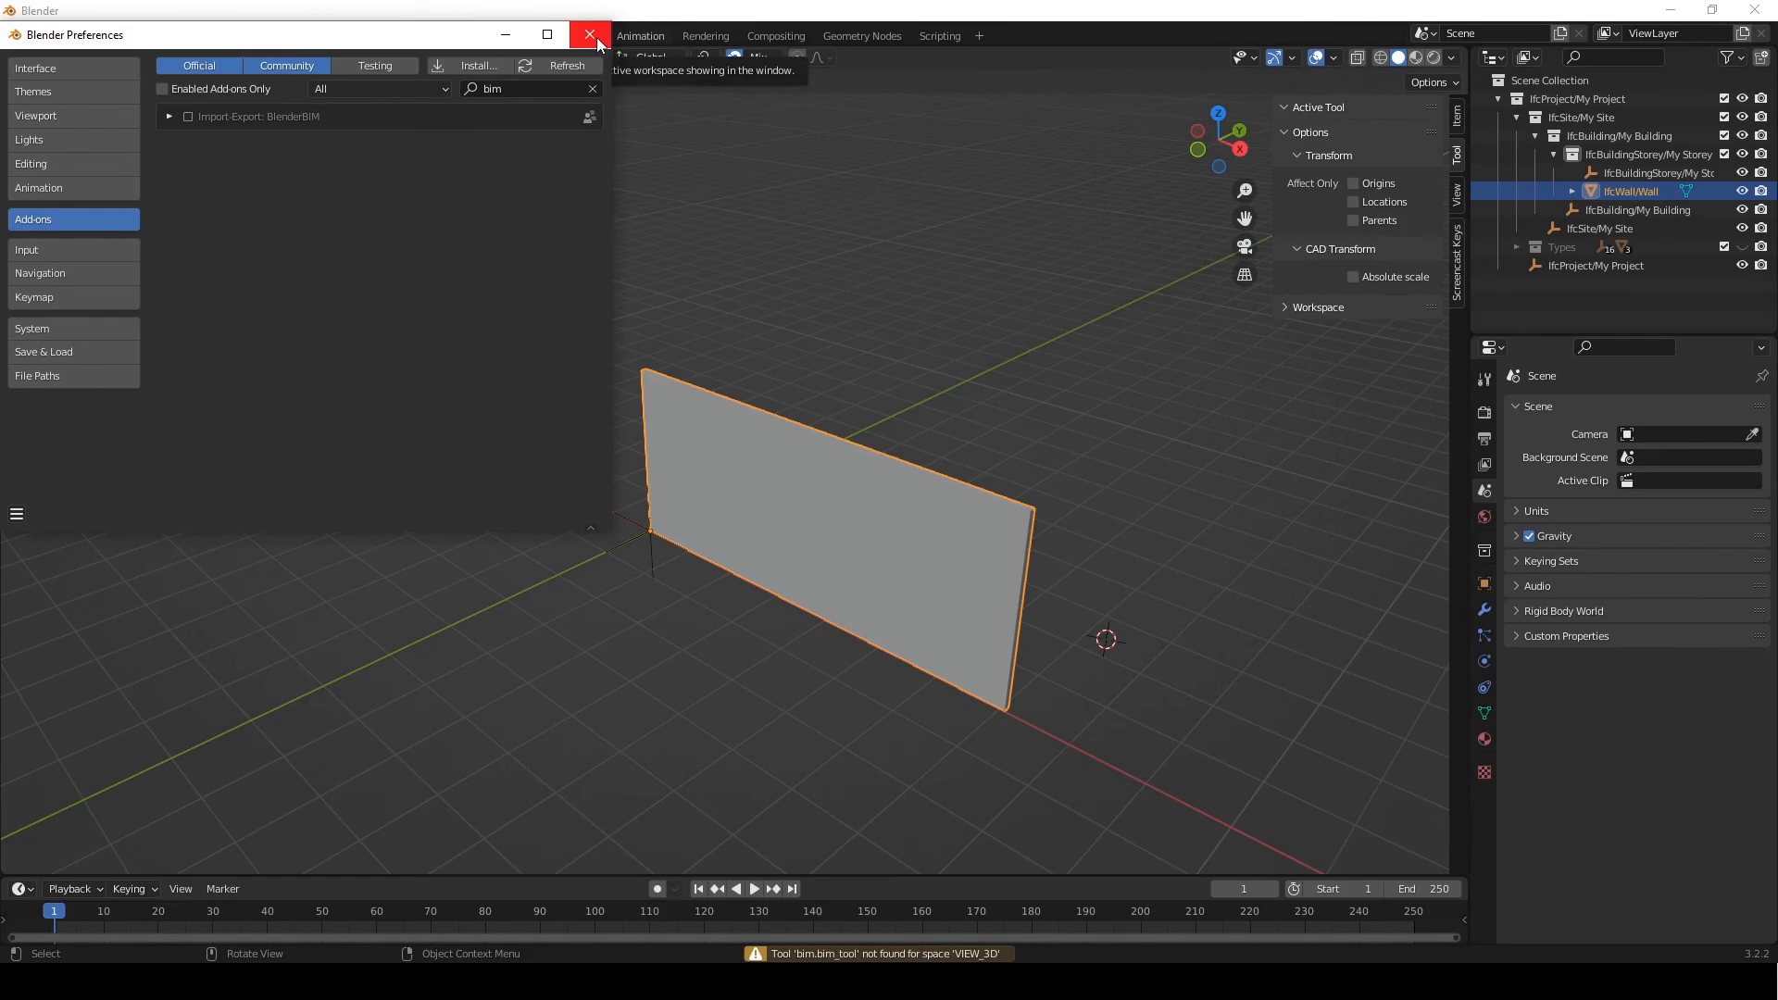
{"action": "left_click", "coordinate": [588, 34]}
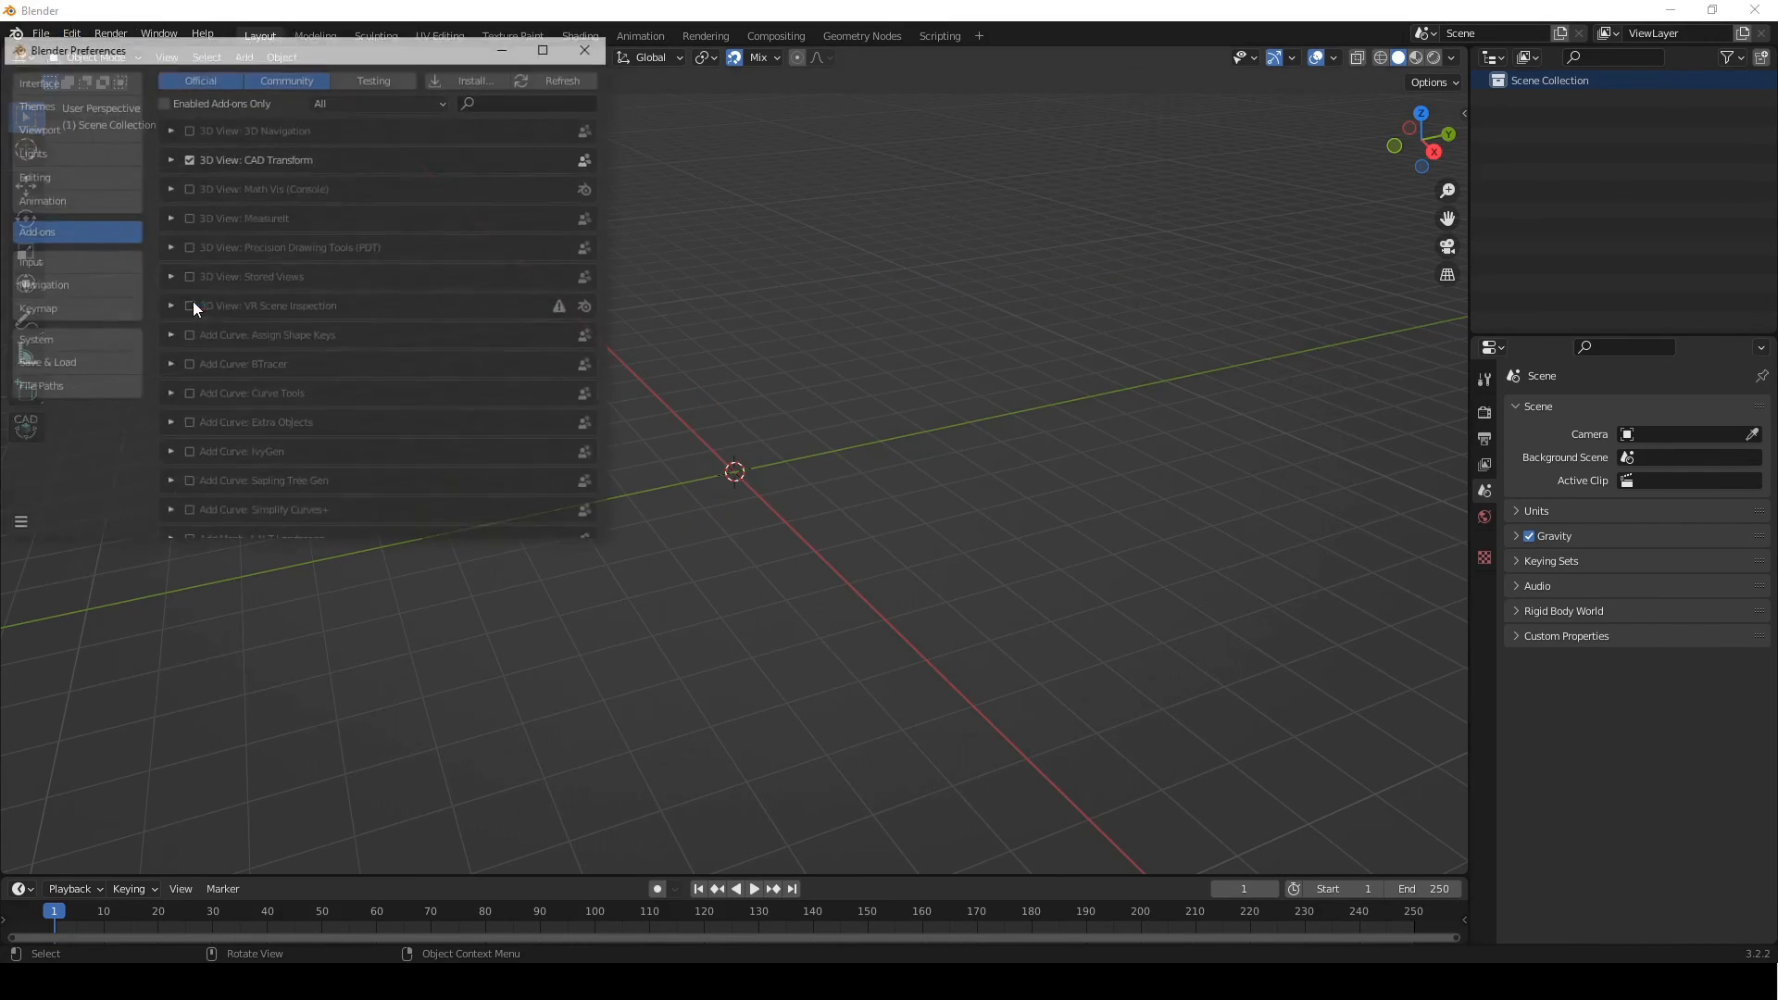
Step: Remove the BlenderBIM add-on found by searching 'bim', then begin installing a new add-on
{"action": "type", "text": "bim"}
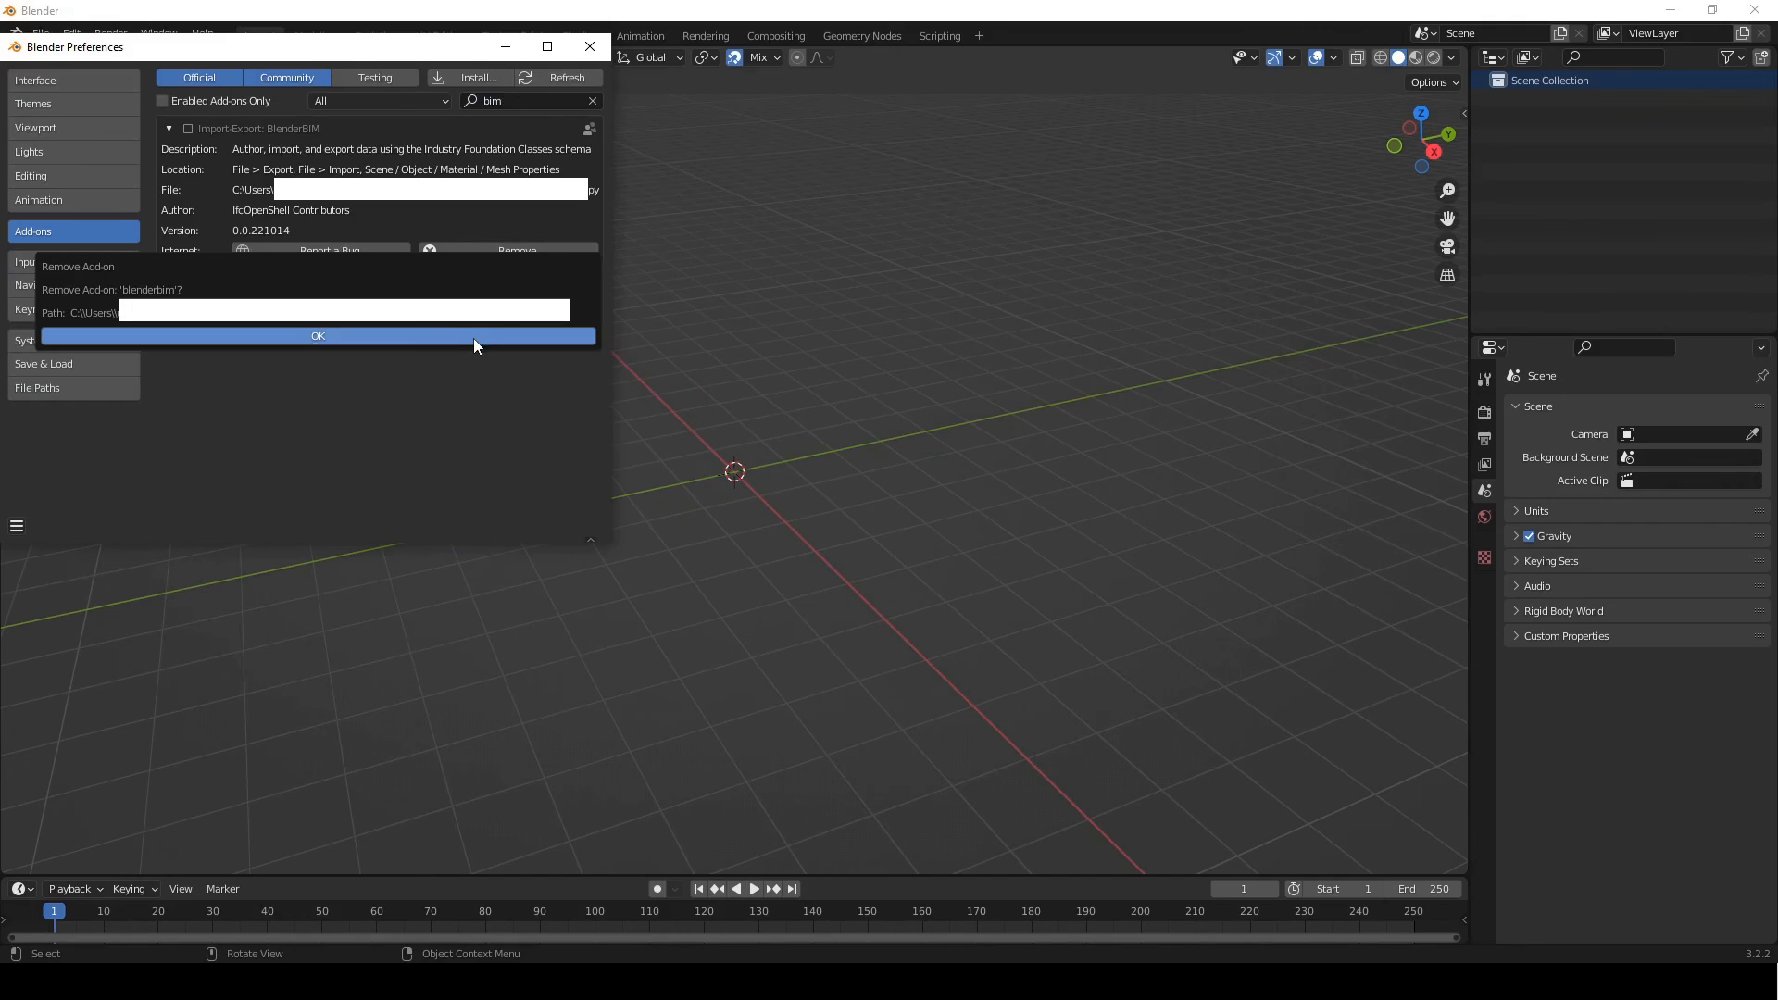
{"action": "left_click", "coordinate": [318, 336]}
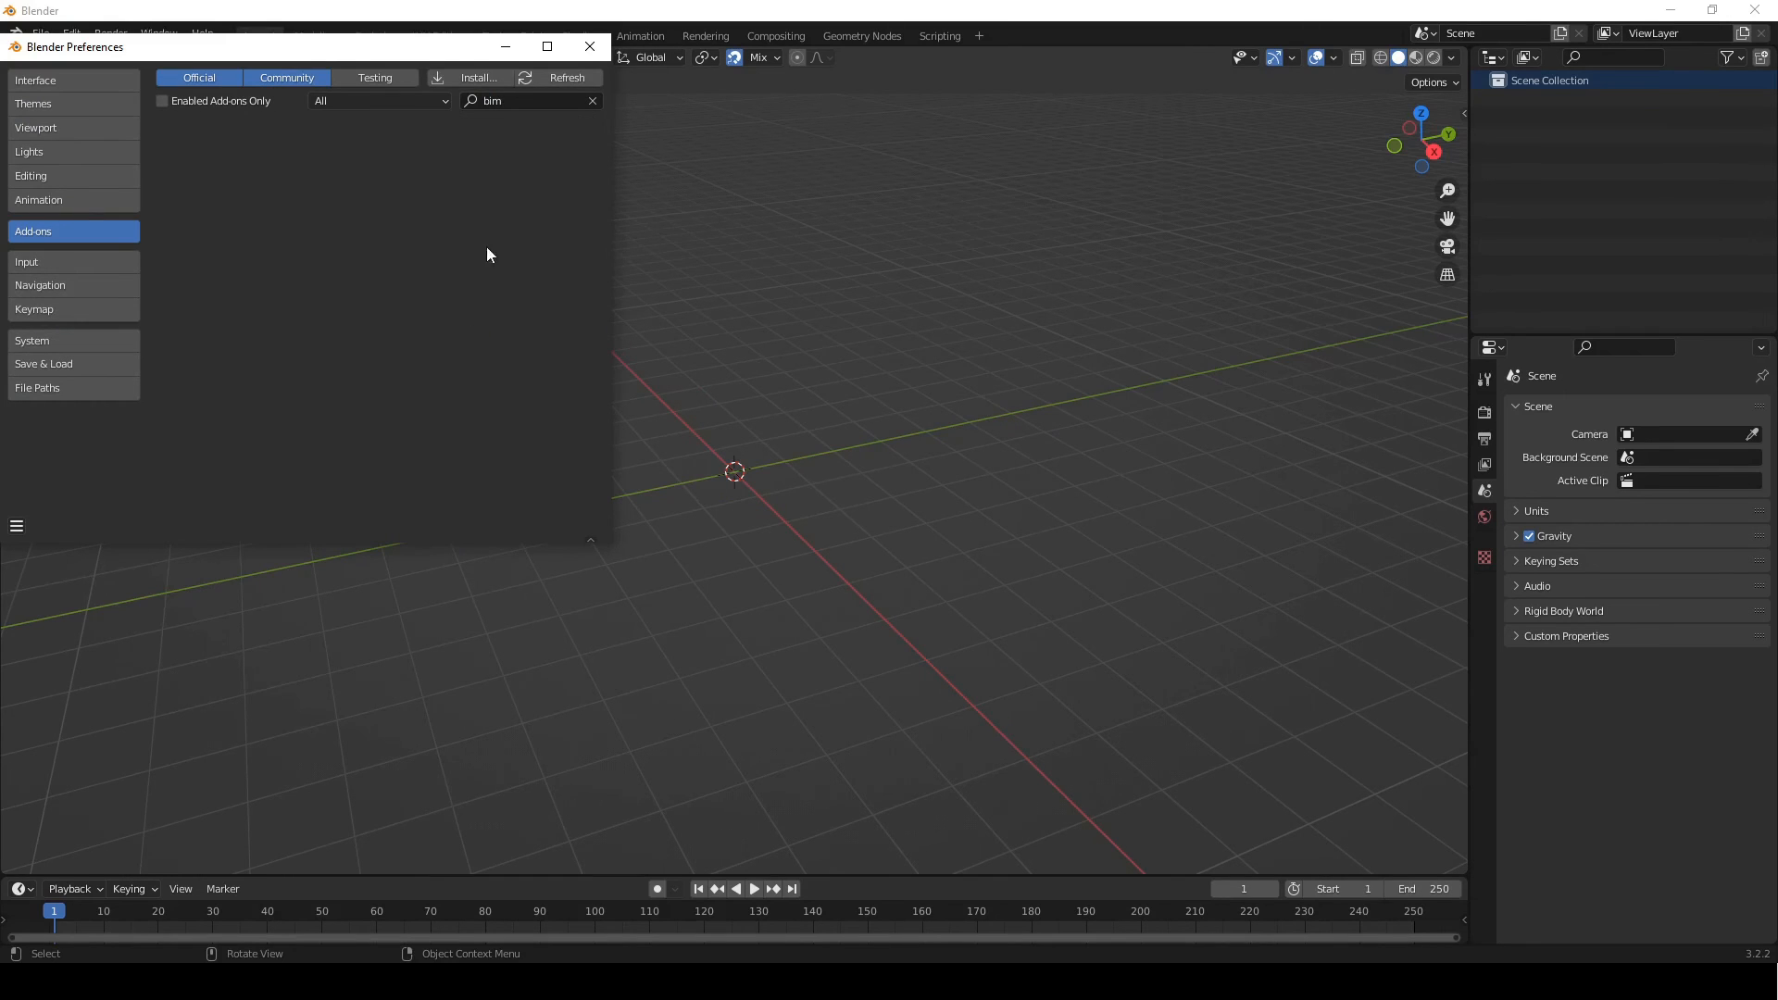
{"action": "left_click", "coordinate": [479, 78]}
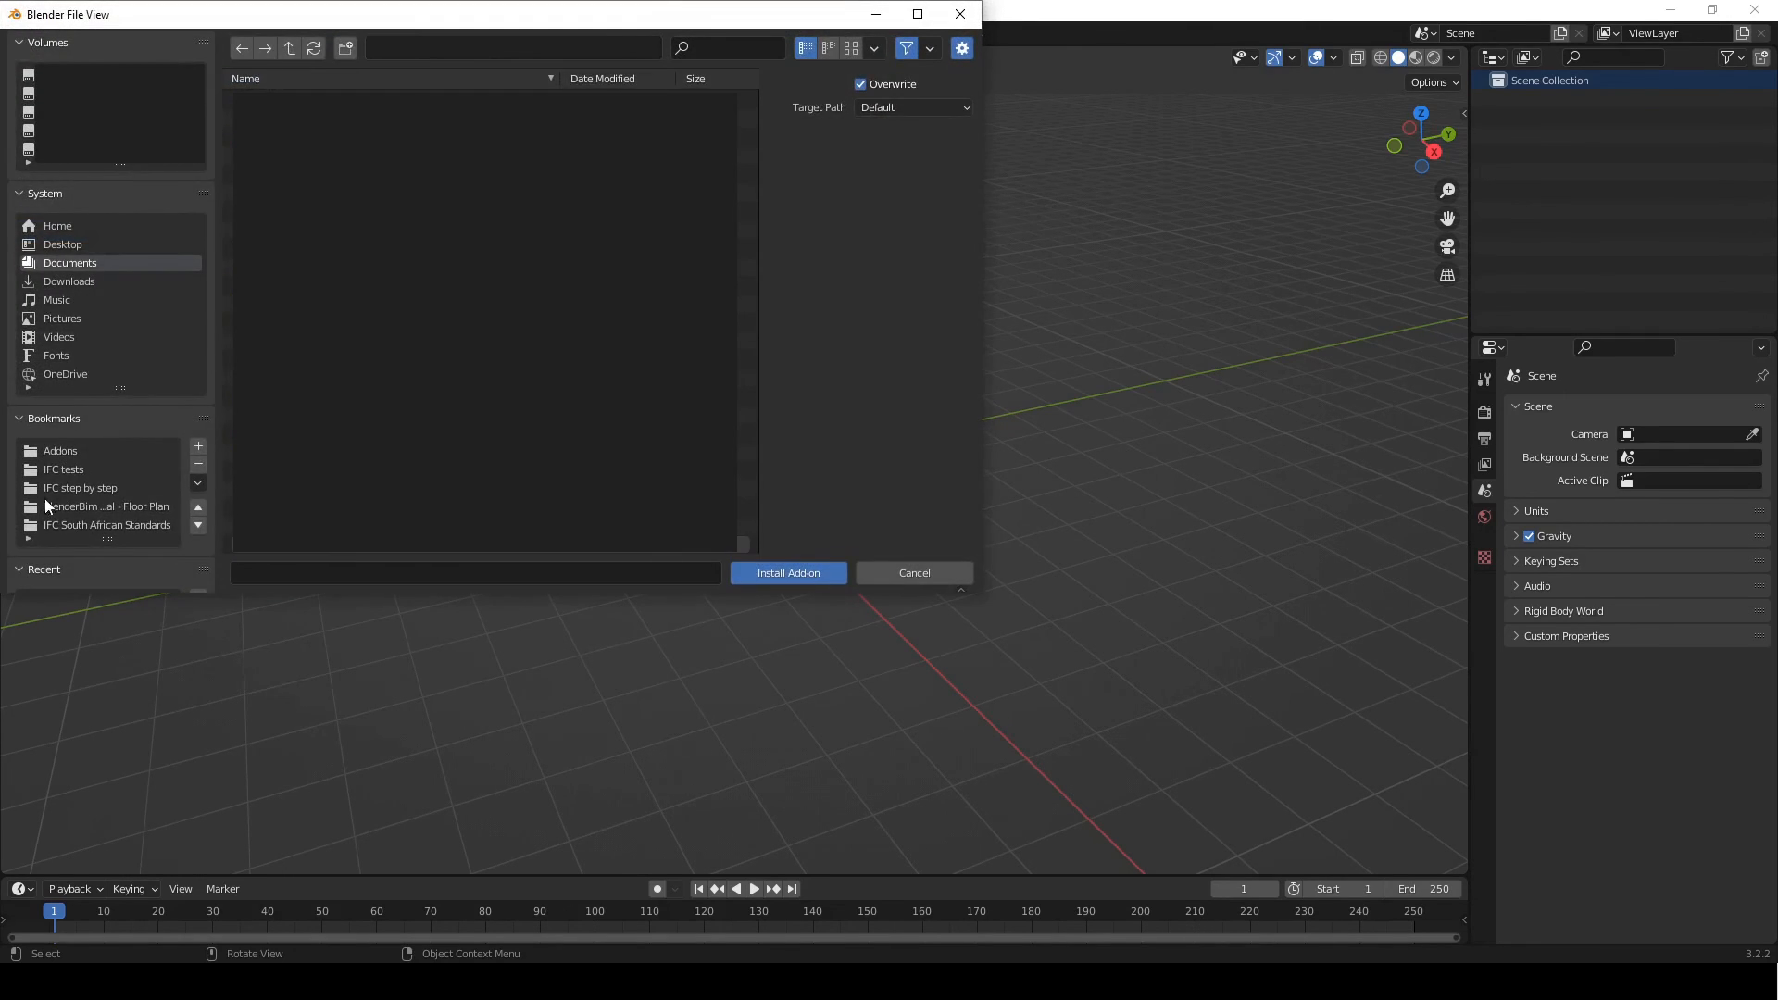
Step: Install blenderbim-221017-py310-win.zip from the Addons folder and enable the BlenderBIM add-on
{"action": "left_click", "coordinate": [60, 451]}
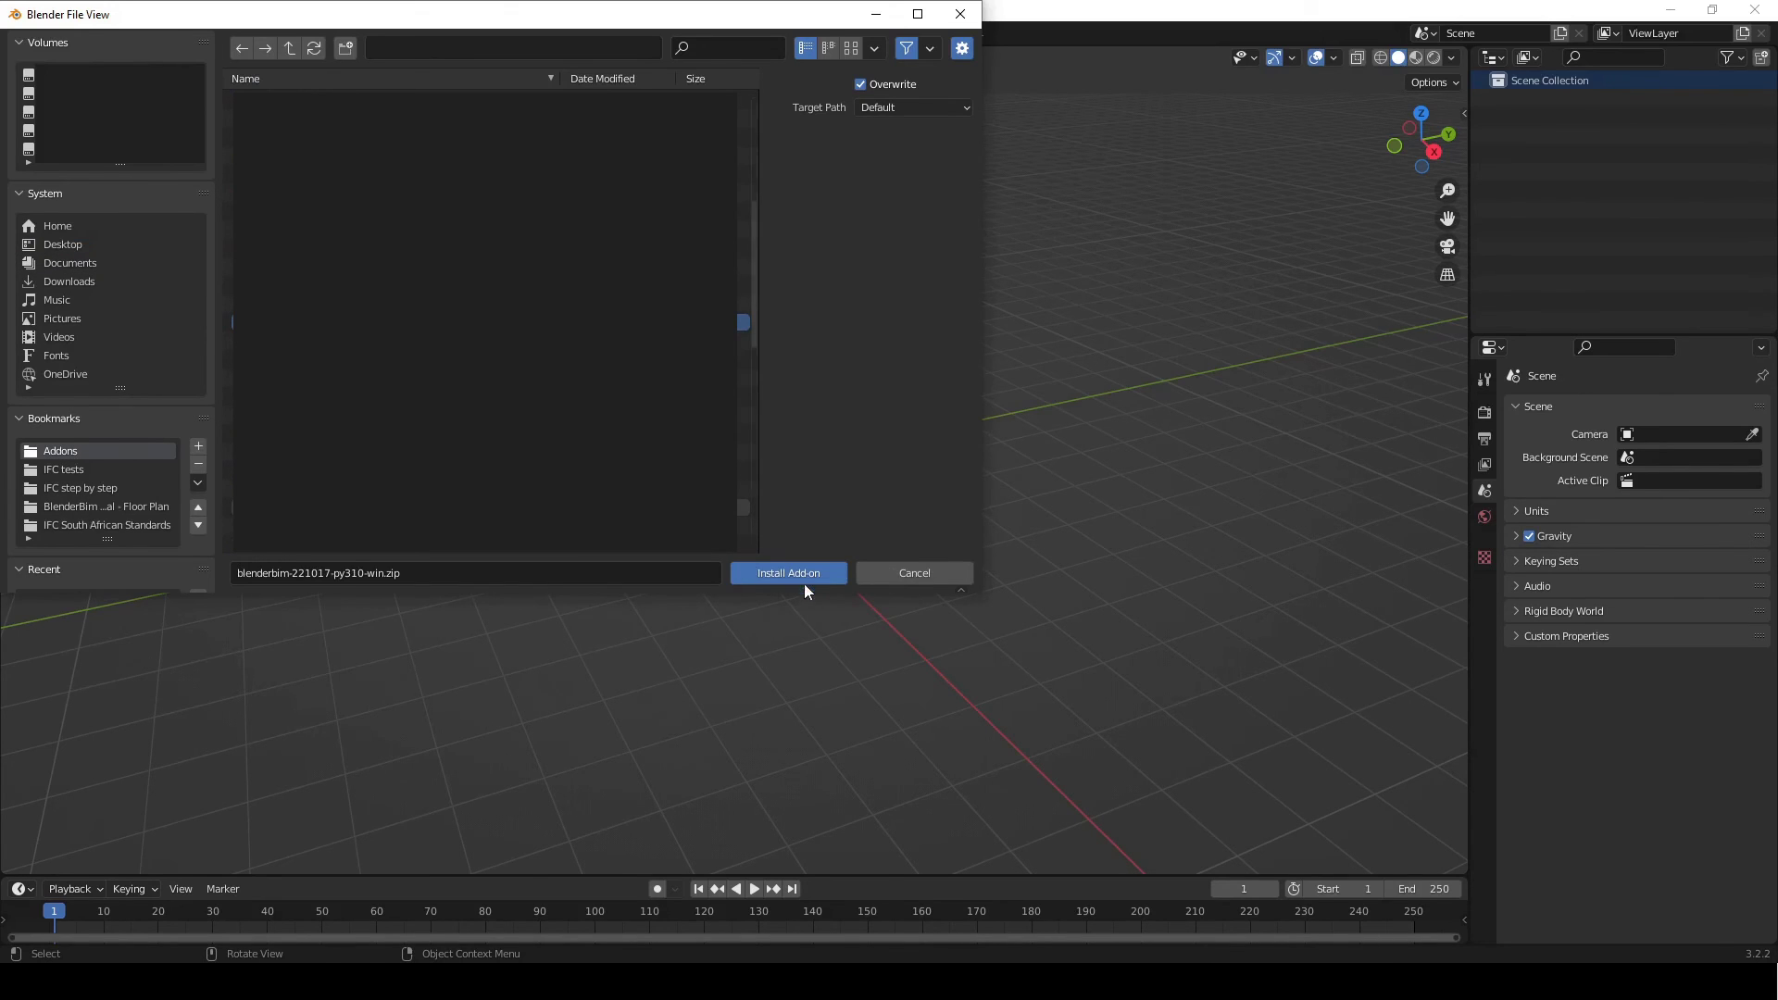
{"action": "left_click", "coordinate": [788, 573]}
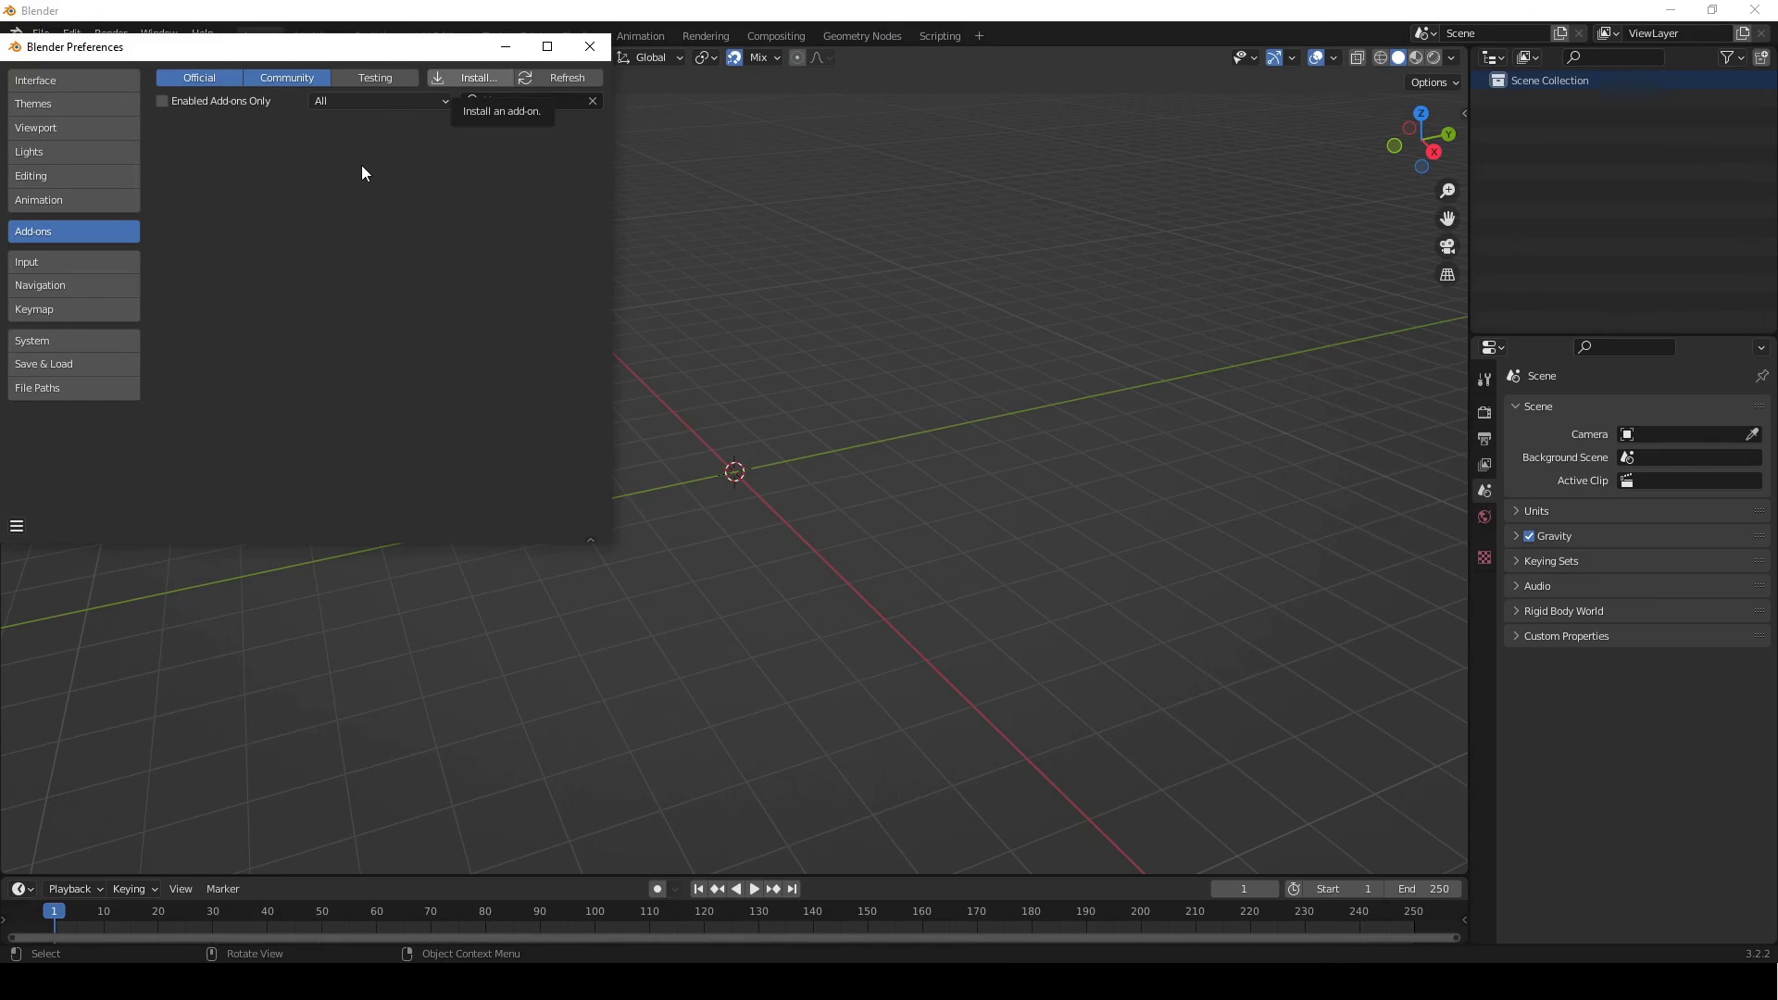
{"action": "type", "text": "BlenderBIM"}
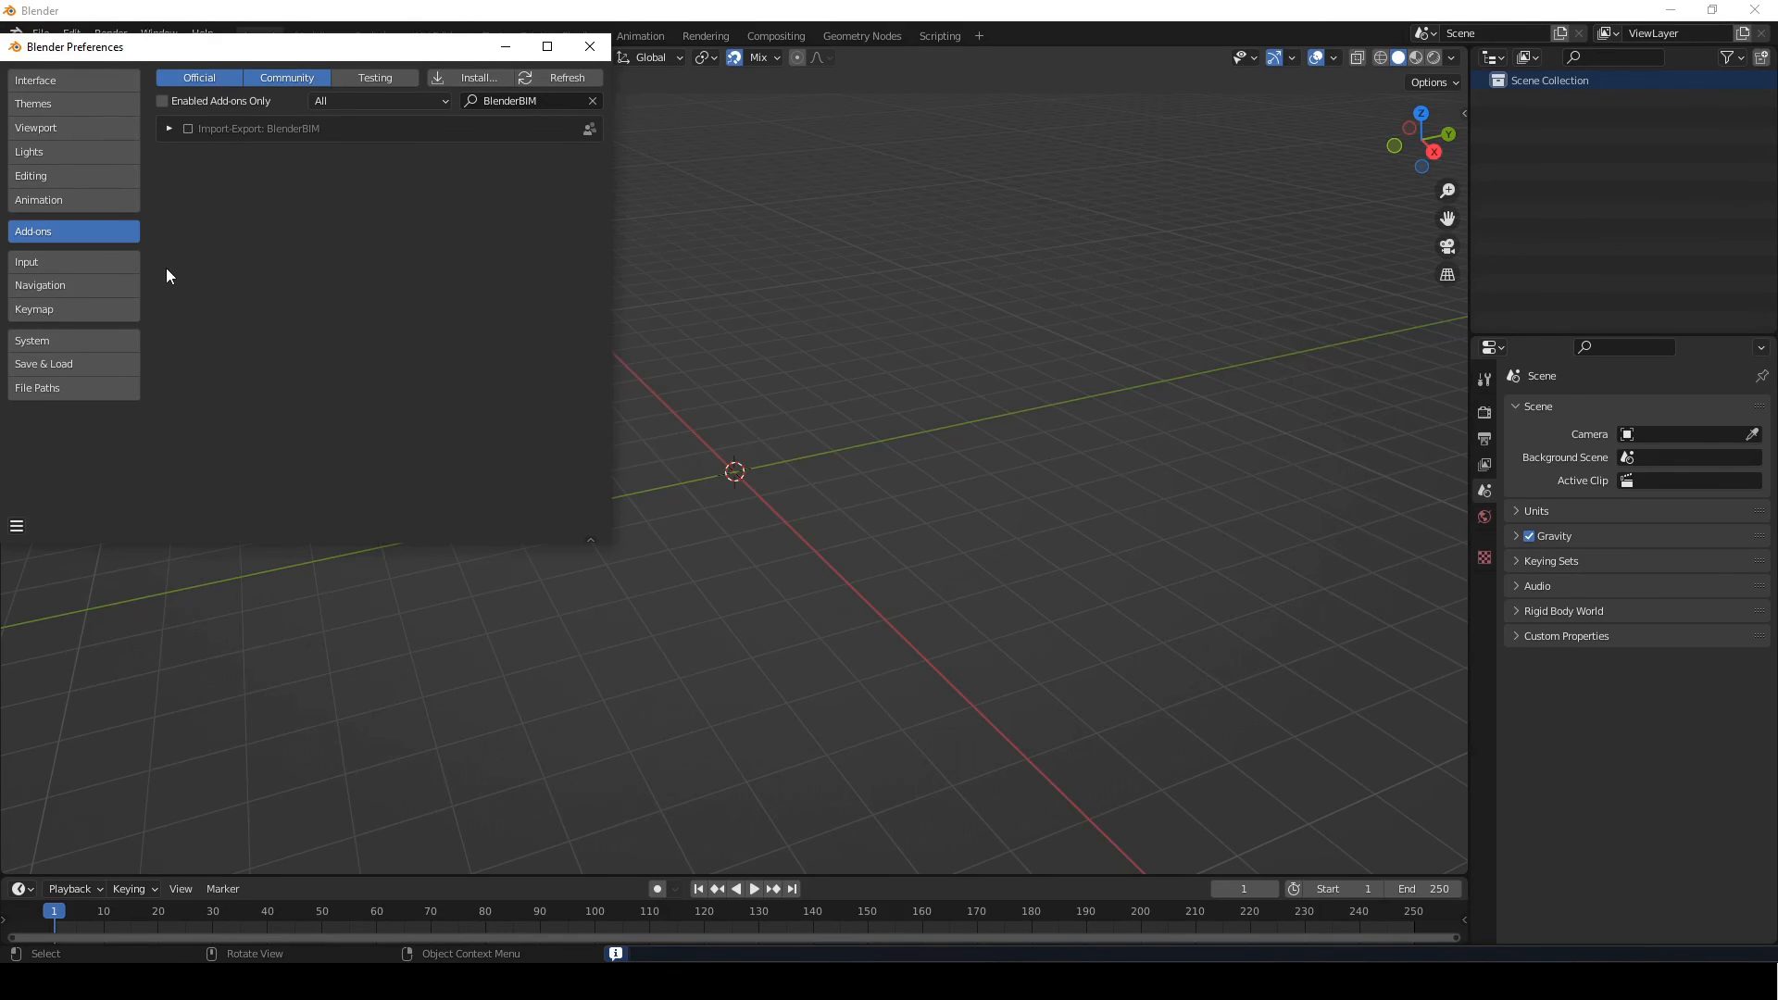
{"action": "mouse_move", "coordinate": [178, 269]}
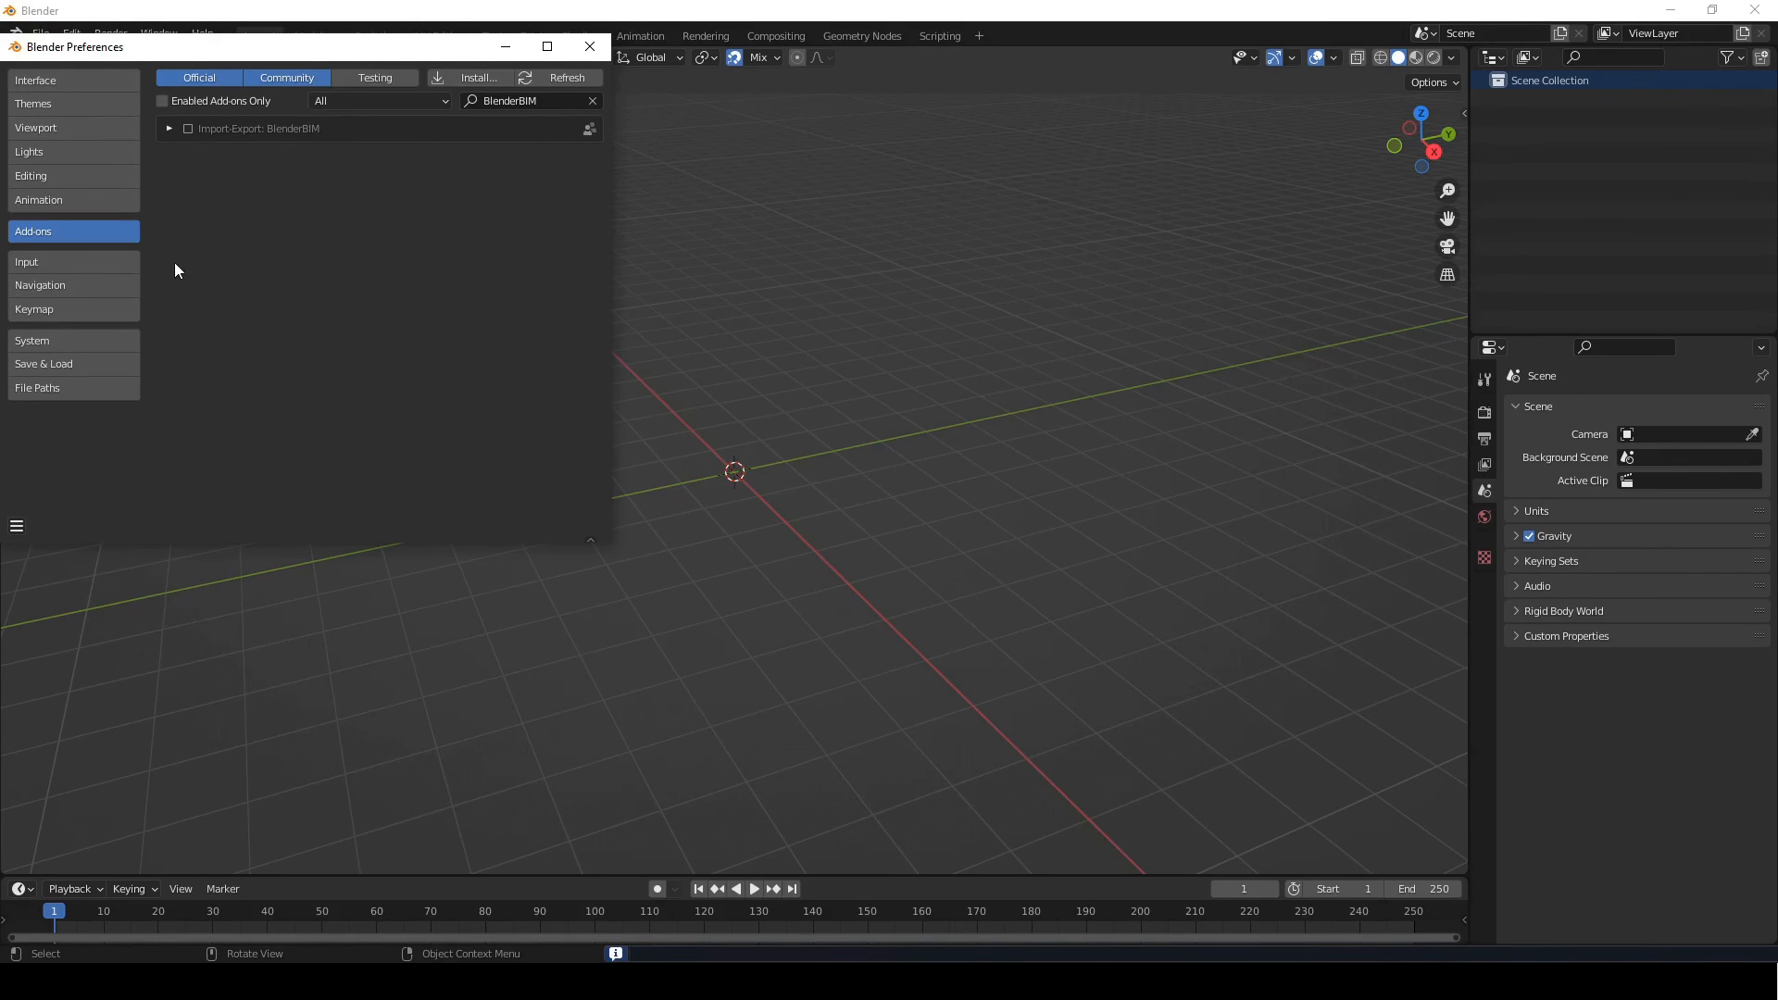
{"action": "left_click", "coordinate": [187, 129]}
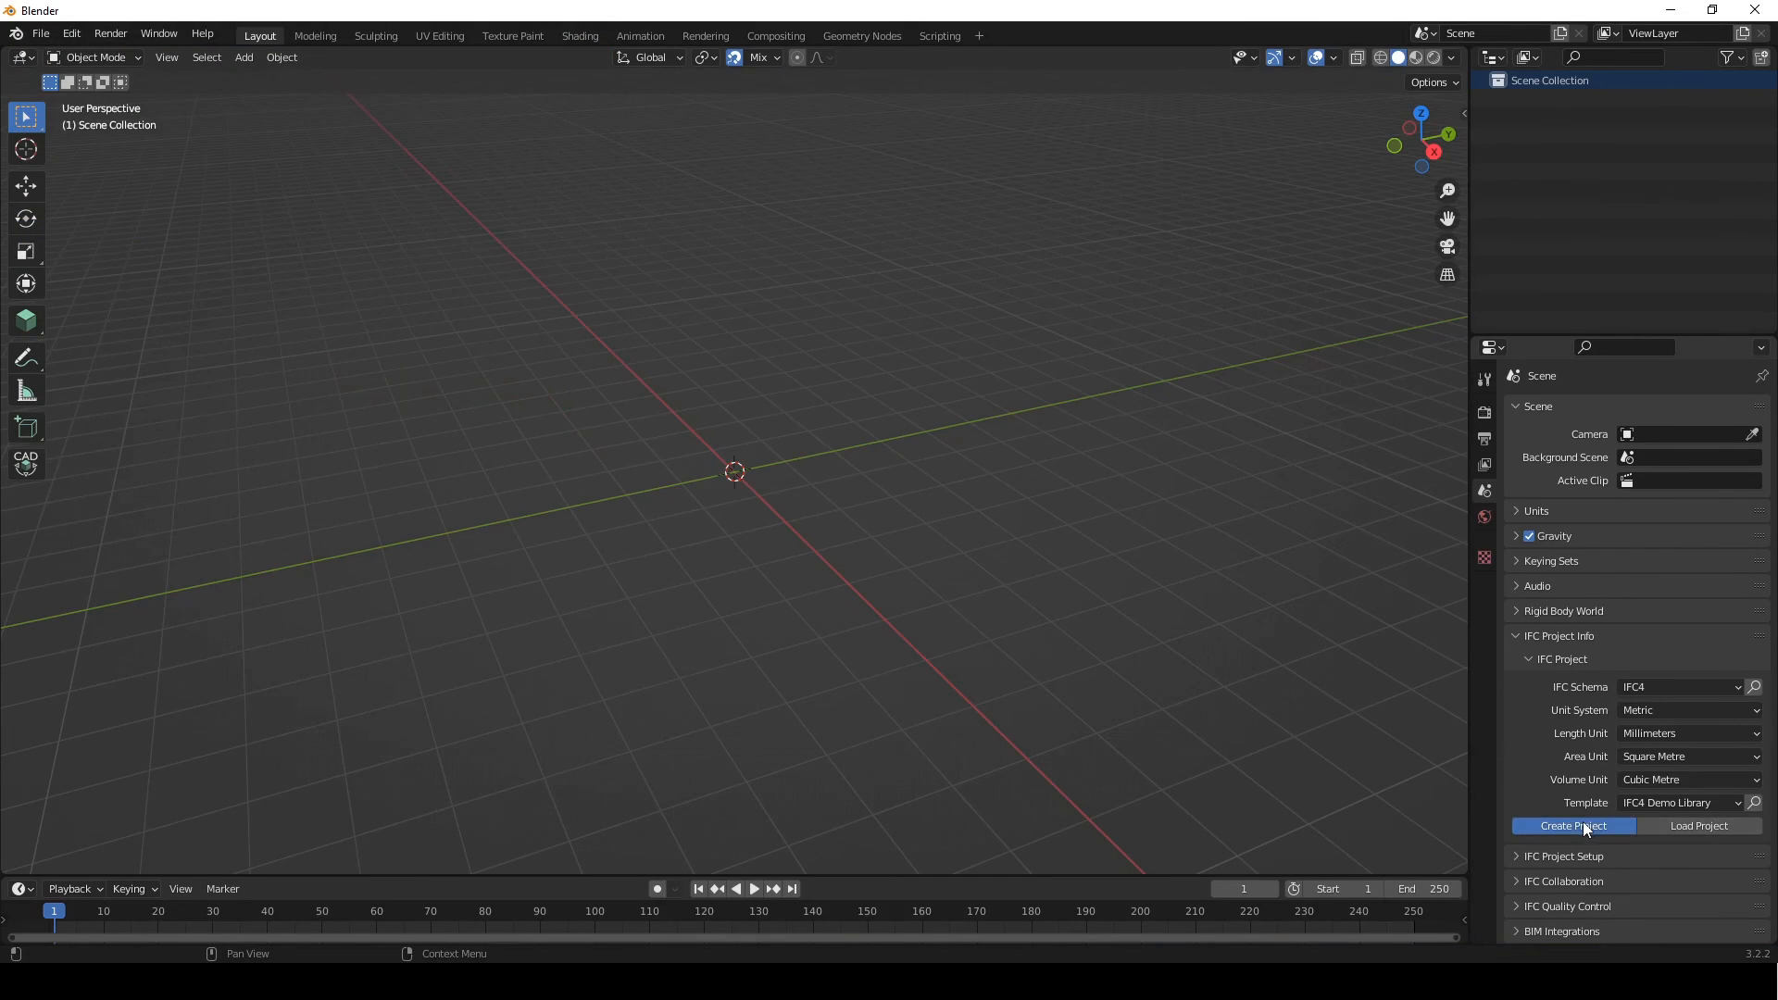
Step: Create a new IFC project and add a WAL100 wall via the IfcWallType class
{"action": "left_click", "coordinate": [1573, 825]}
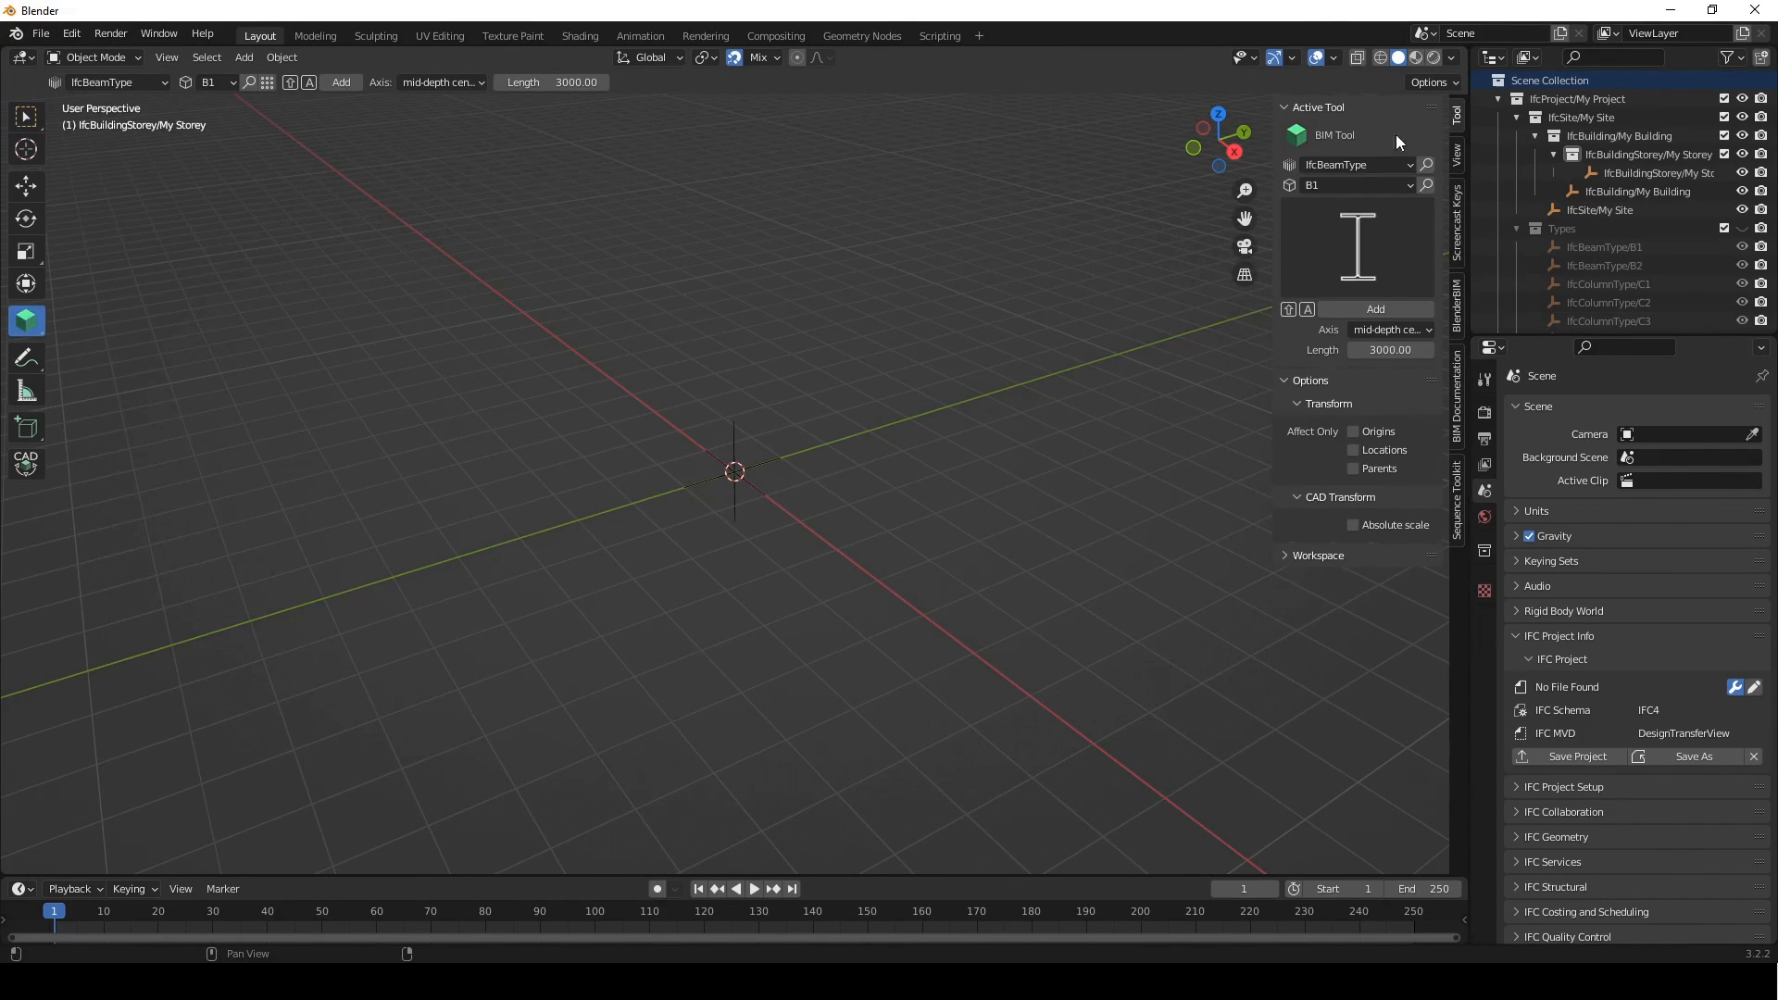
{"action": "left_click", "coordinate": [1350, 165]}
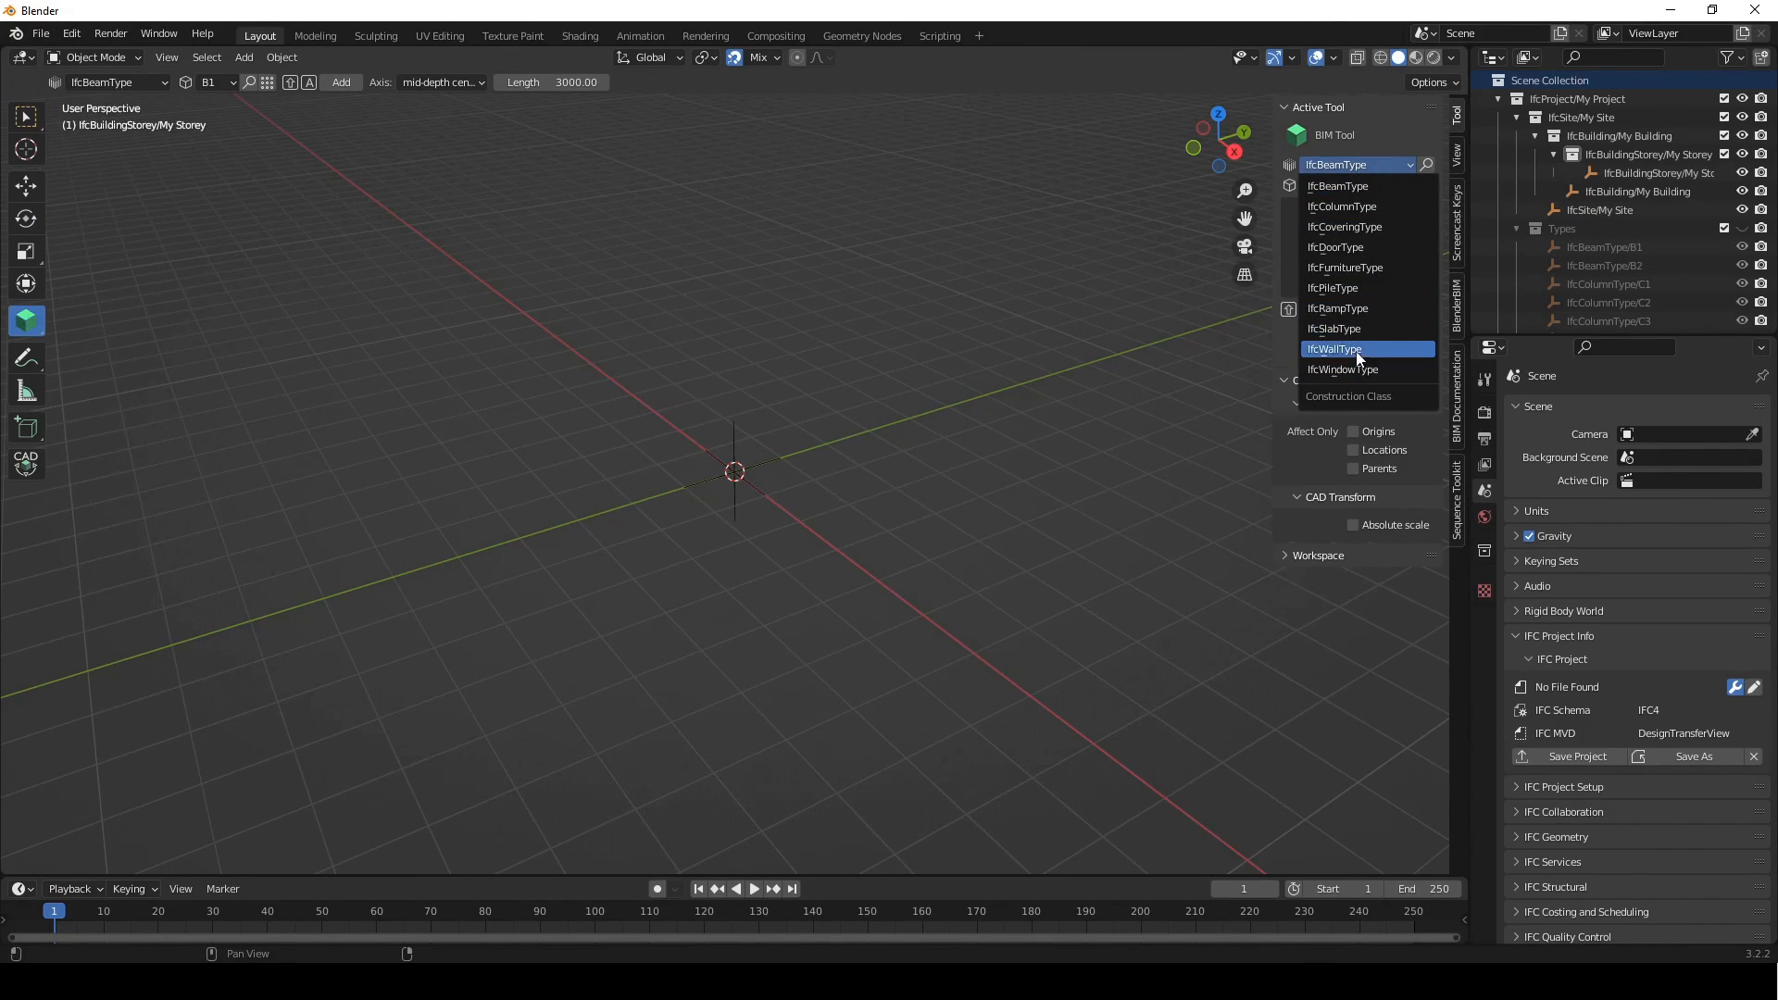
{"action": "left_click", "coordinate": [1334, 348]}
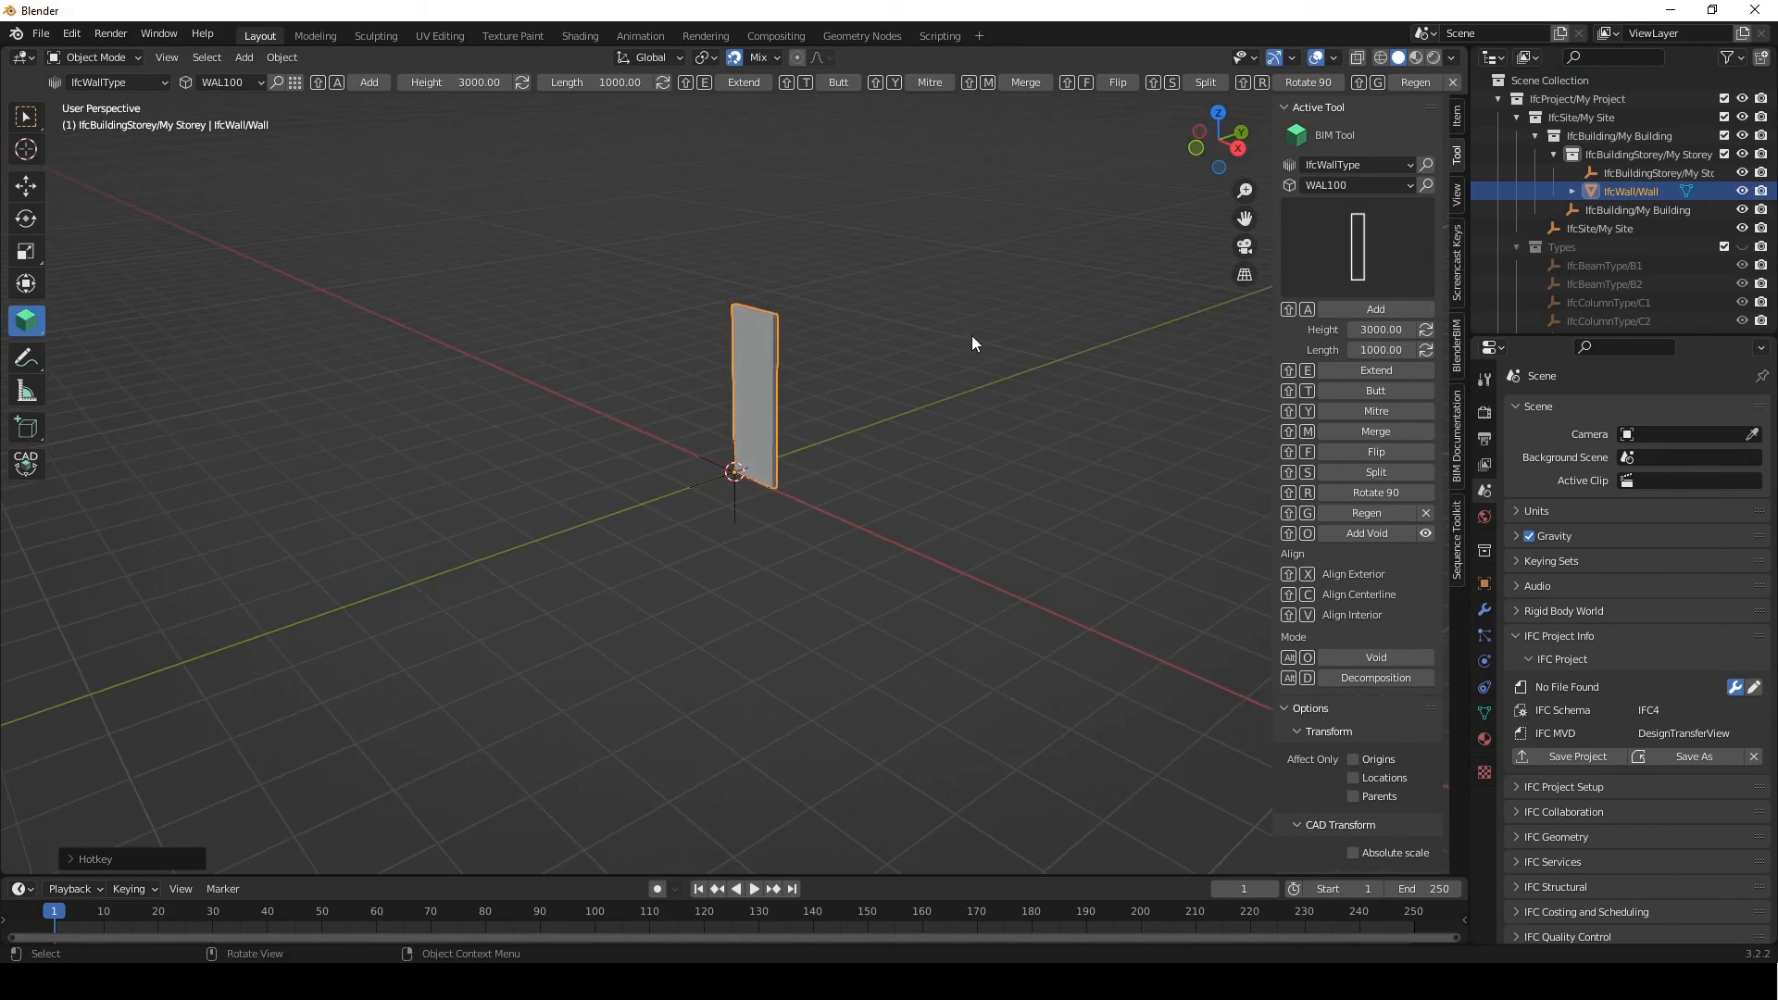